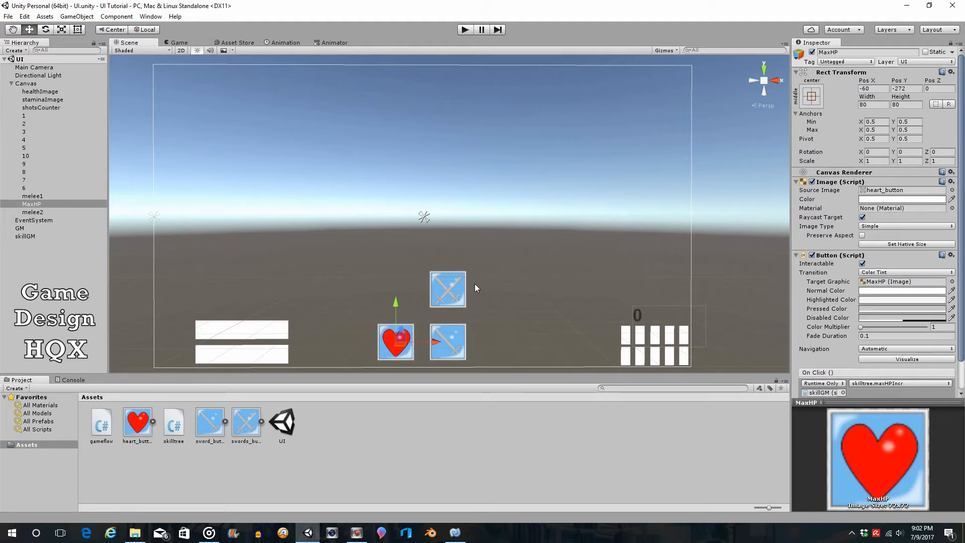
mouse_move(453, 42)
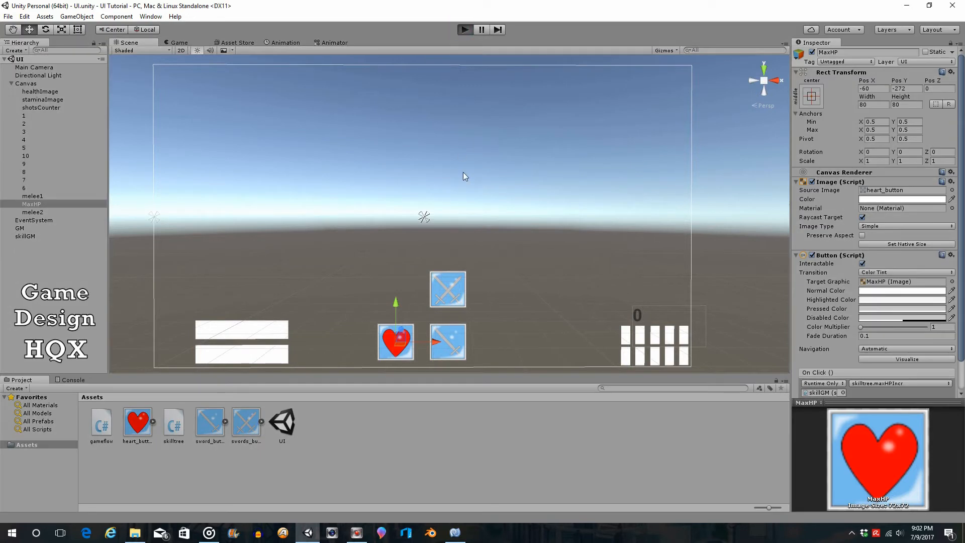
Step: Enter Play mode to run the scene with the heart and sword skill buttons
click(464, 30)
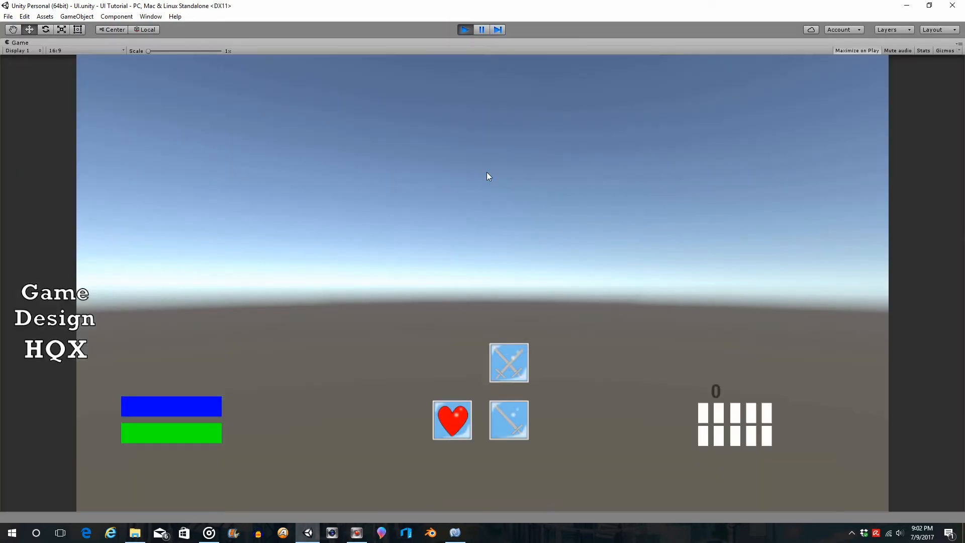
mouse_move(643, 329)
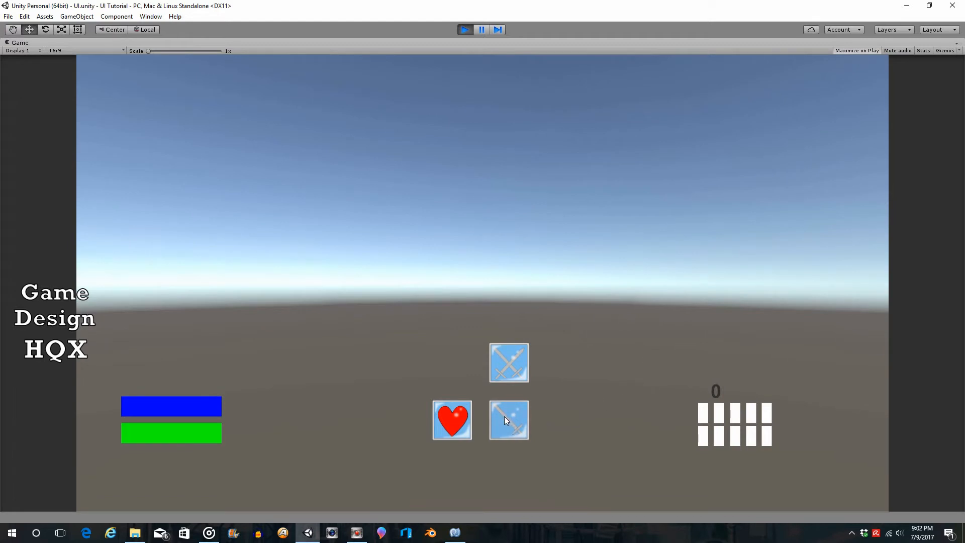
mouse_move(497, 421)
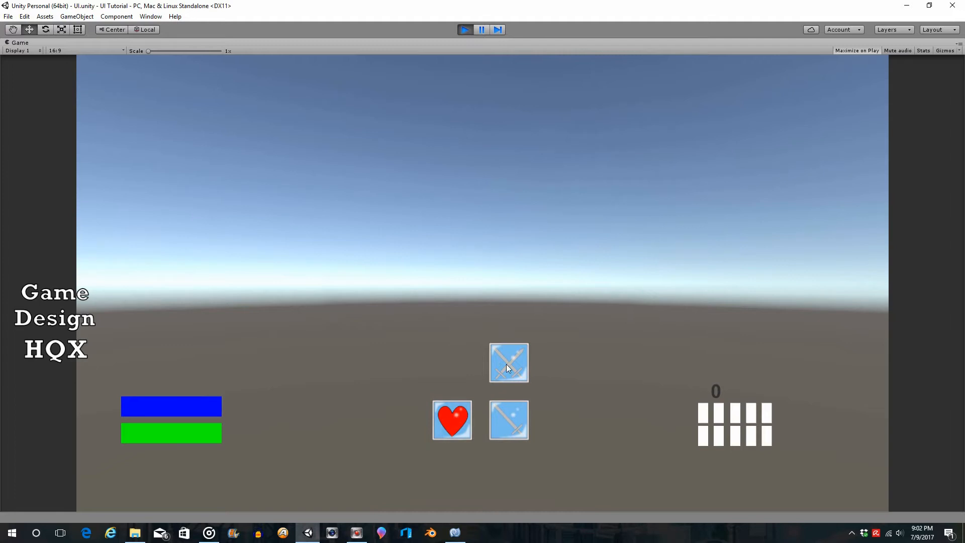
mouse_move(509, 368)
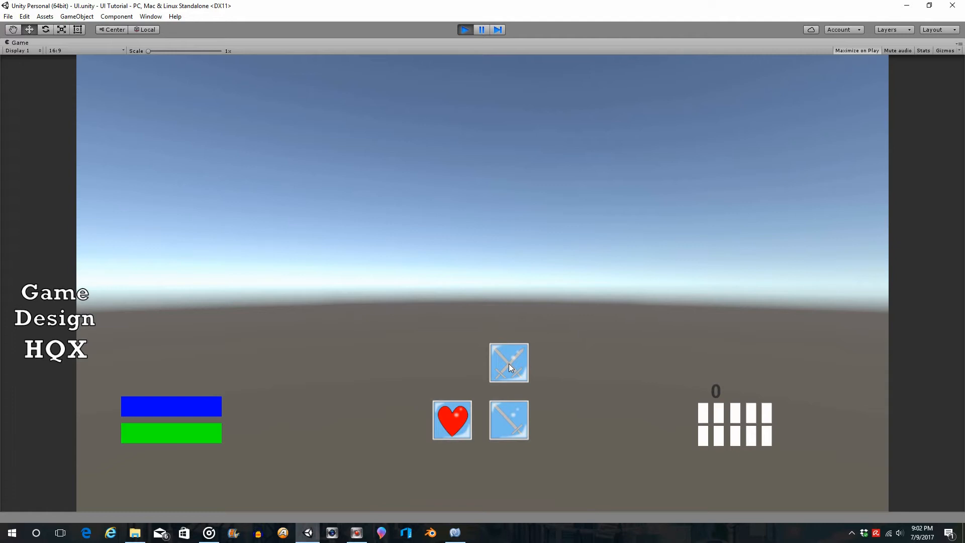
mouse_move(510, 346)
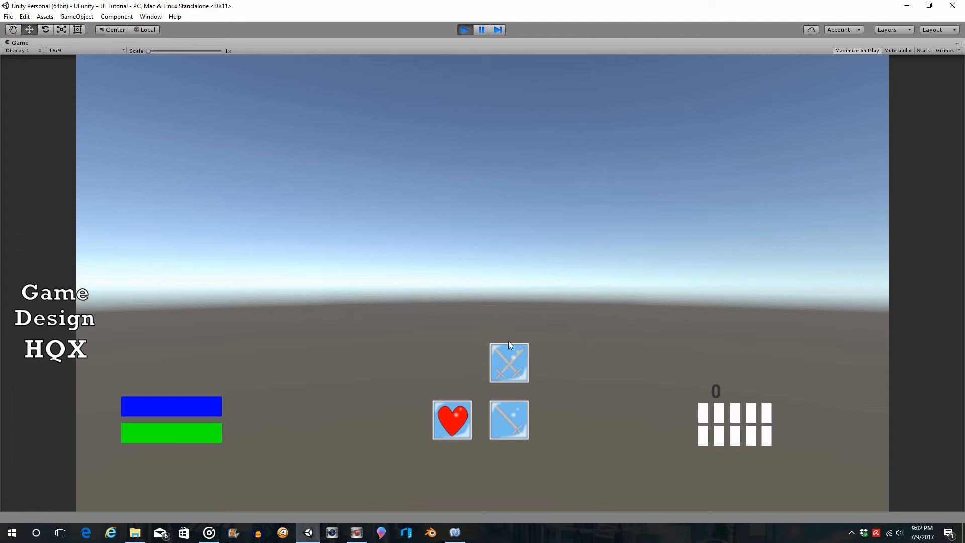
Step: Review the Update method's melee2 enable/disable conditions in skilltree.cs
click(465, 29)
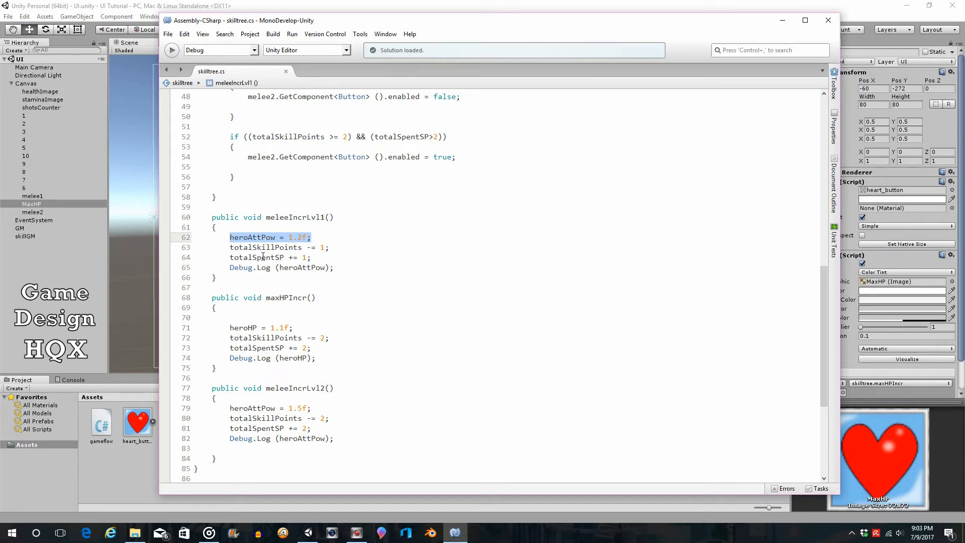
mouse_move(293, 252)
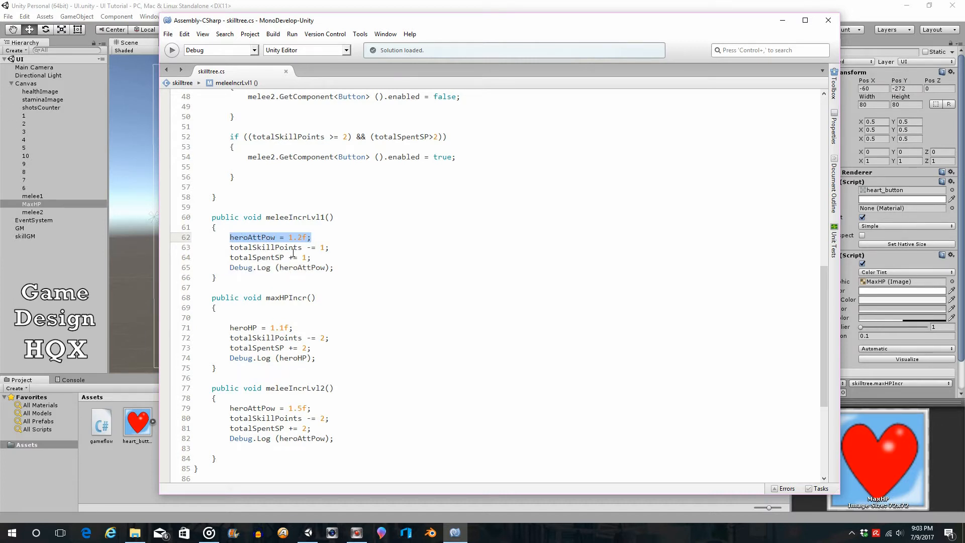
mouse_move(301, 267)
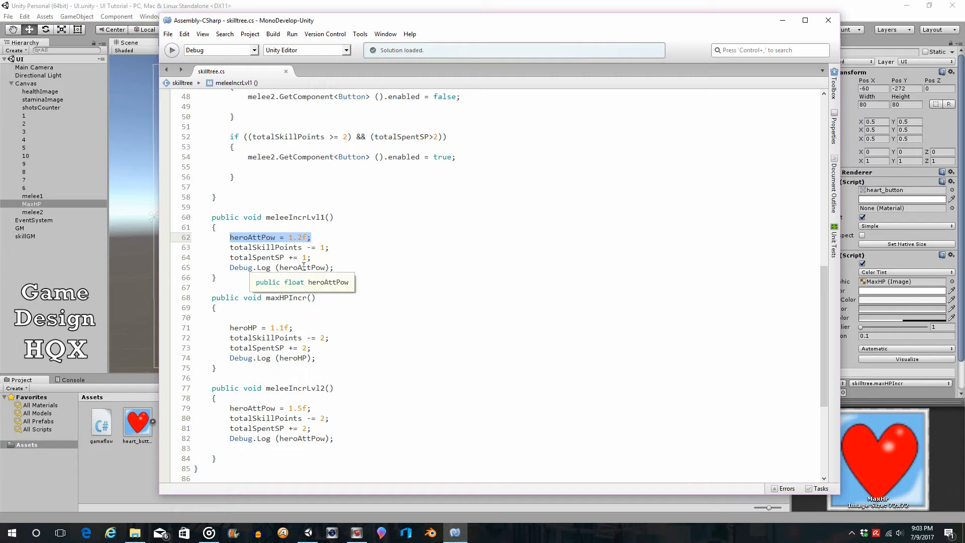
scroll(up, 3)
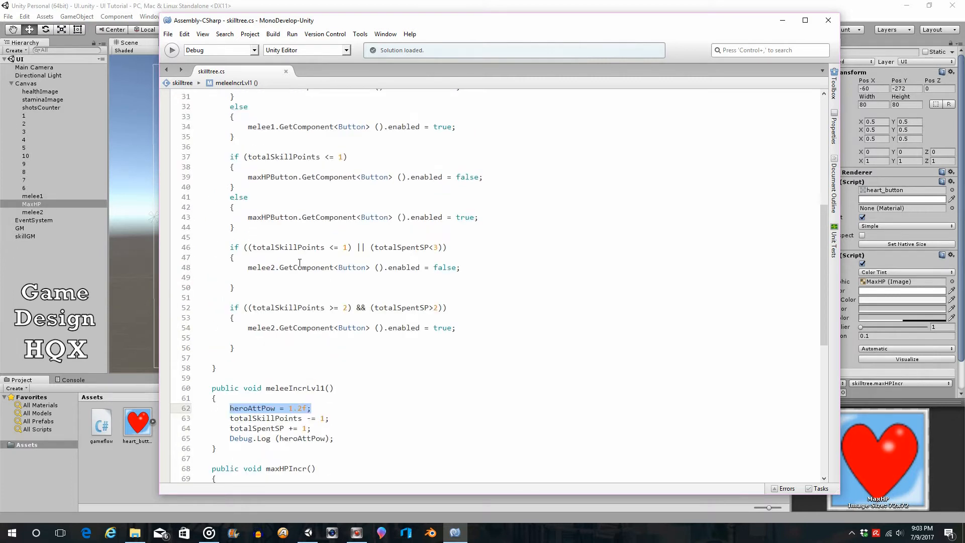
mouse_move(314, 322)
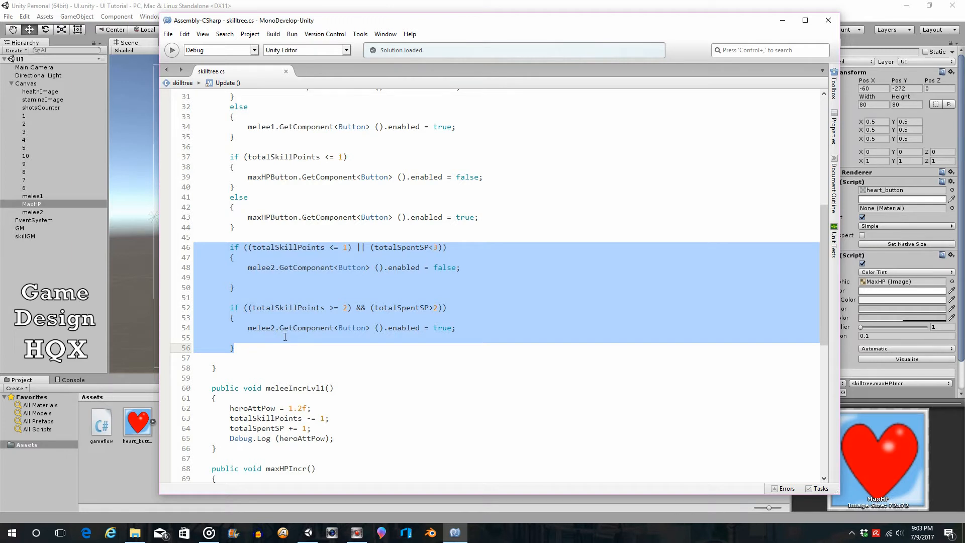
mouse_move(263, 328)
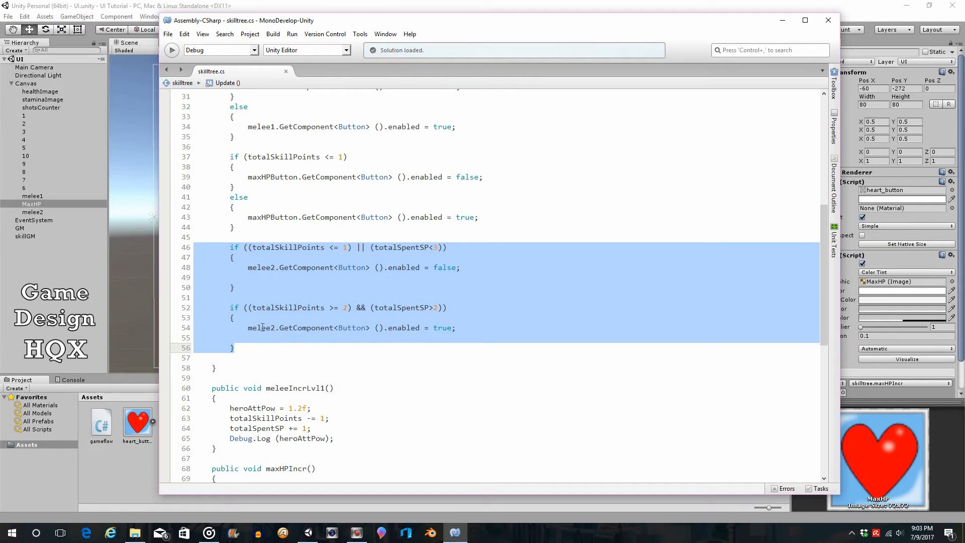
click(269, 285)
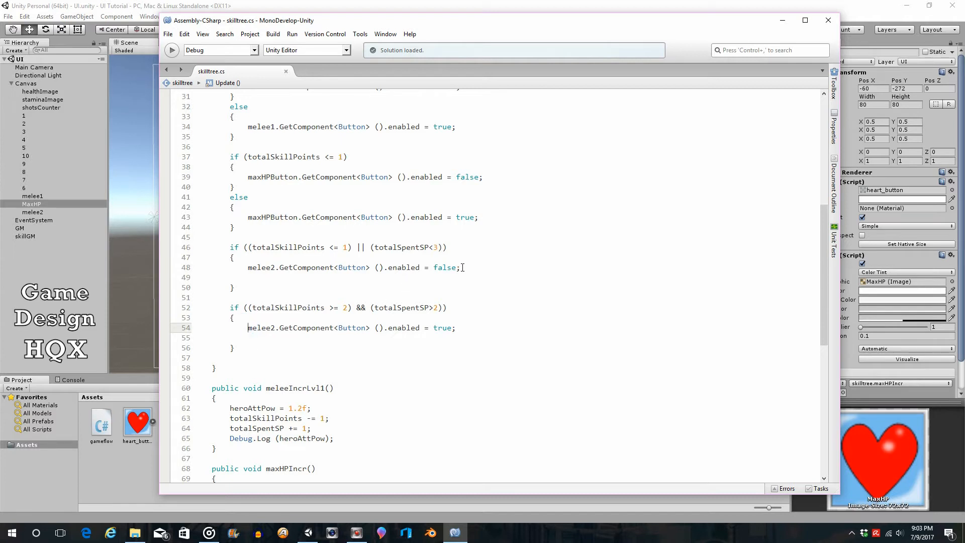
mouse_move(253, 269)
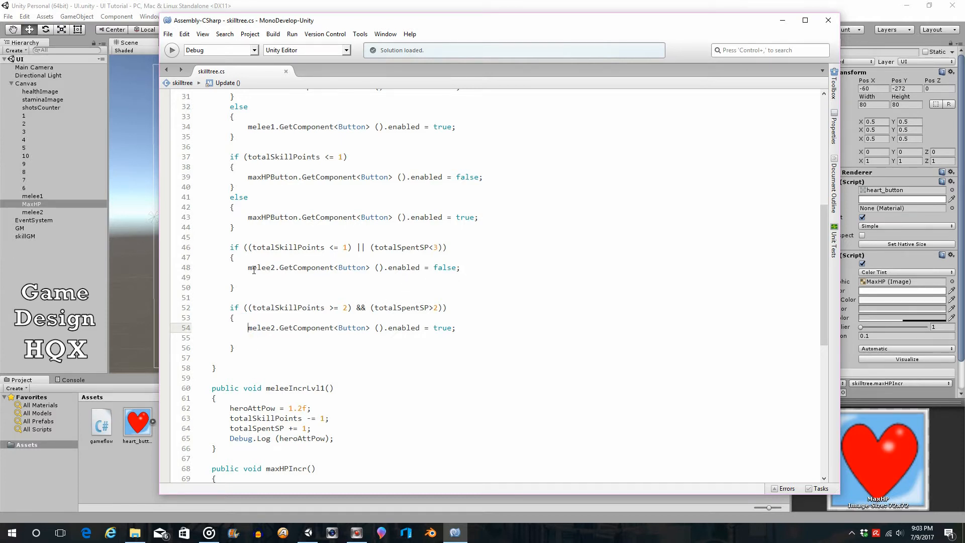
Step: Comment out both melee2 enabled lines and add melee2.interactable false/true lines beneath them
text(//)
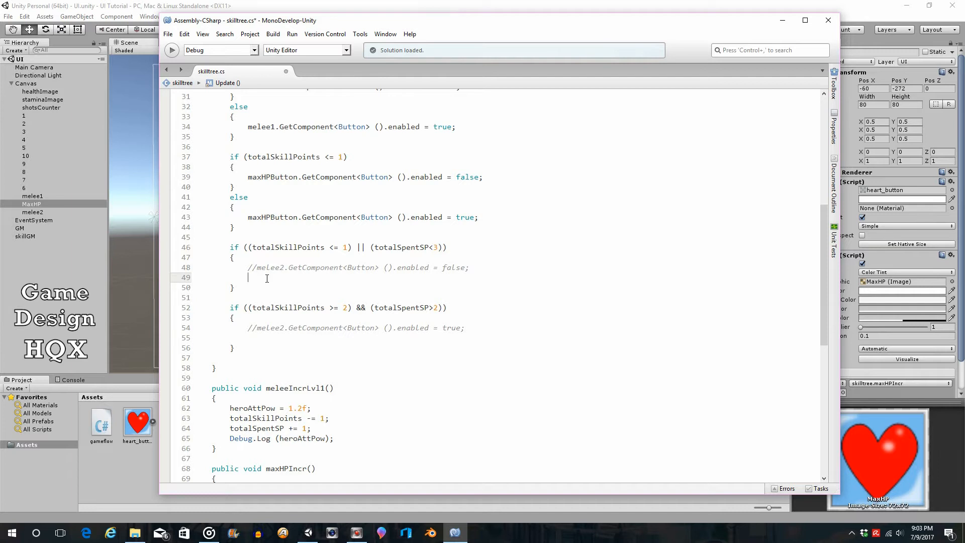
text(melee2.interactable = false;)
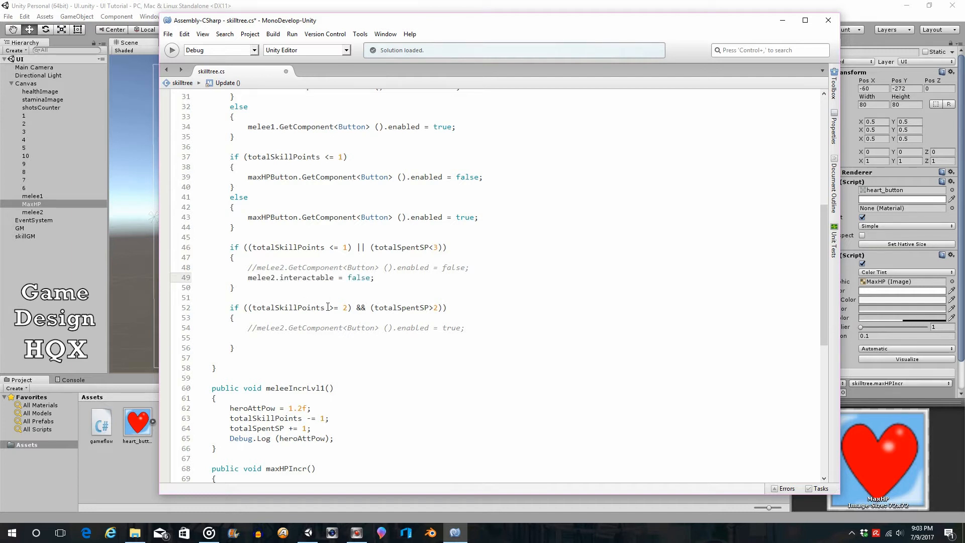
double_click(269, 267)
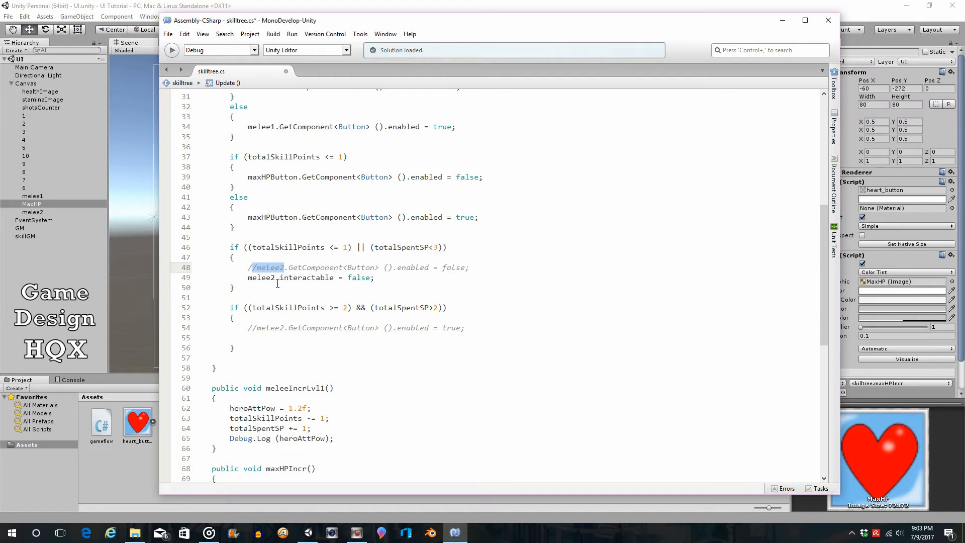
click(302, 278)
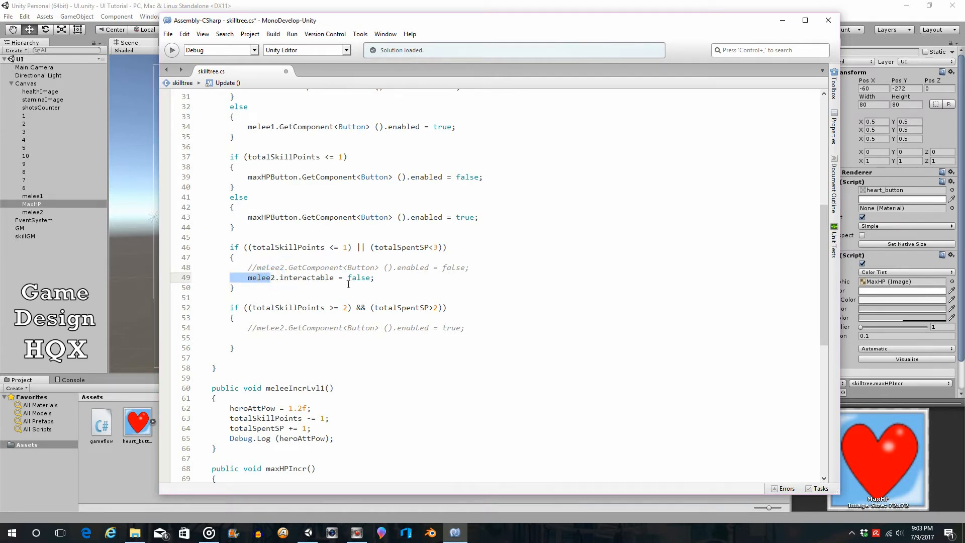
click(277, 338)
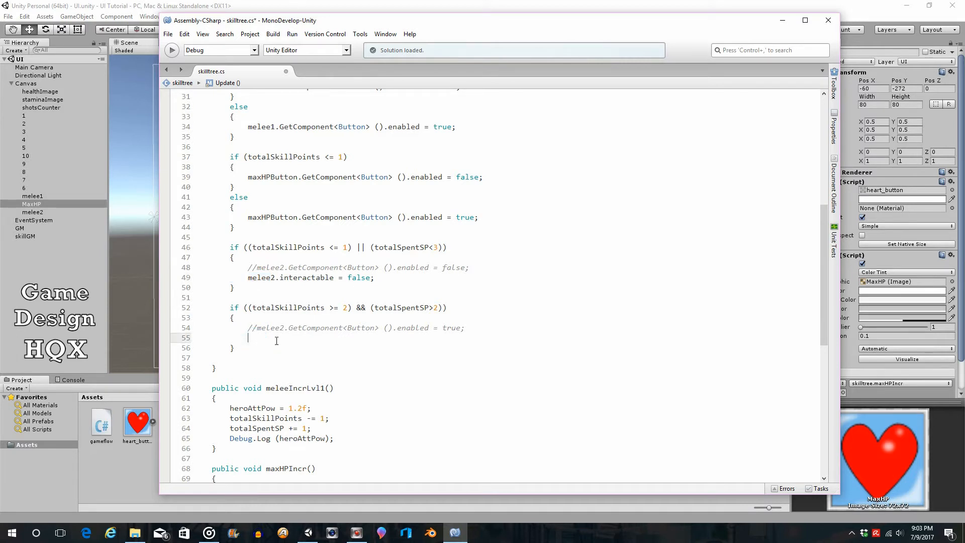
text(melee2.interactable = false;)
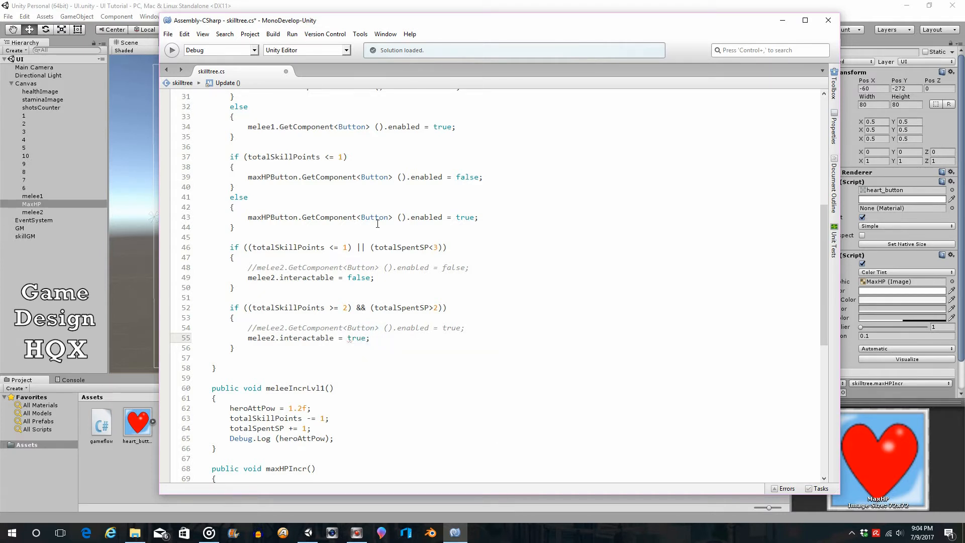
click(168, 34)
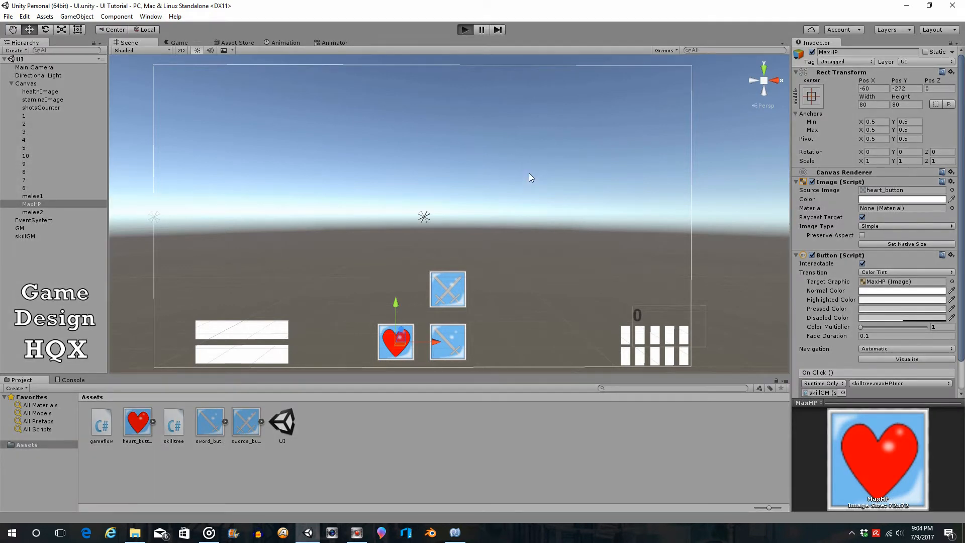
Step: Play-test the melee2 sword button dimming and activating, then stop Play mode
click(464, 29)
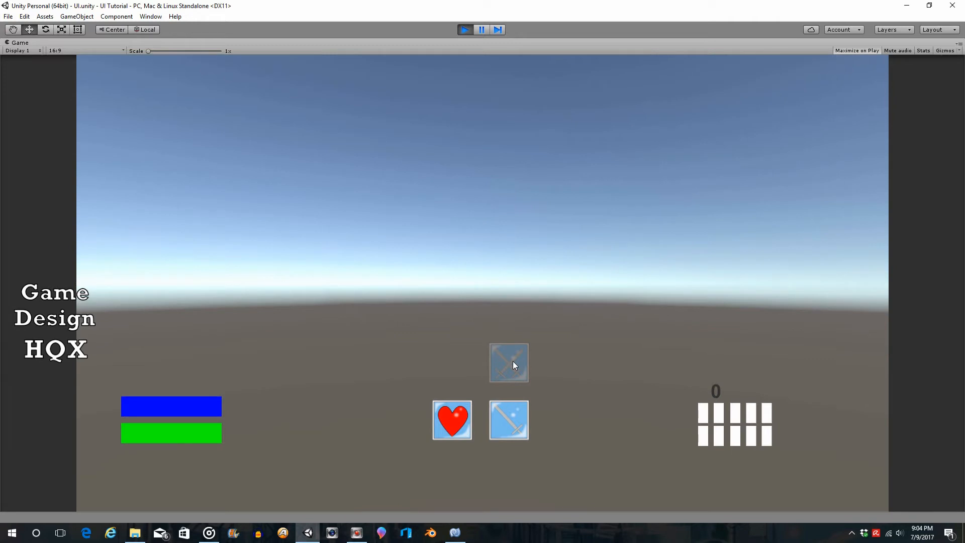
mouse_move(555, 373)
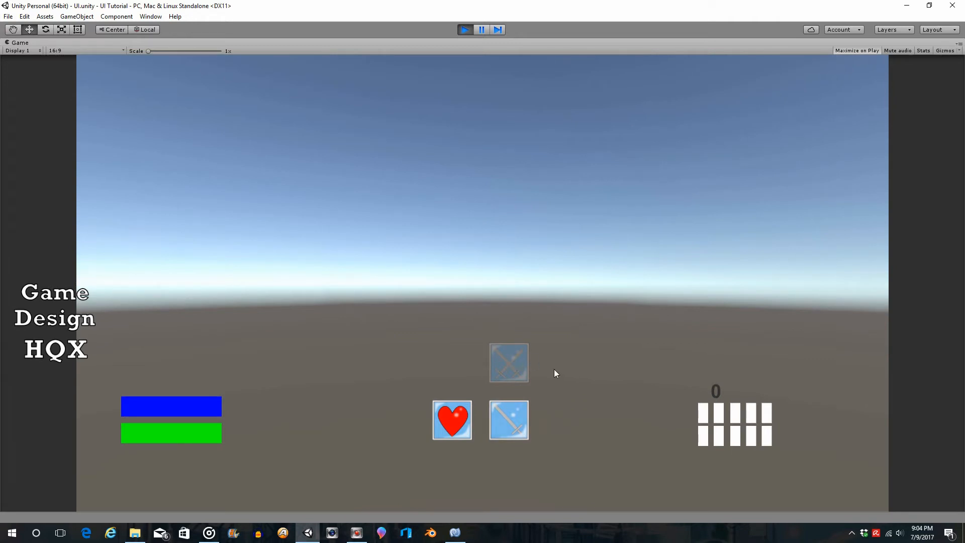
mouse_move(561, 346)
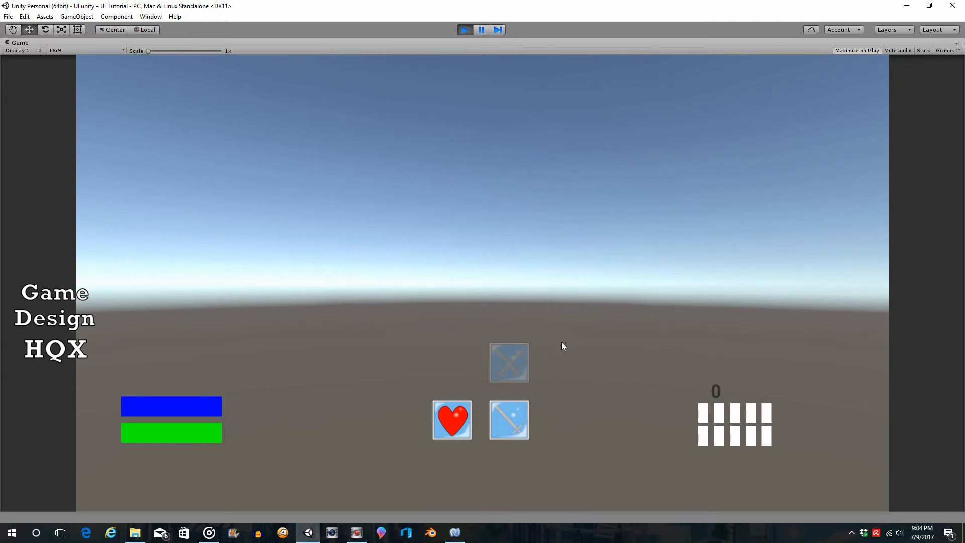
mouse_move(378, 476)
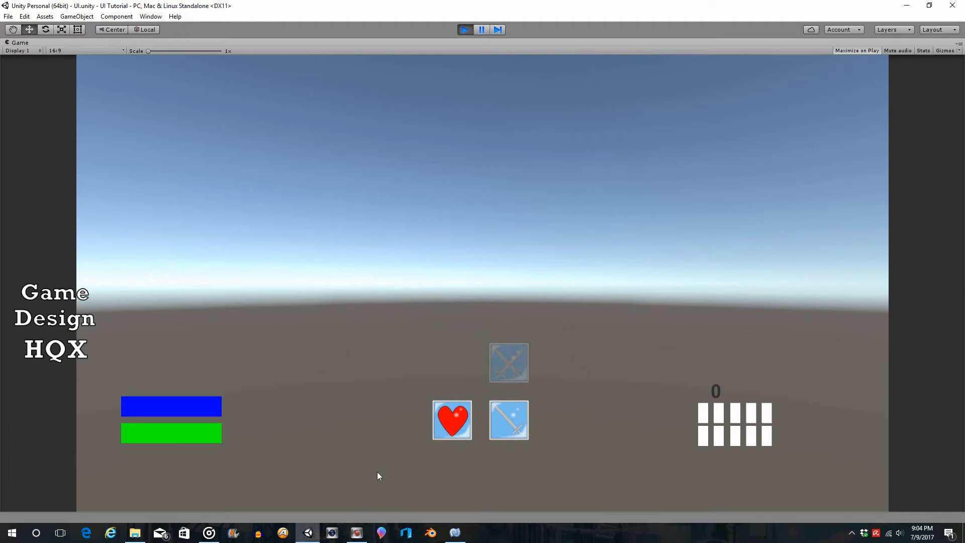
mouse_move(508, 420)
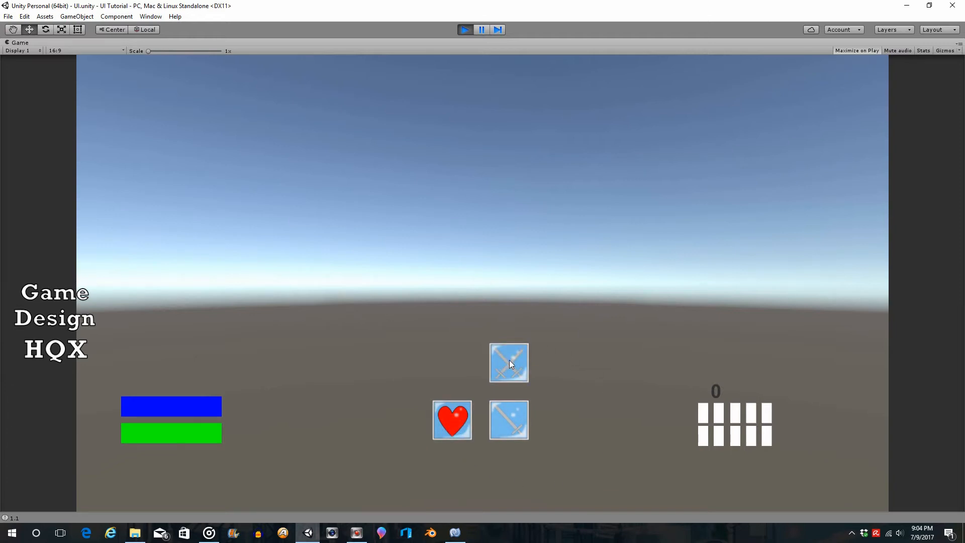
mouse_move(523, 367)
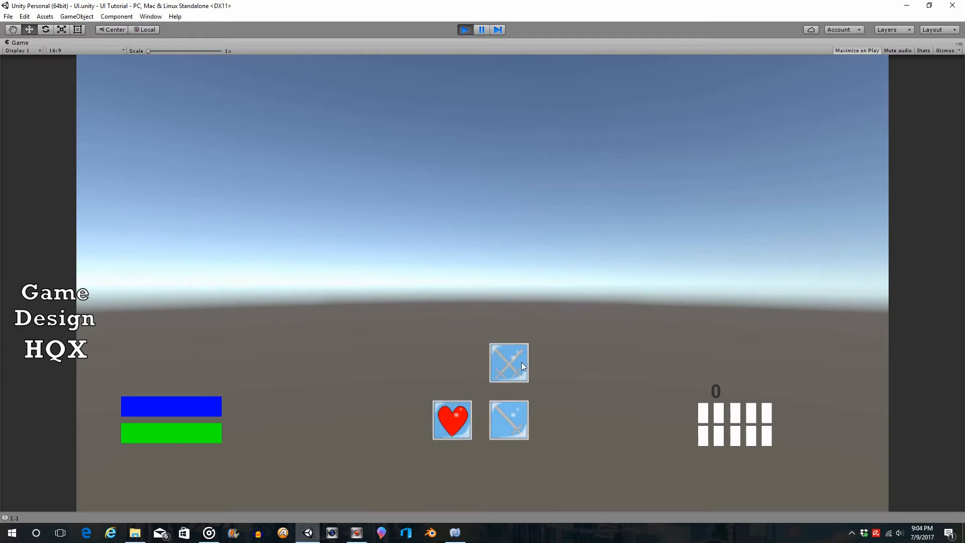
mouse_move(464, 106)
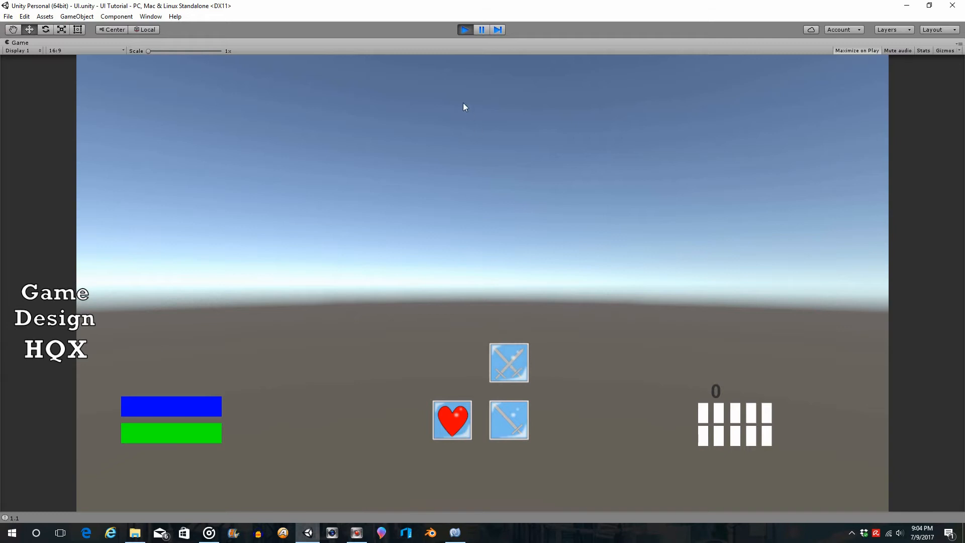
click(464, 29)
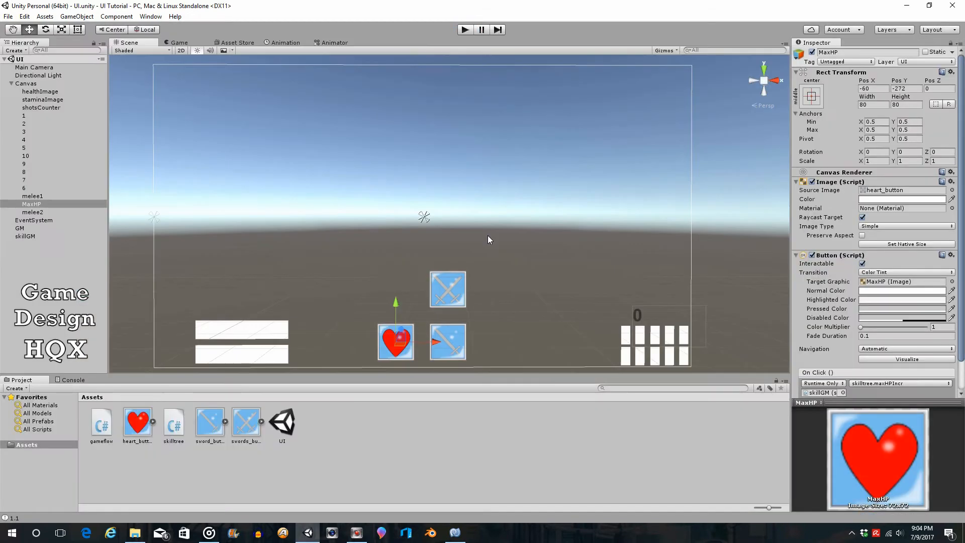
mouse_move(521, 498)
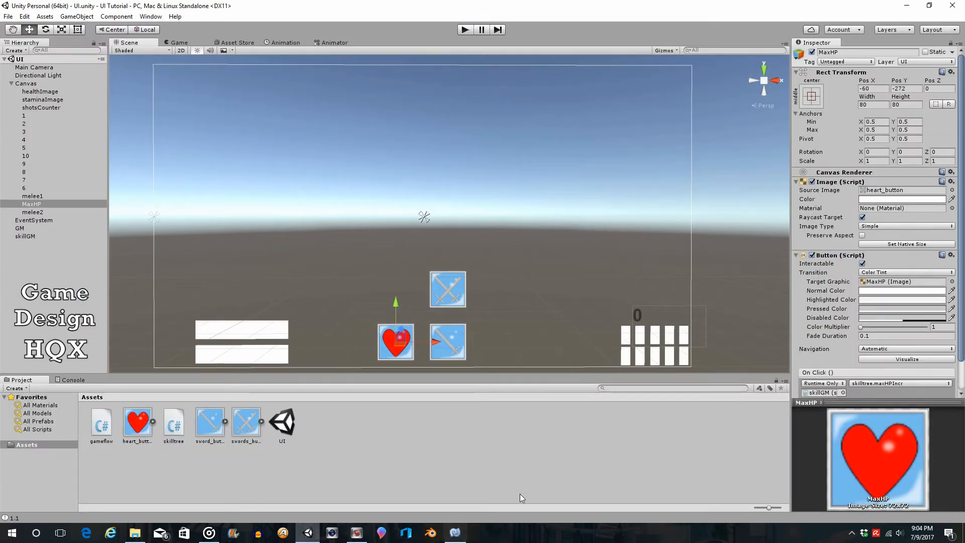
mouse_move(504, 457)
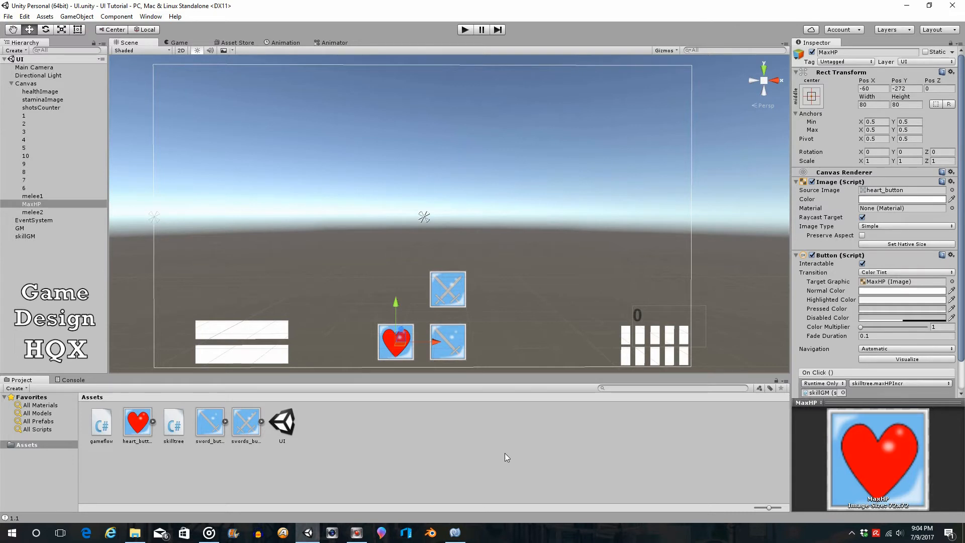
mouse_move(495, 425)
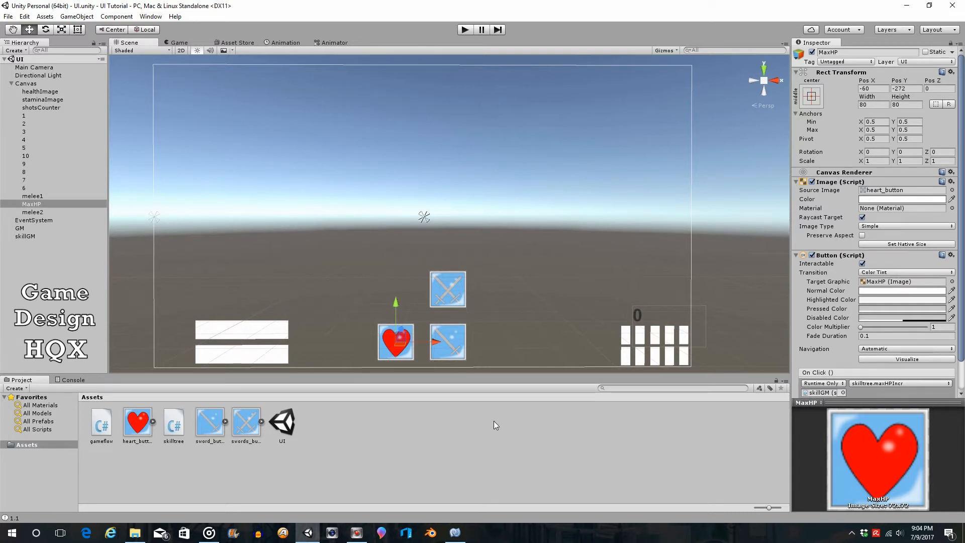
mouse_move(473, 423)
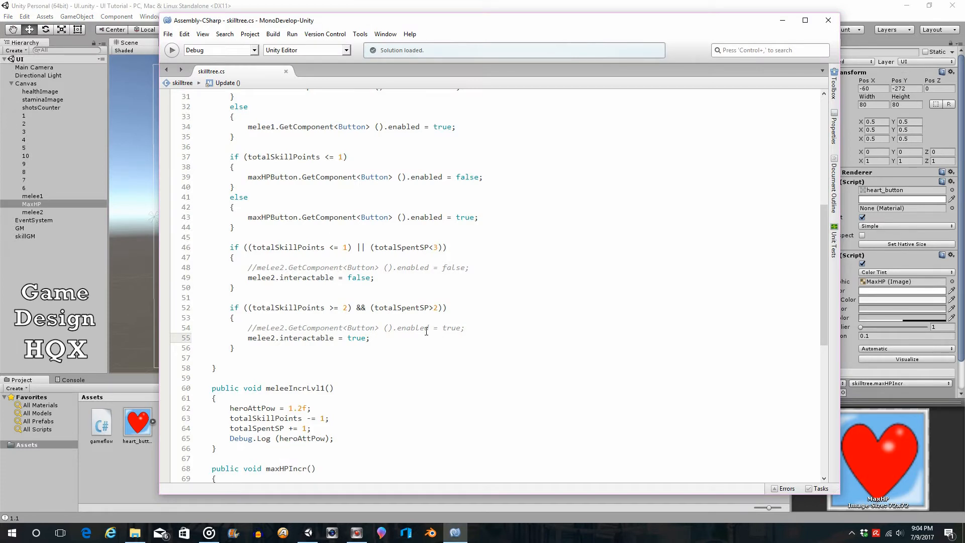
Step: Add an empty line at the end of meleeIncrLvl1
scroll(down, 3)
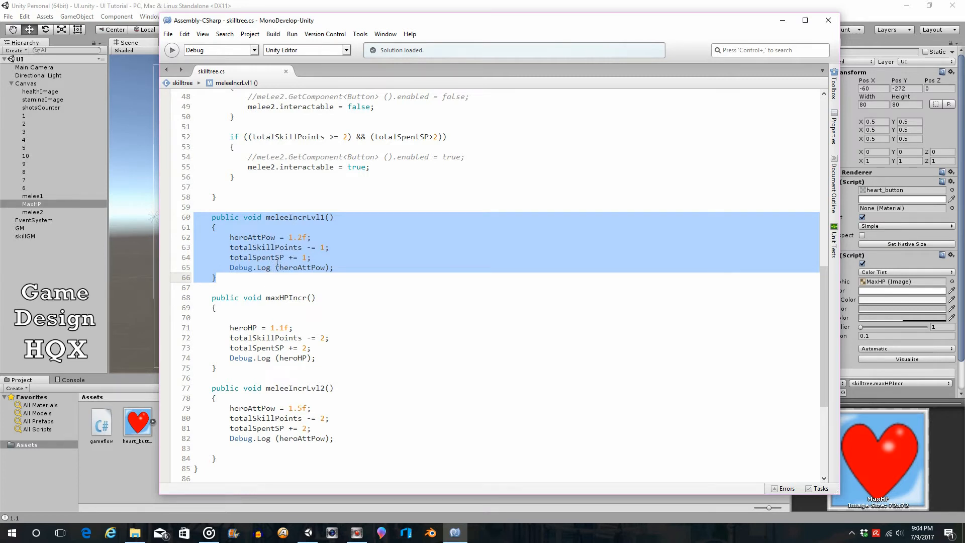
mouse_move(267, 267)
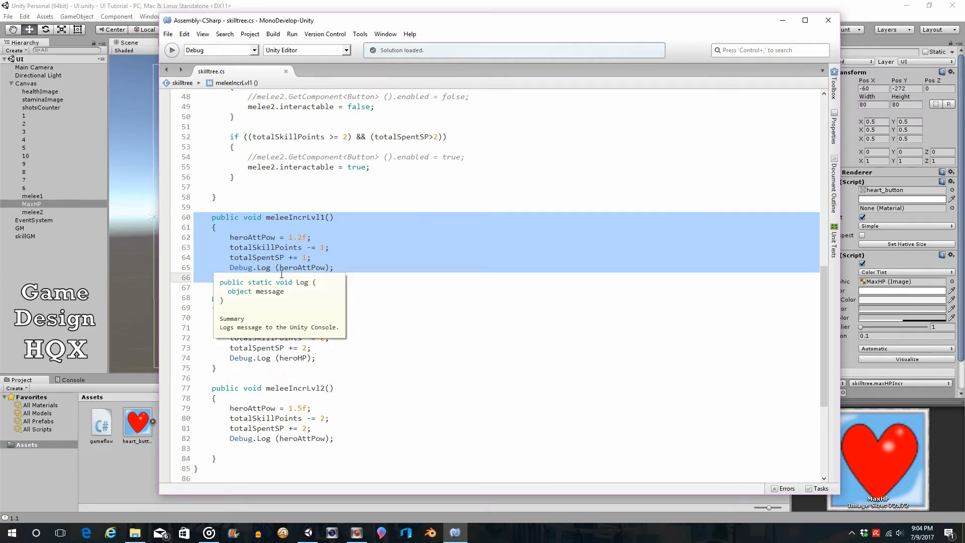
click(438, 321)
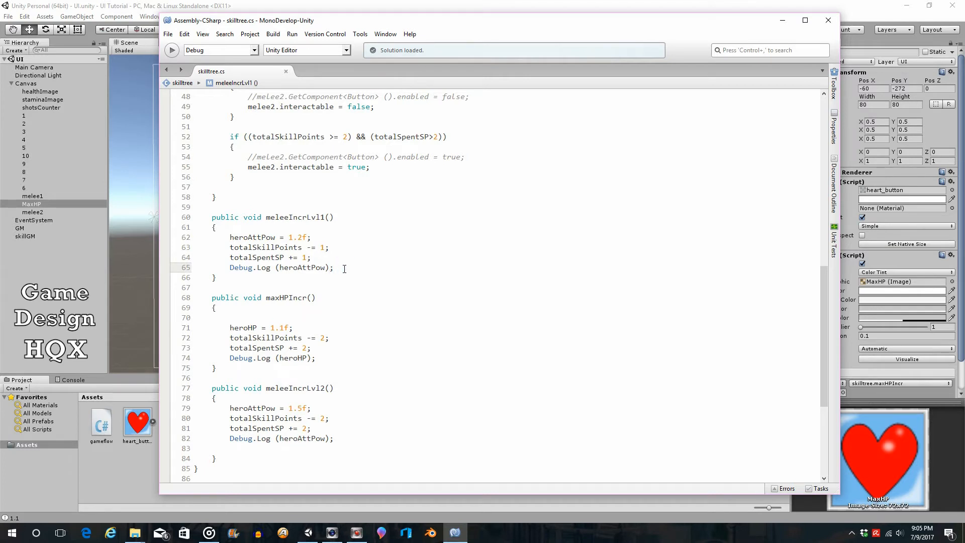
key(enter)
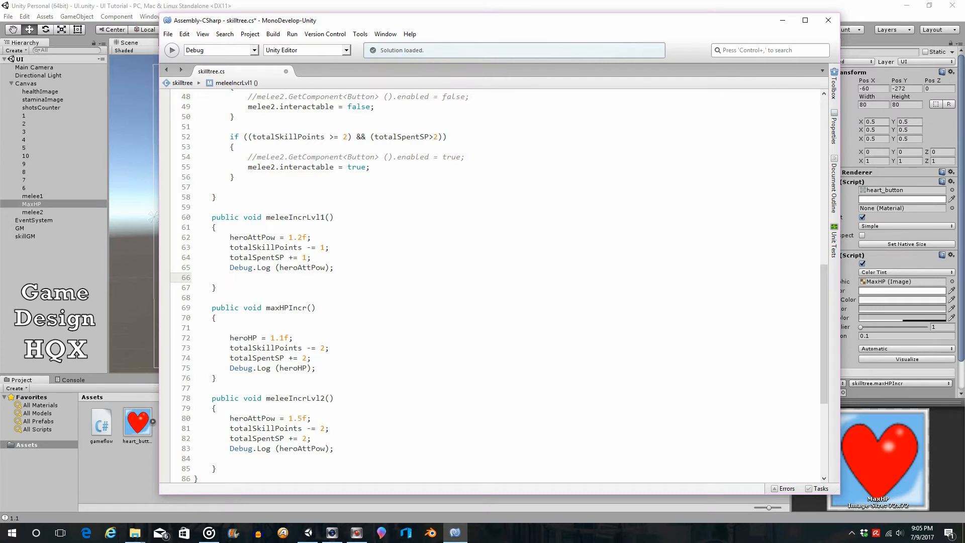
click(231, 277)
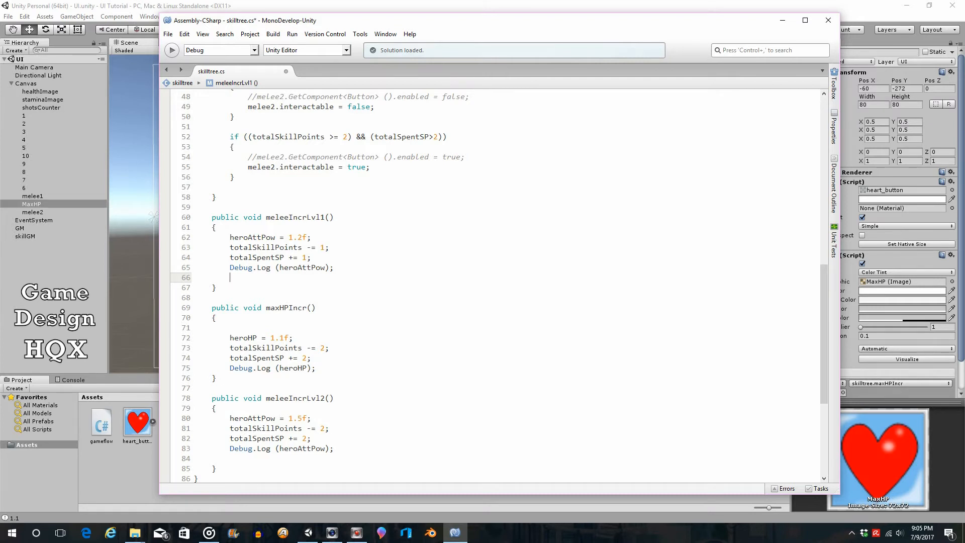
Step: Start the new line with melee1.GetComponent<Image>() using autocomplete
text(m)
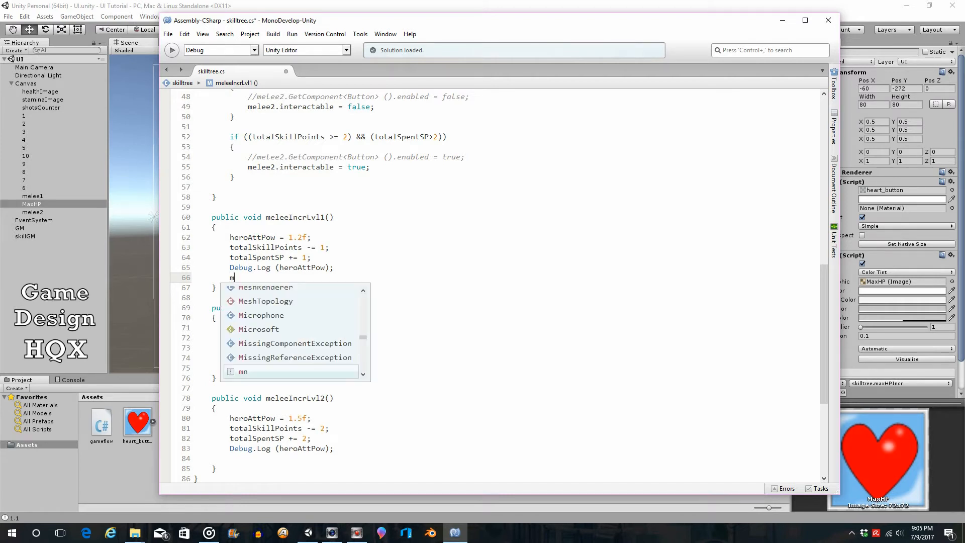
text(elee1)
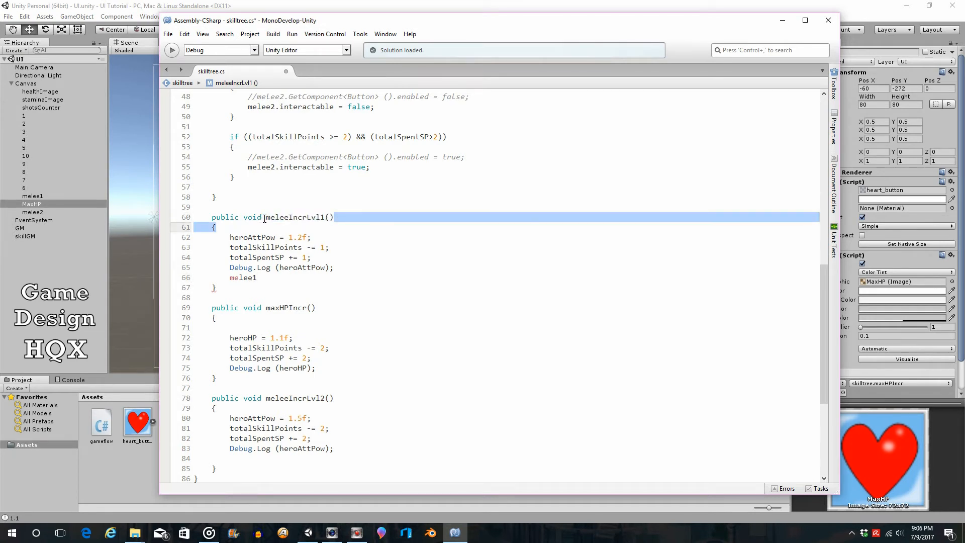
click(311, 297)
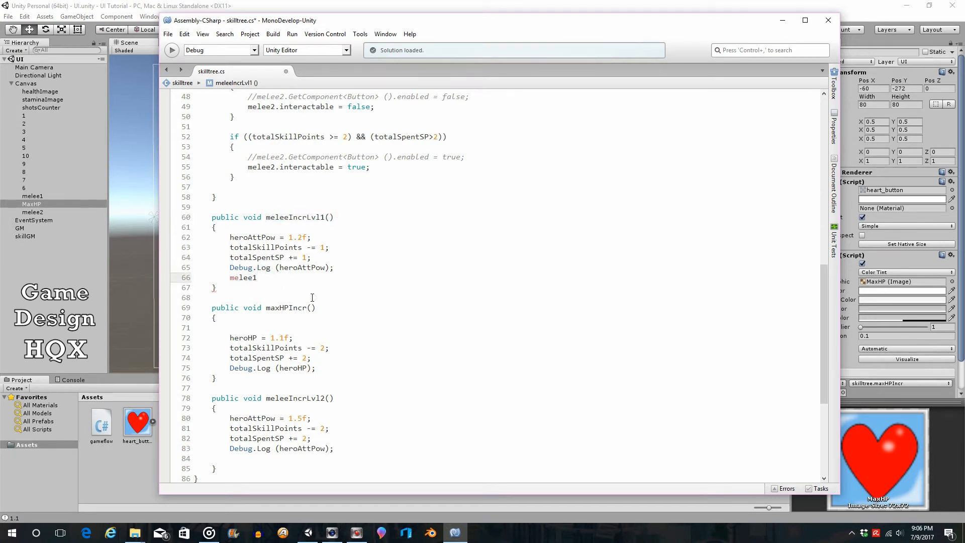
text(.)
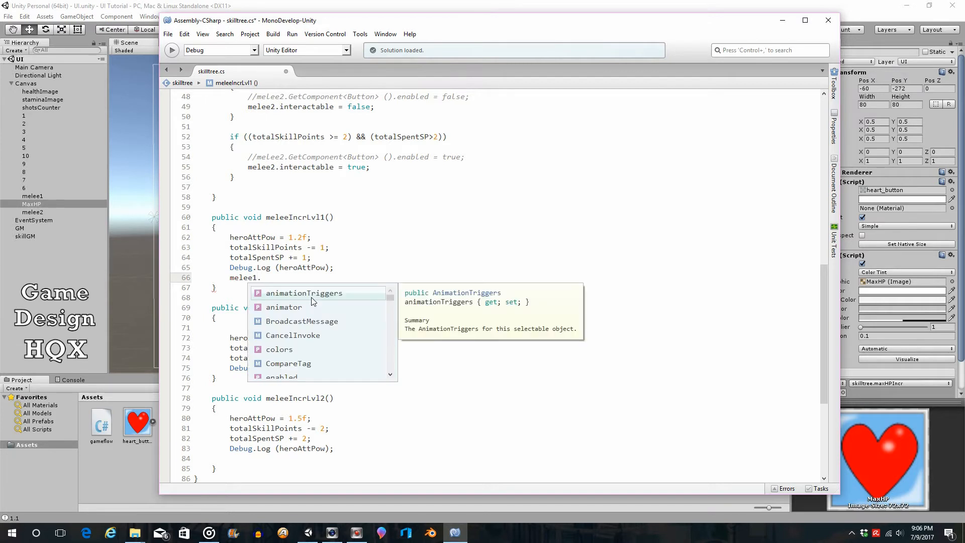
text(Getc)
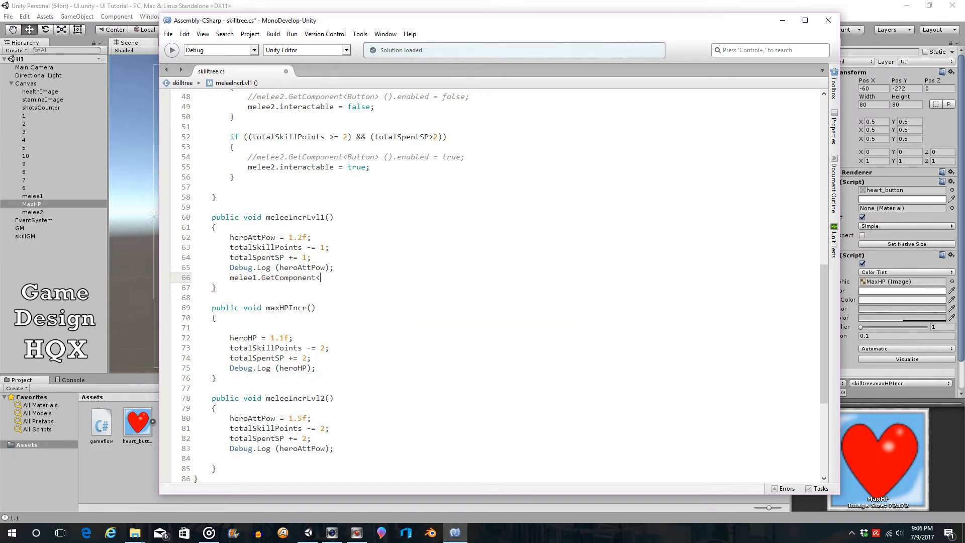
text(Image>().color =)
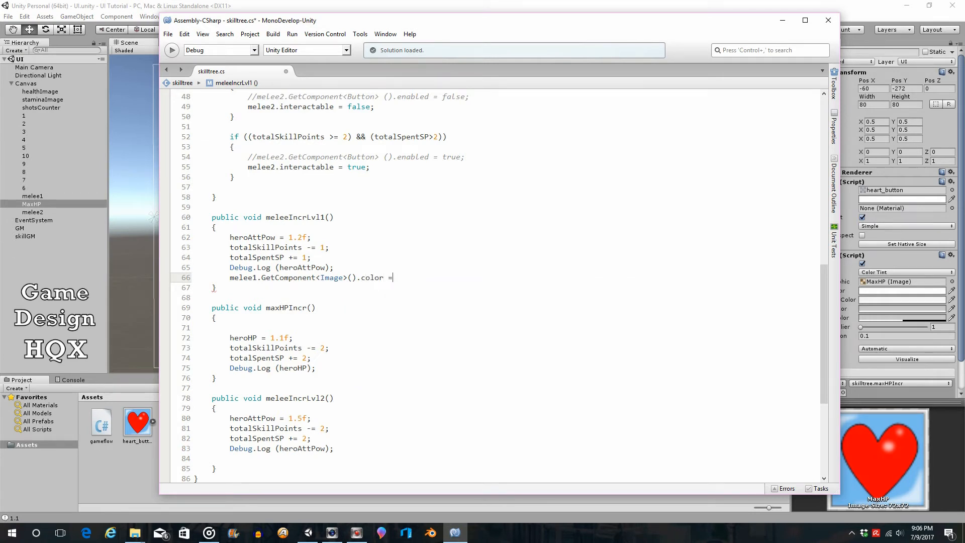
Step: Complete the line as .color = new Color(0, 1, 0);
text(new)
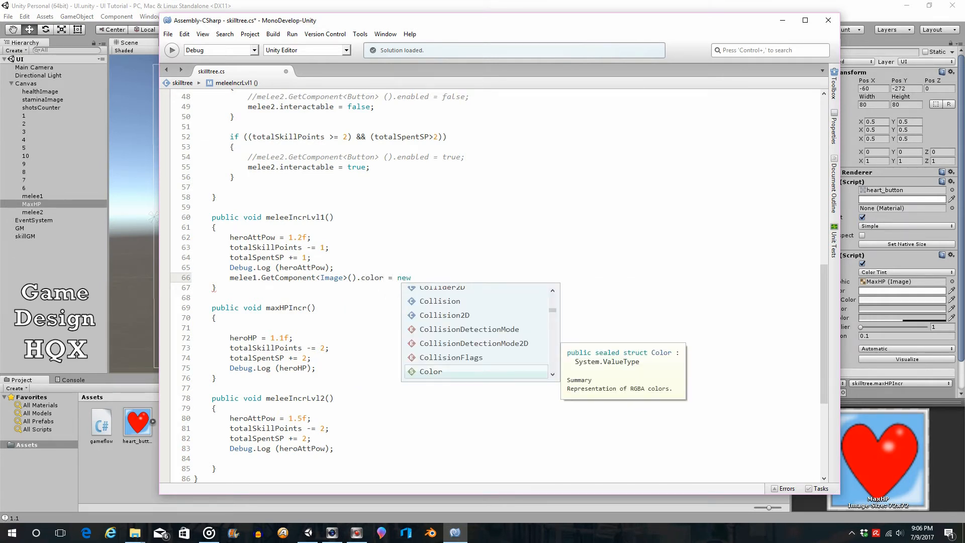
text(vec)
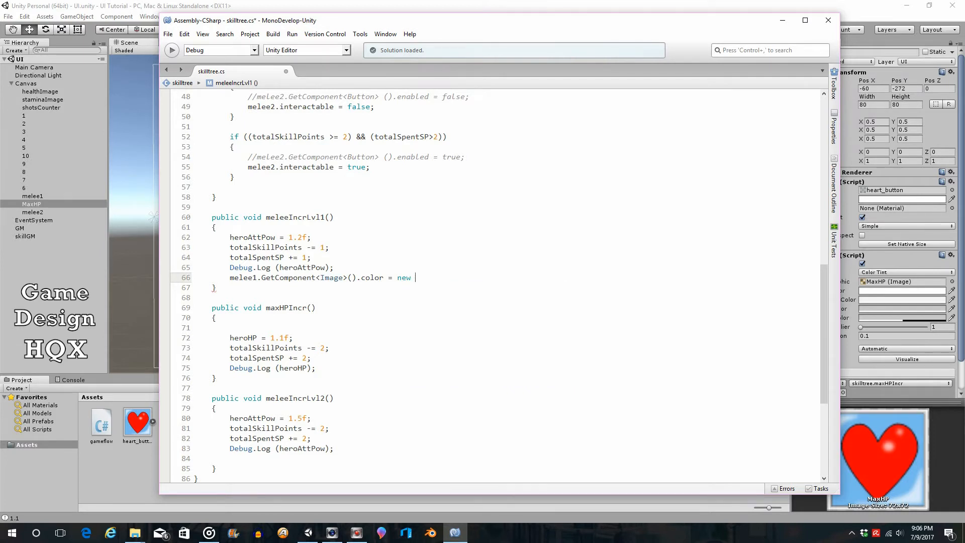
text(co)
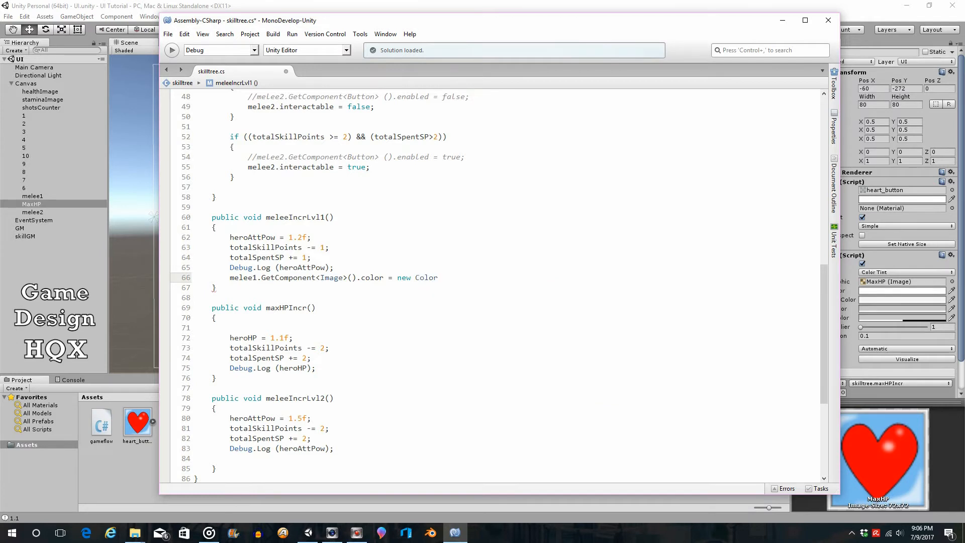
text(()
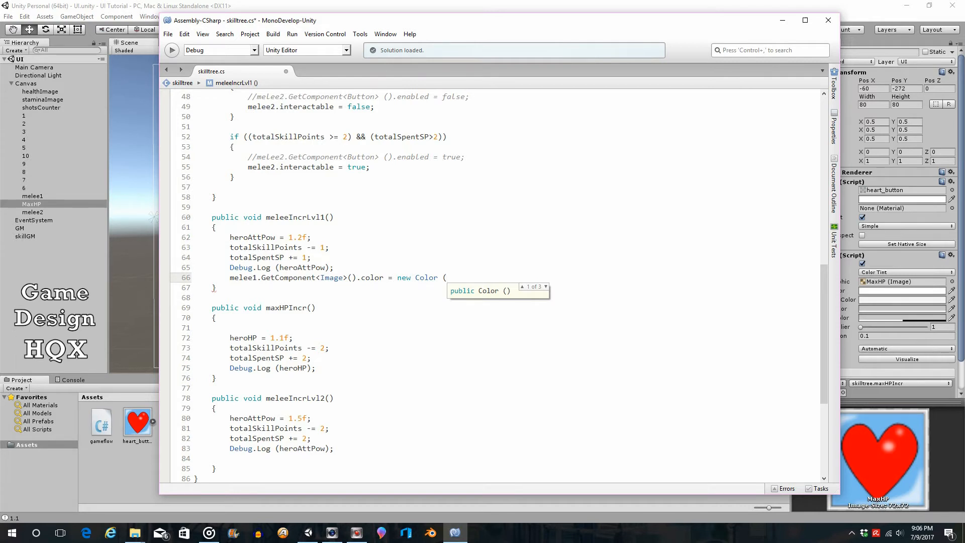
text(0)
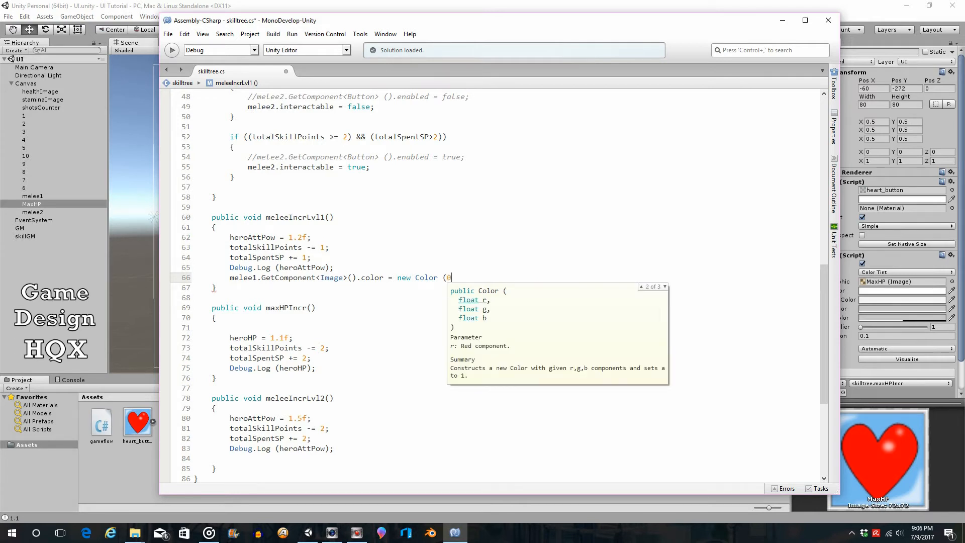
text(,1)
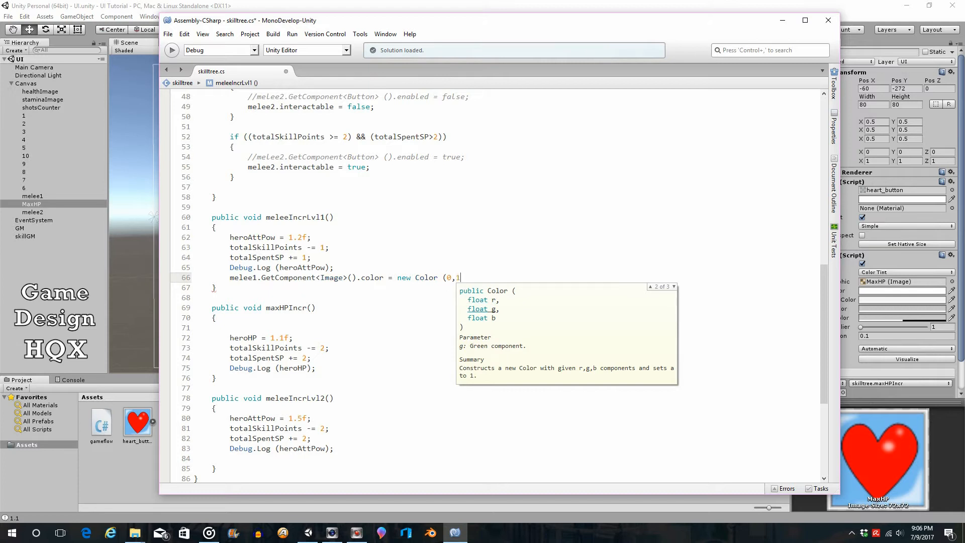
text(1,)
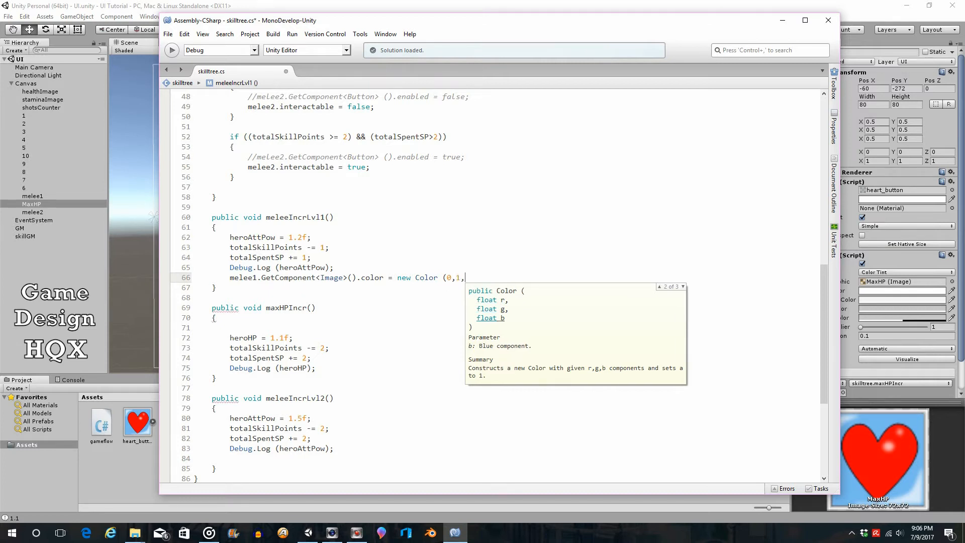
text(0))
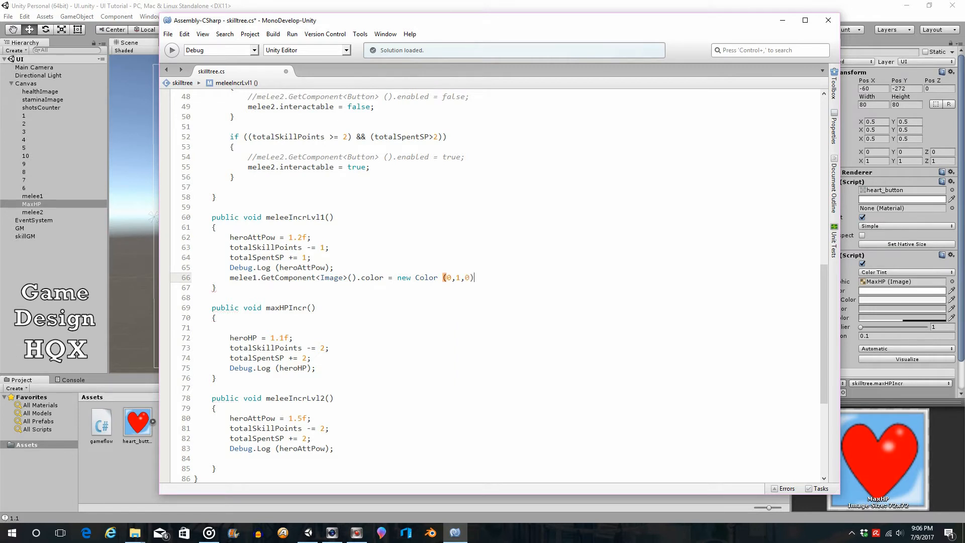
text(;)
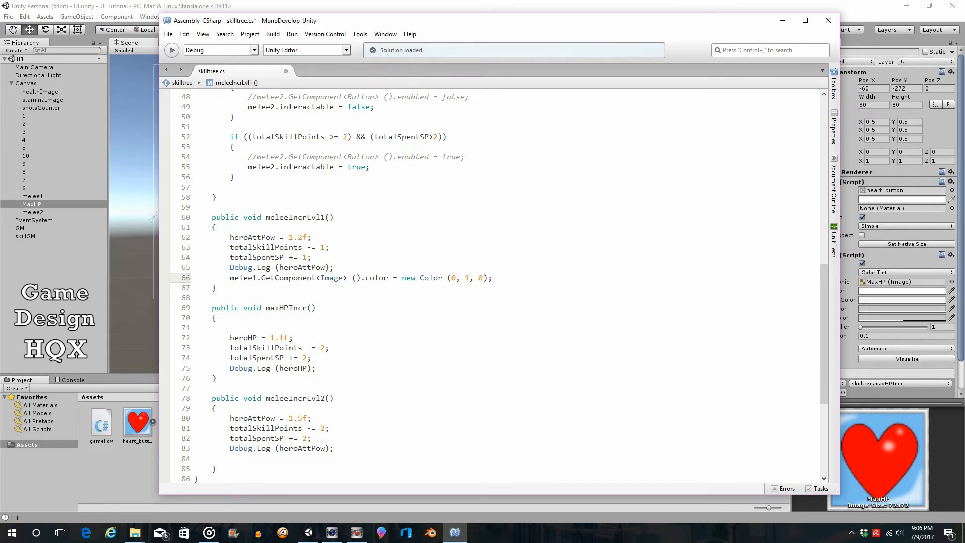
click(490, 277)
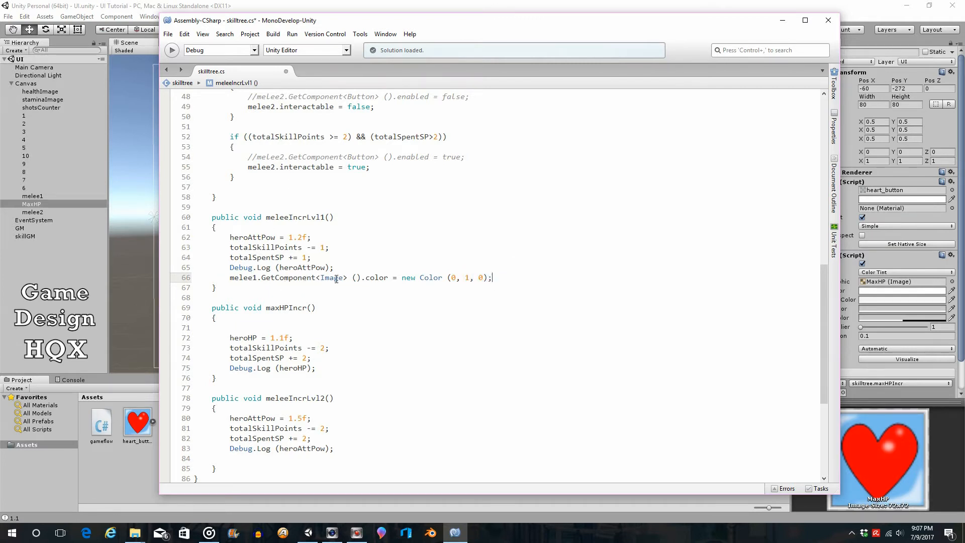
mouse_move(430, 197)
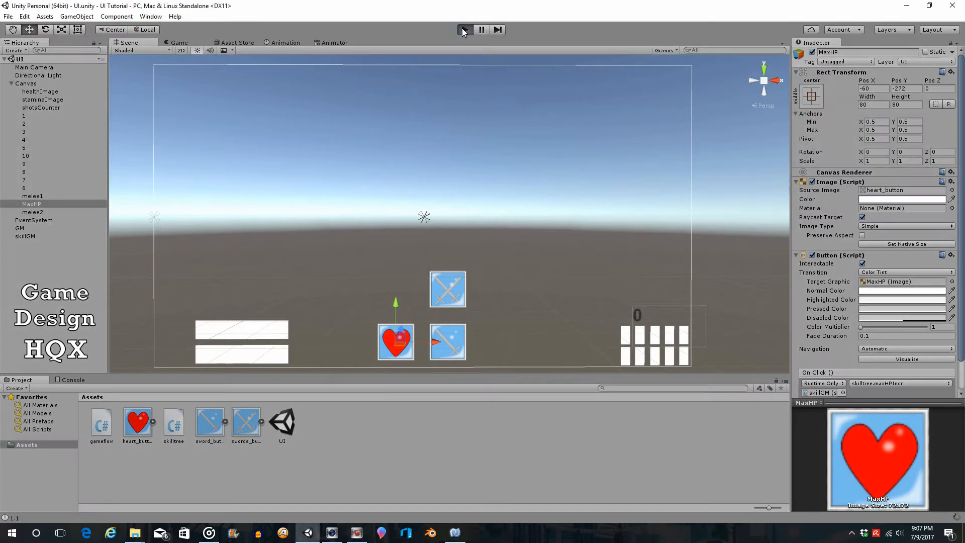
Step: Play-test clicking the lower sword button to confirm it turns green, then stop
click(464, 29)
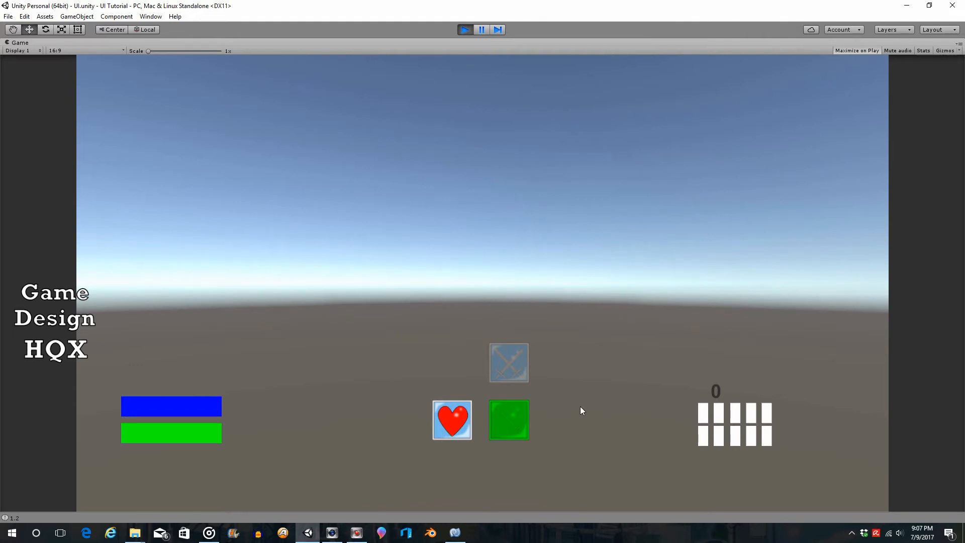
mouse_move(588, 389)
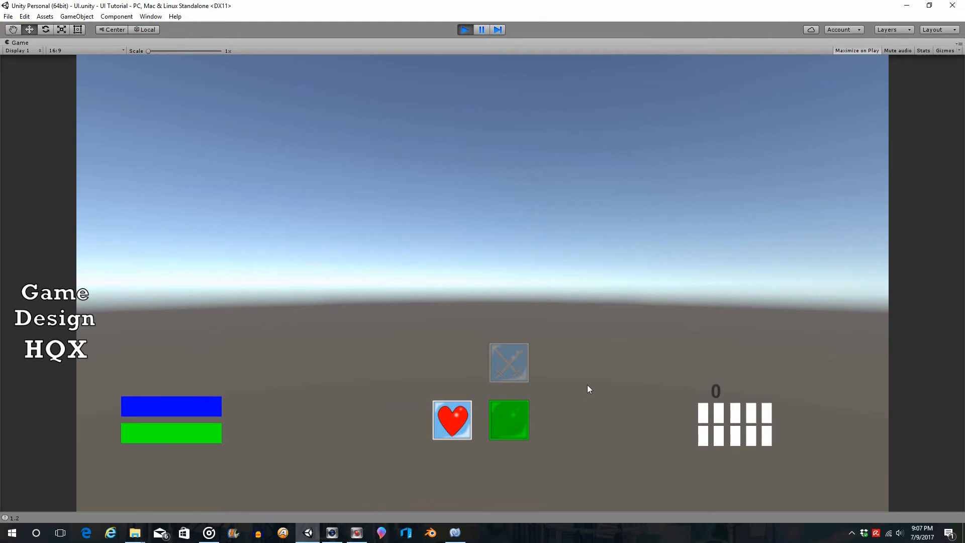
mouse_move(511, 360)
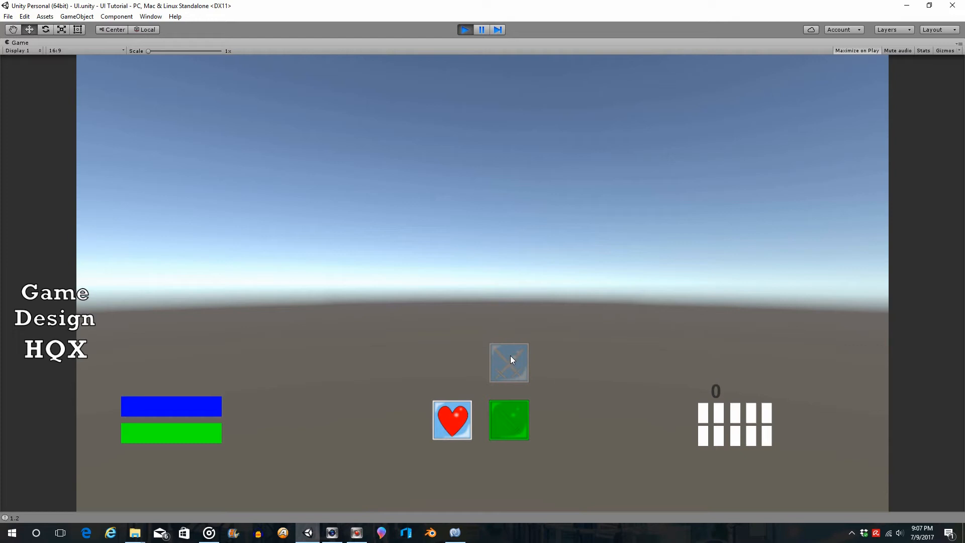
mouse_move(444, 428)
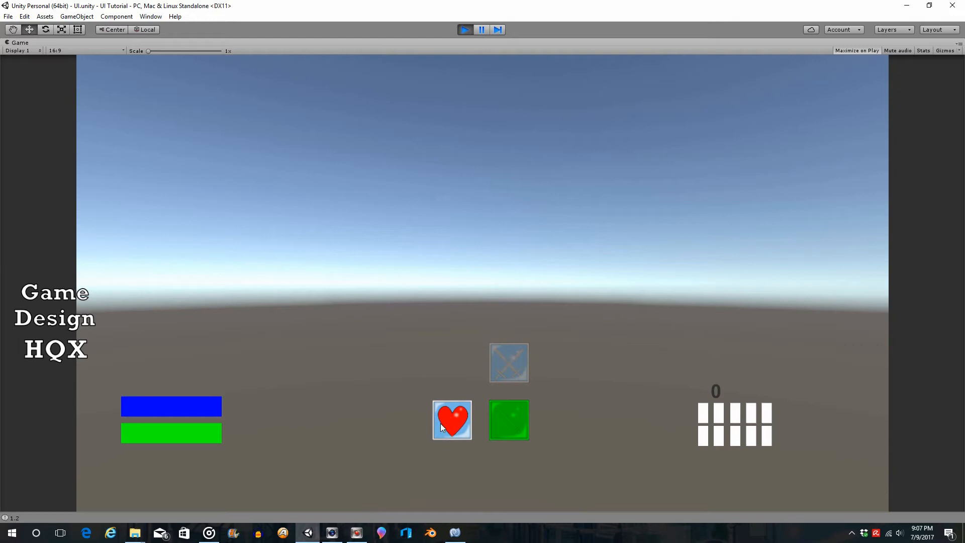
mouse_move(515, 426)
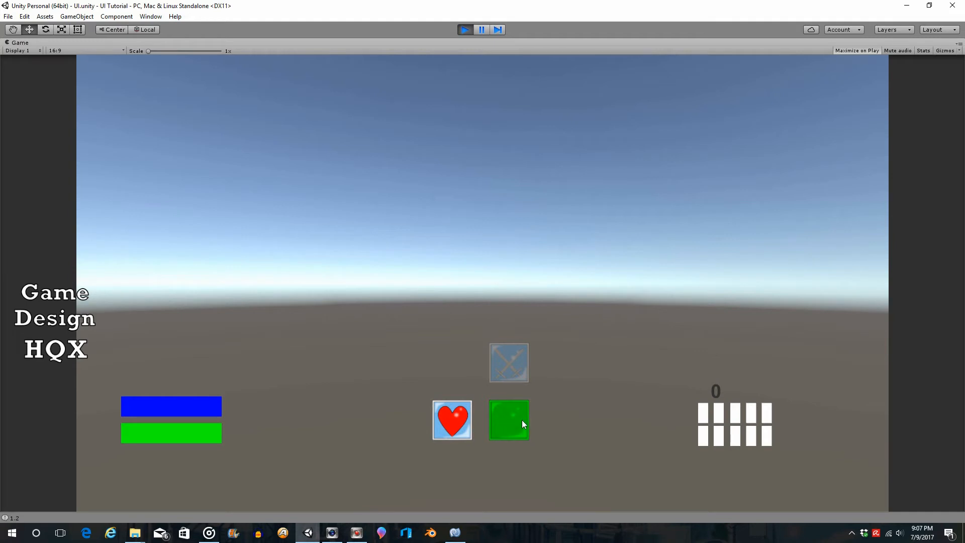
mouse_move(516, 419)
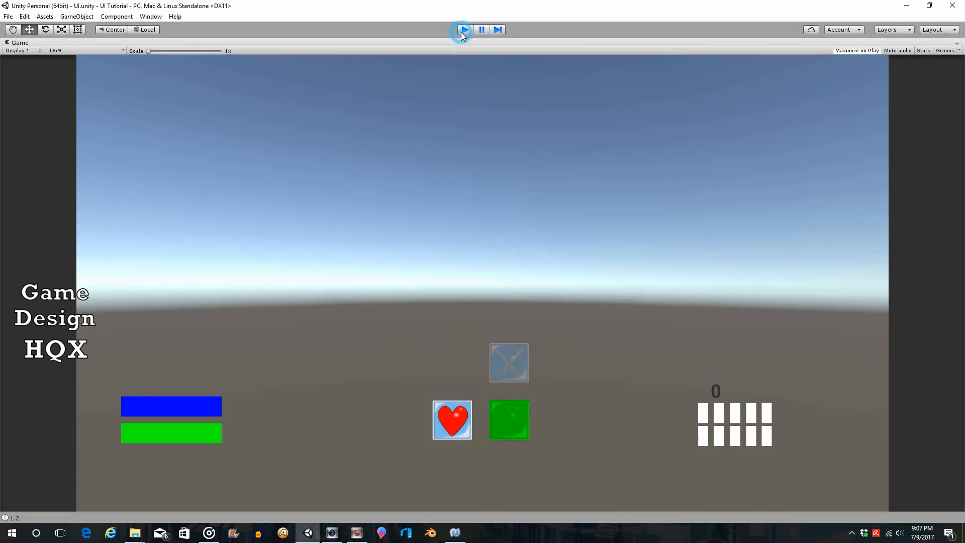
click(464, 30)
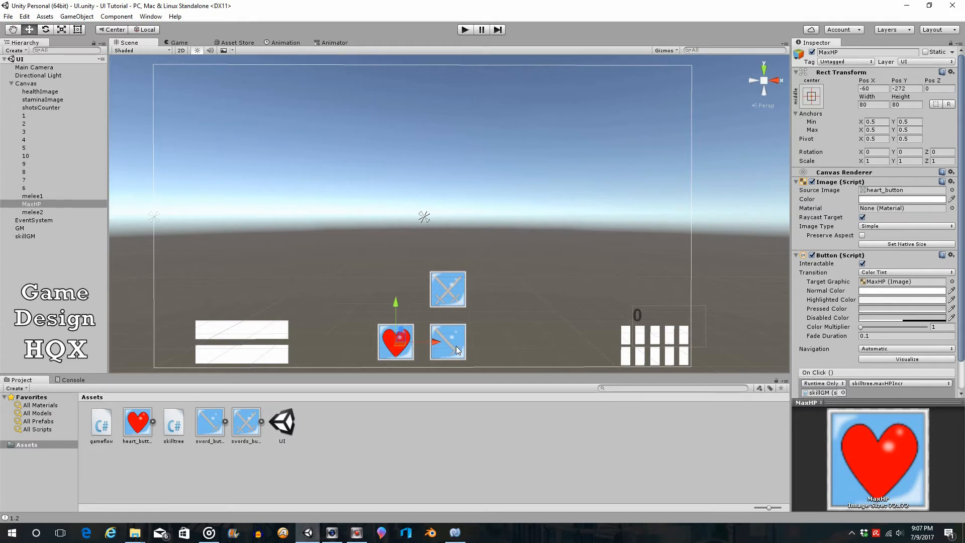
mouse_move(454, 340)
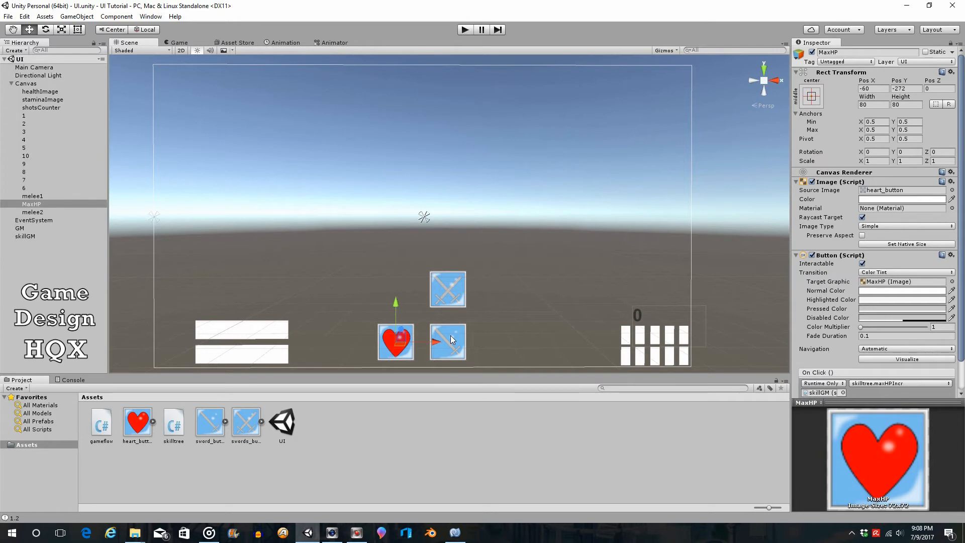
mouse_move(523, 320)
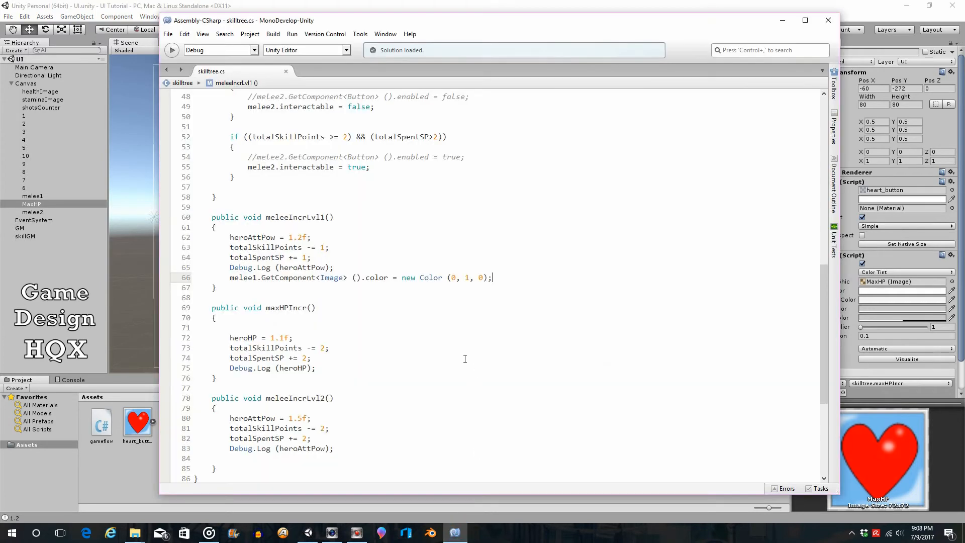
Step: Add melee1's green GetComponent<Image>().color line to maxHPIncr below the heroHP log
double_click(253, 237)
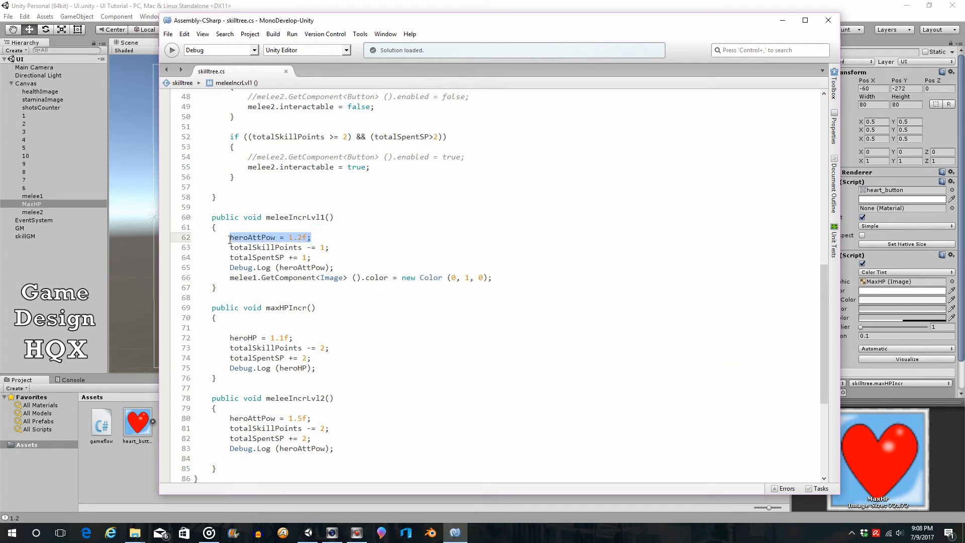
mouse_move(311, 229)
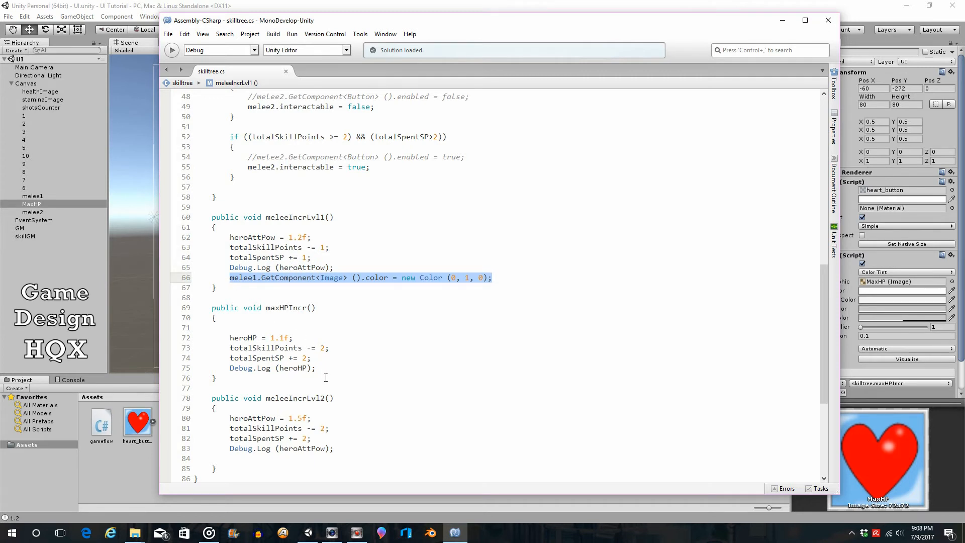
click(318, 368)
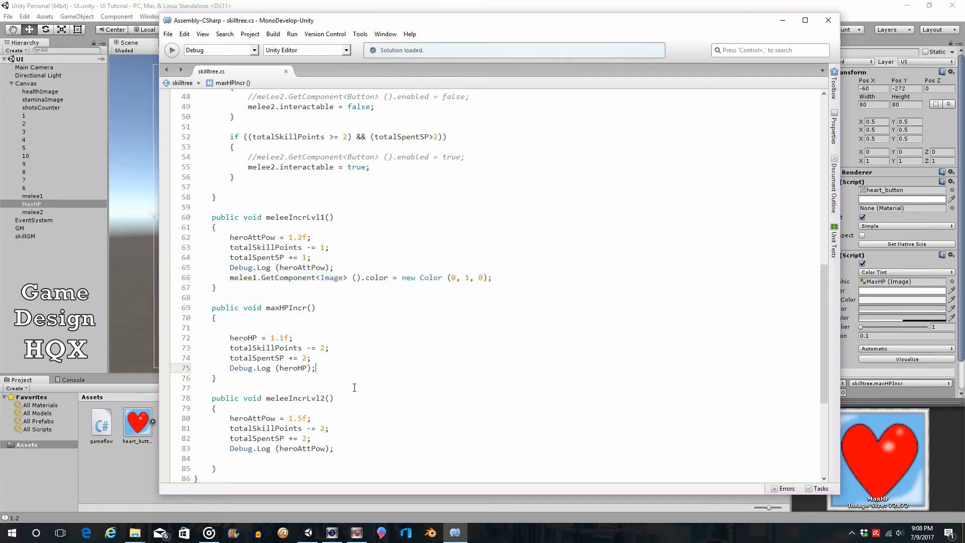
text(melee1.GetComponent<Image> ().color = new Color (0, 1, 0);)
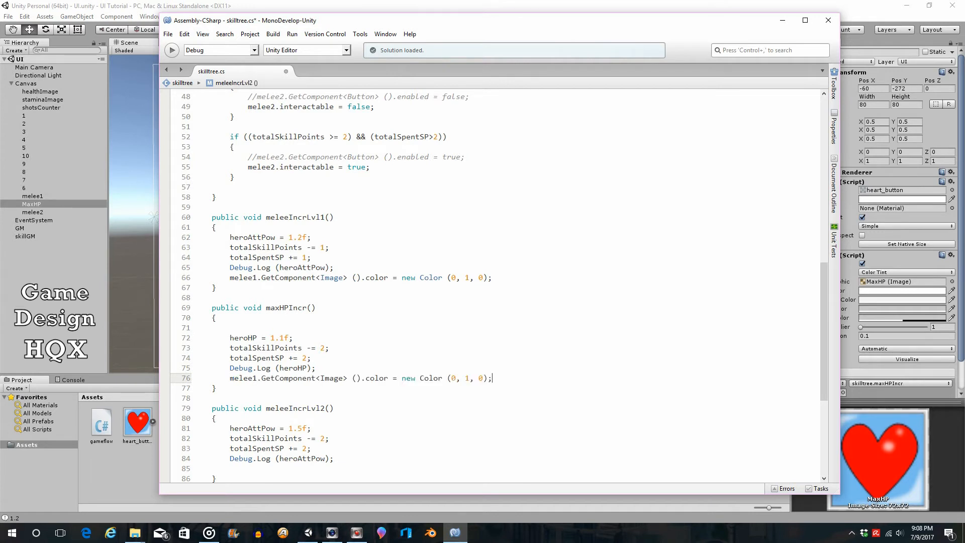
click(258, 378)
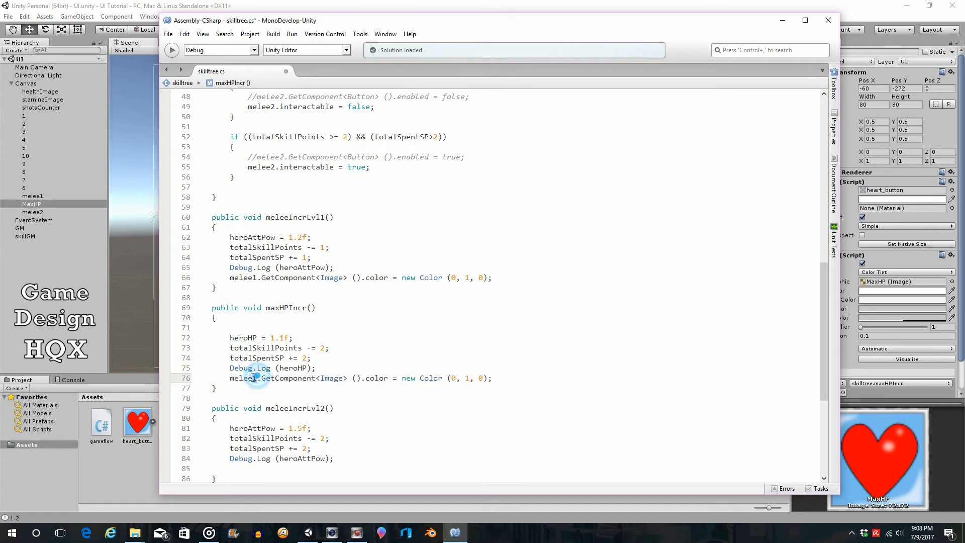
text(maxHPButton)
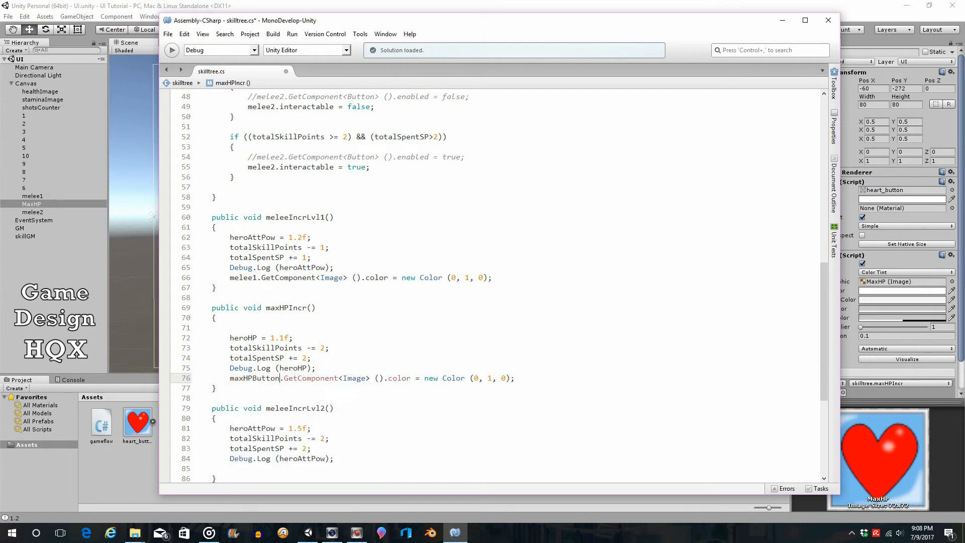
Step: Check the maxHPButton field declaration and make the new color line use maxHPButton
click(168, 34)
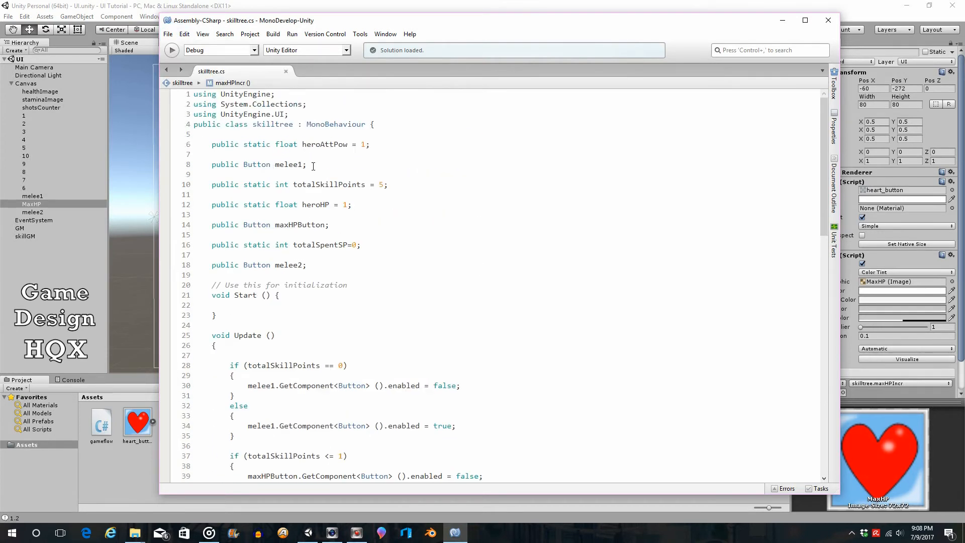
double_click(256, 225)
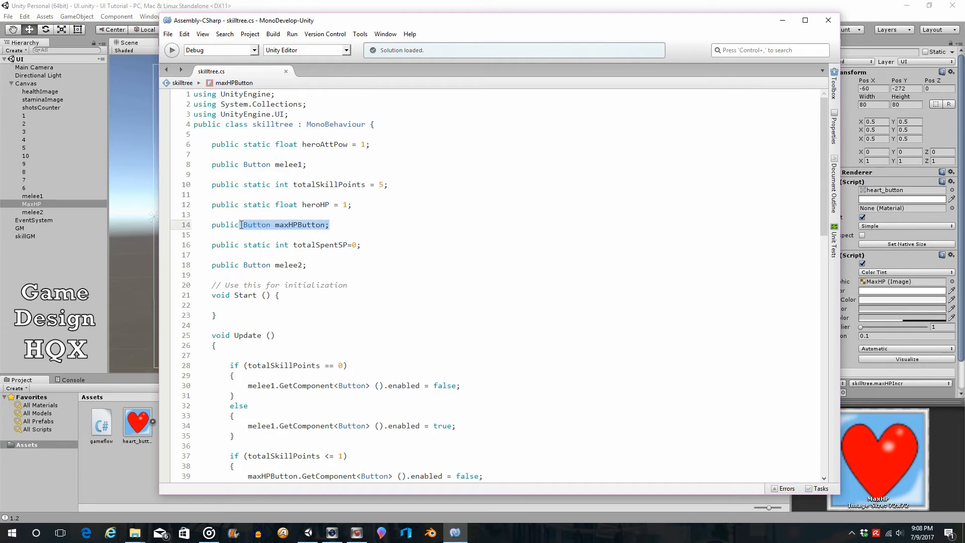
scroll(down, 3)
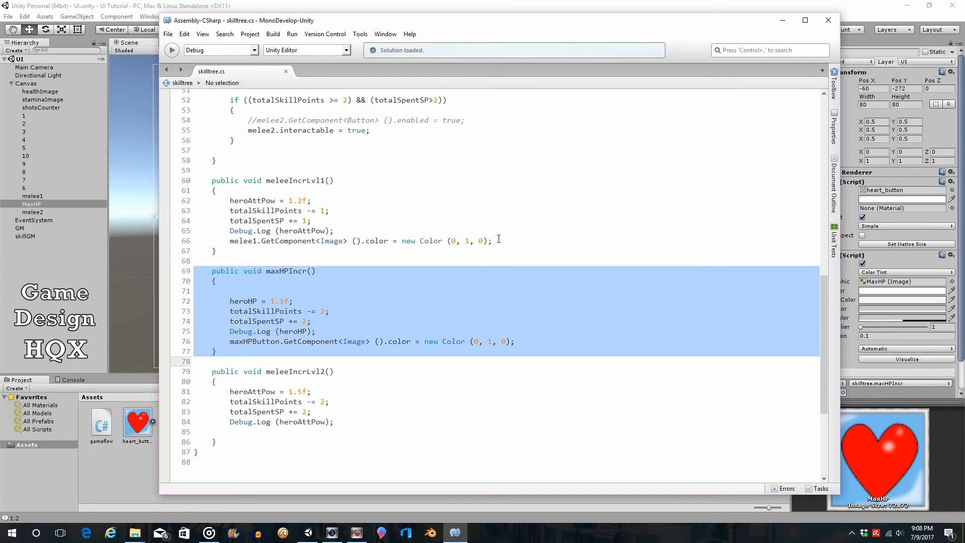
click(231, 341)
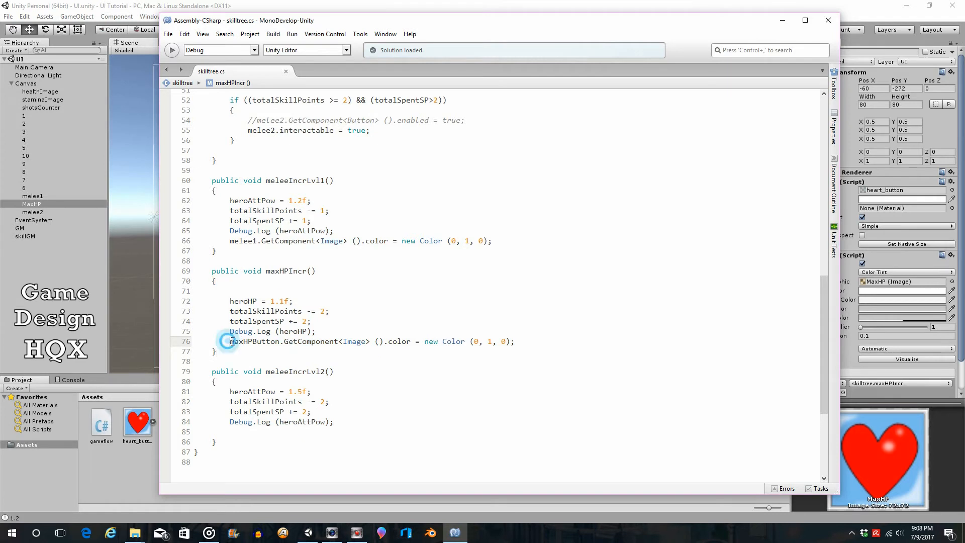
double_click(254, 341)
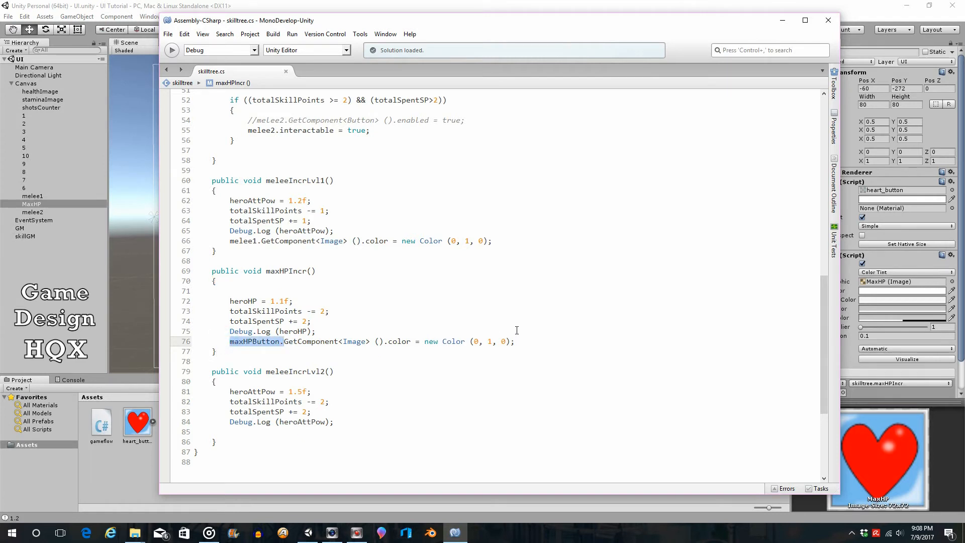
click(250, 33)
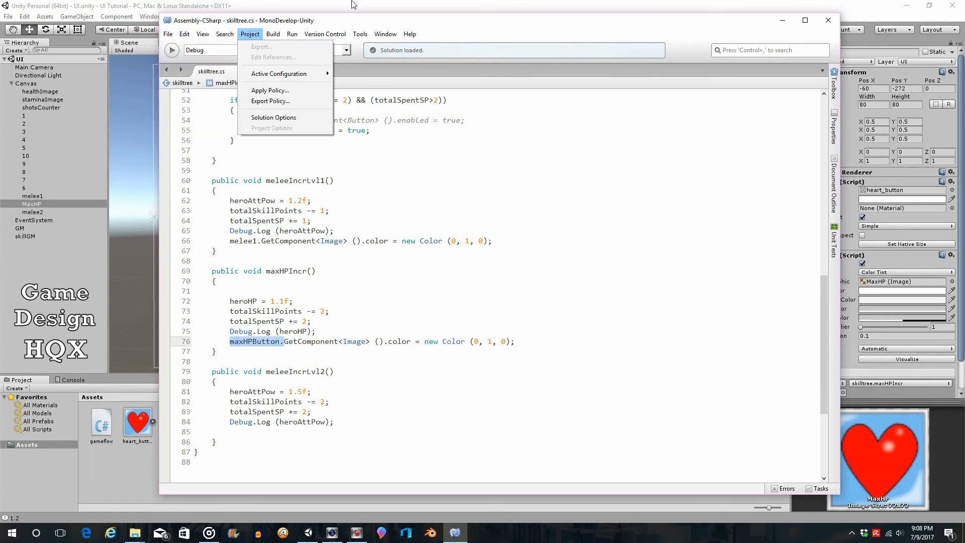
click(463, 29)
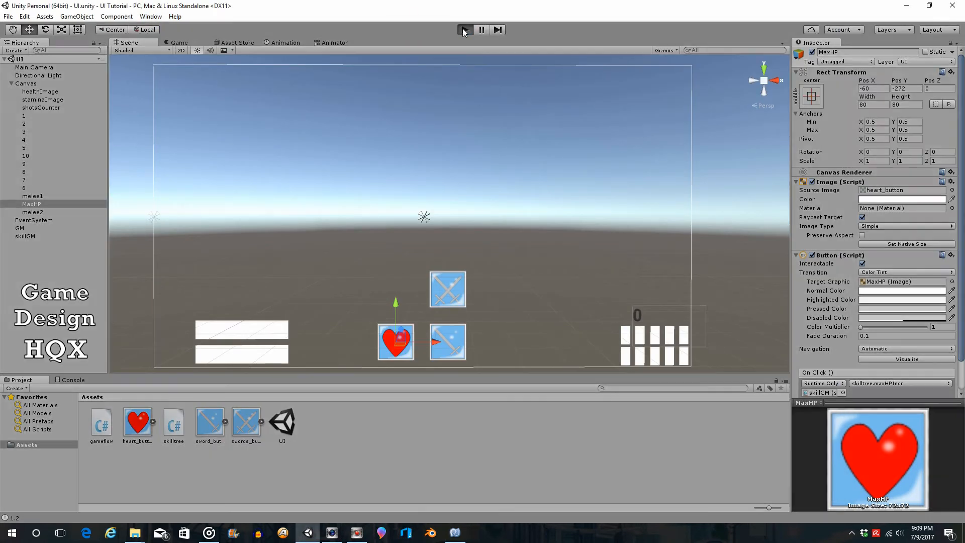
Step: Run the game and buy the max HP upgrade with the heart button
click(464, 29)
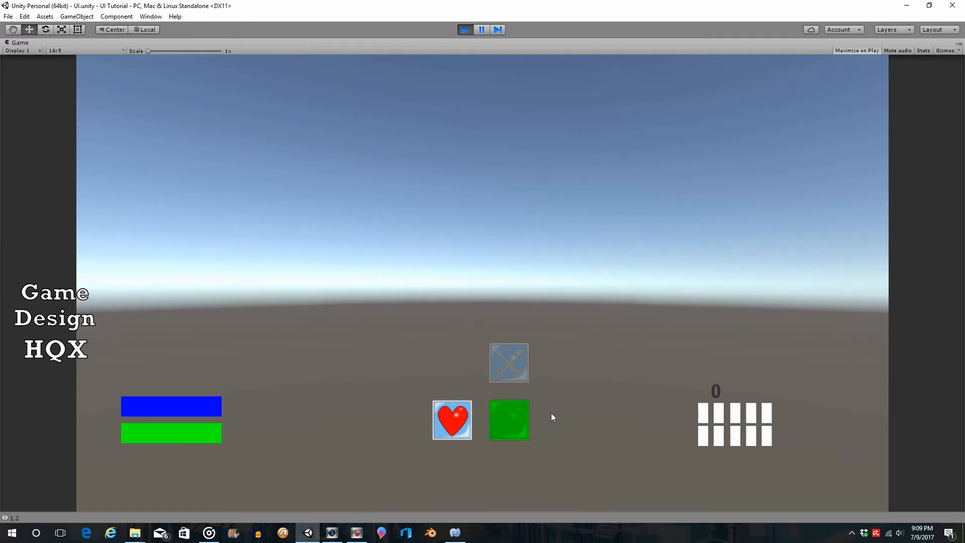
click(452, 420)
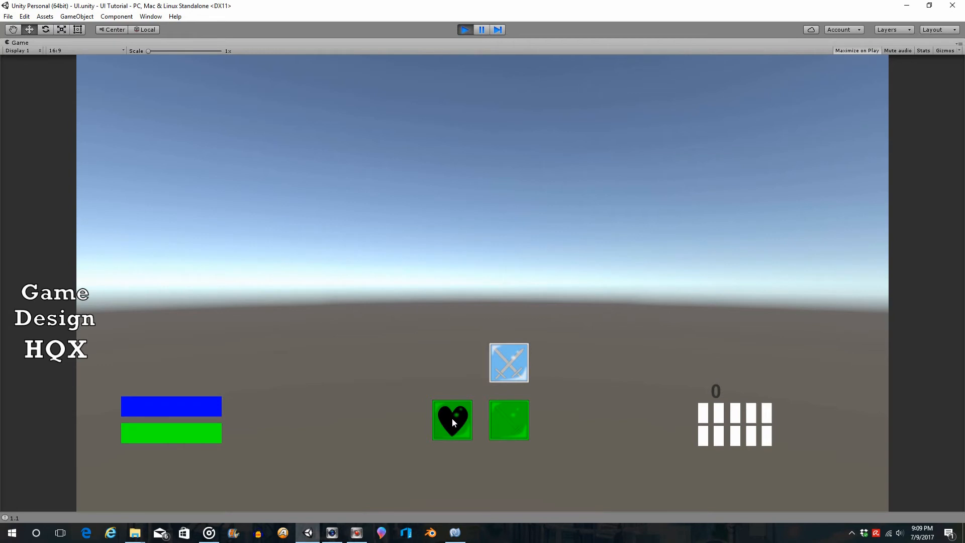
mouse_move(448, 378)
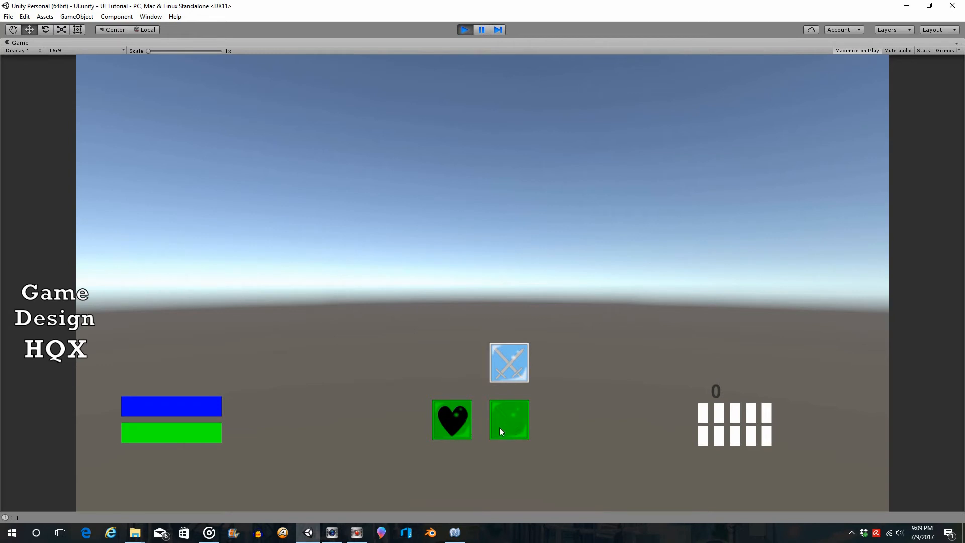
mouse_move(524, 418)
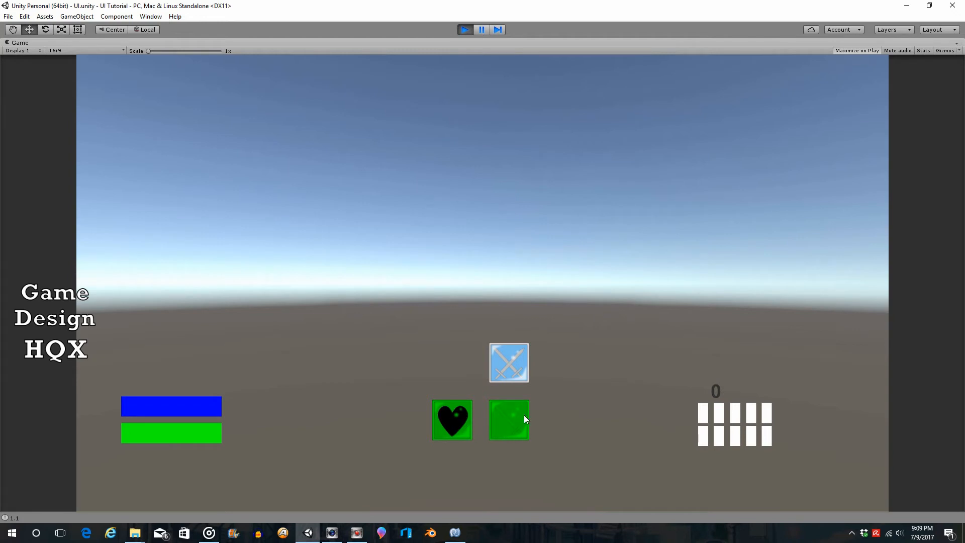
mouse_move(509, 363)
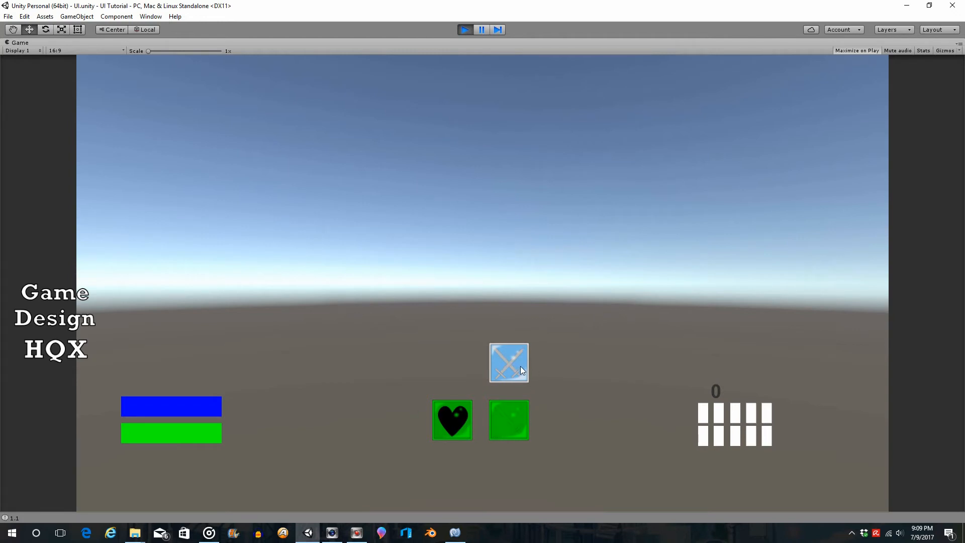
mouse_move(531, 347)
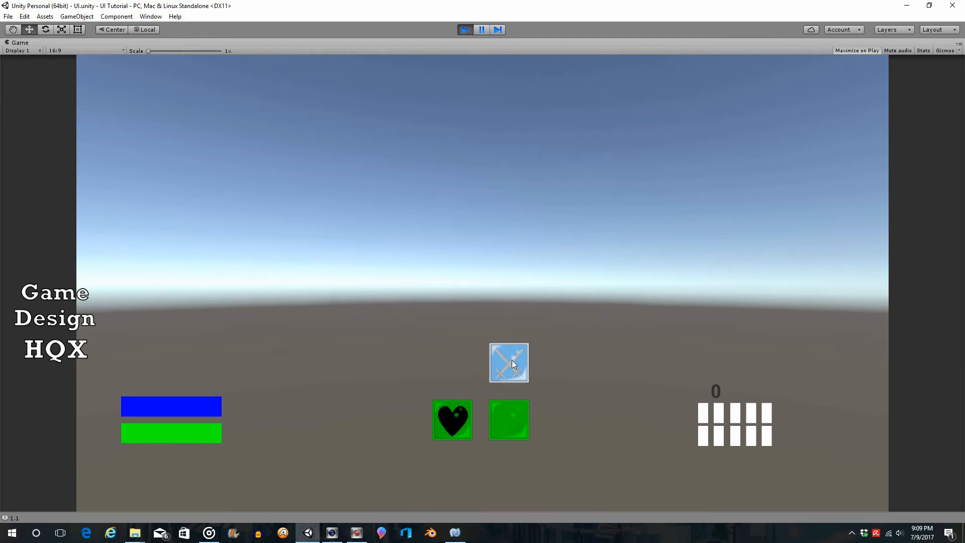
mouse_move(584, 345)
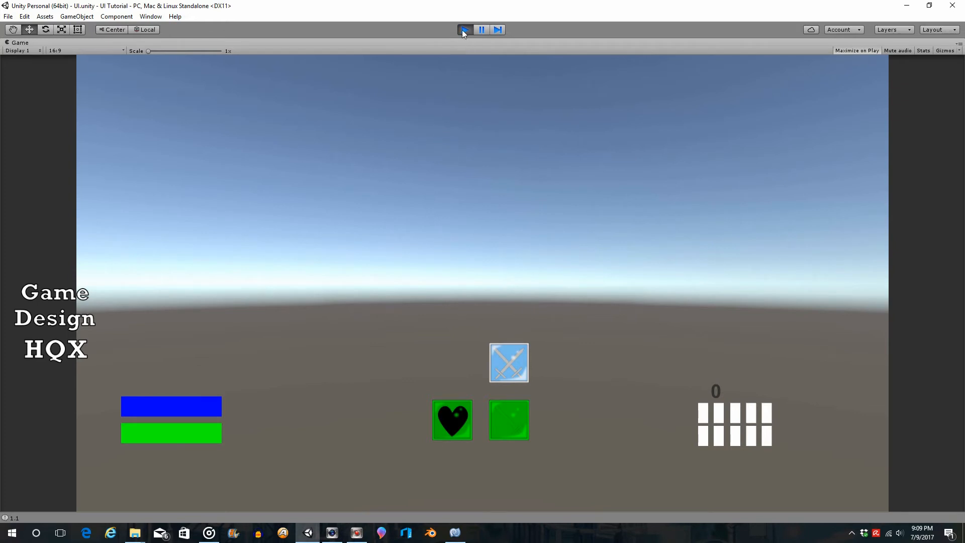
Step: Exit Play mode to return to the scene editor with MaxHP's Inspector
click(464, 30)
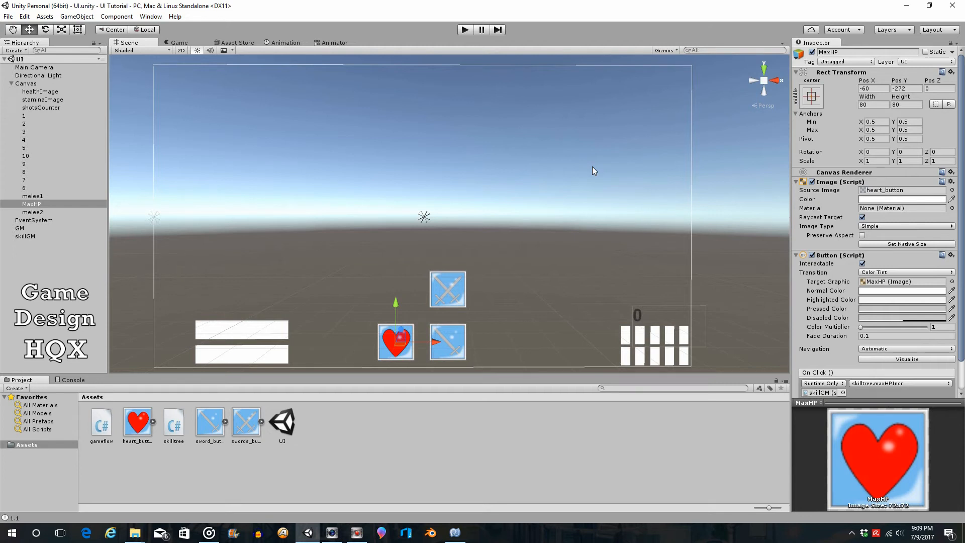
mouse_move(459, 347)
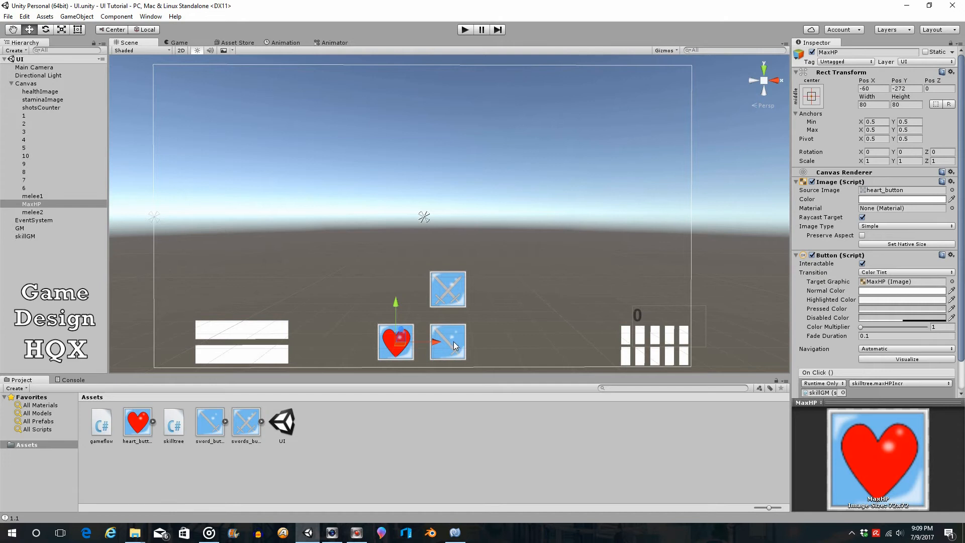
mouse_move(468, 337)
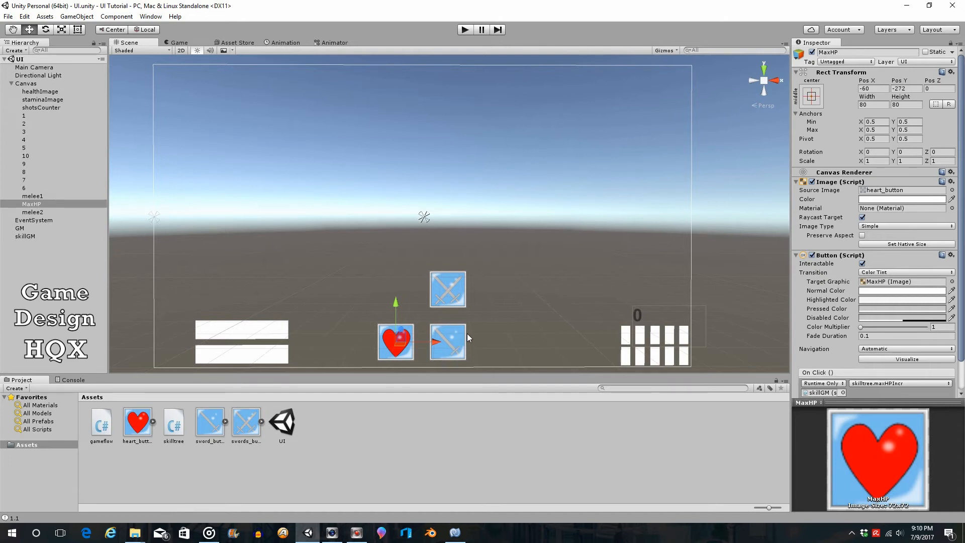
mouse_move(510, 253)
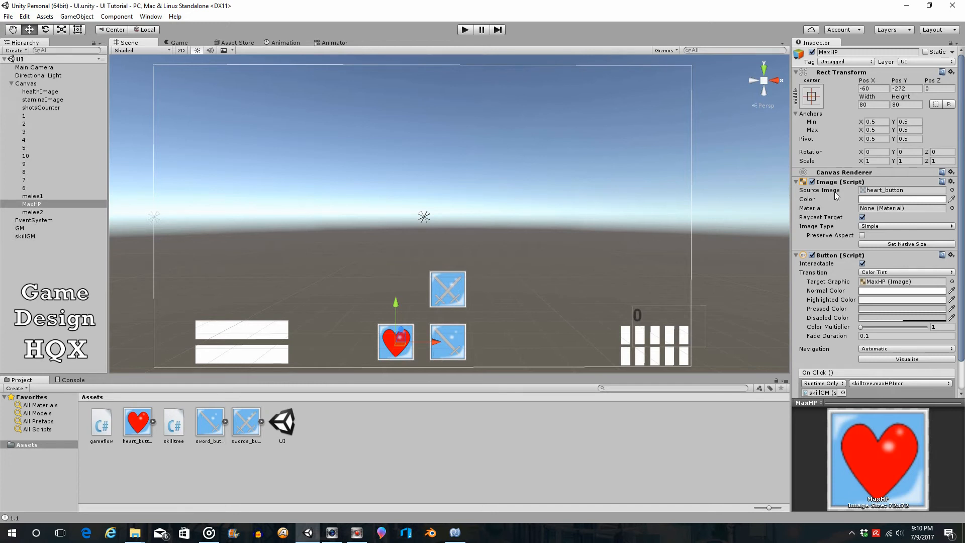
mouse_move(522, 173)
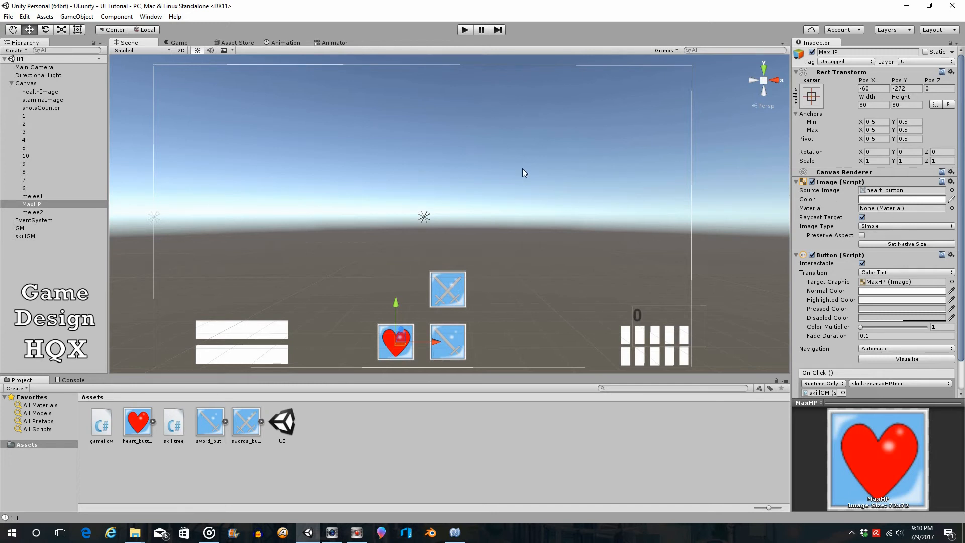
mouse_move(521, 173)
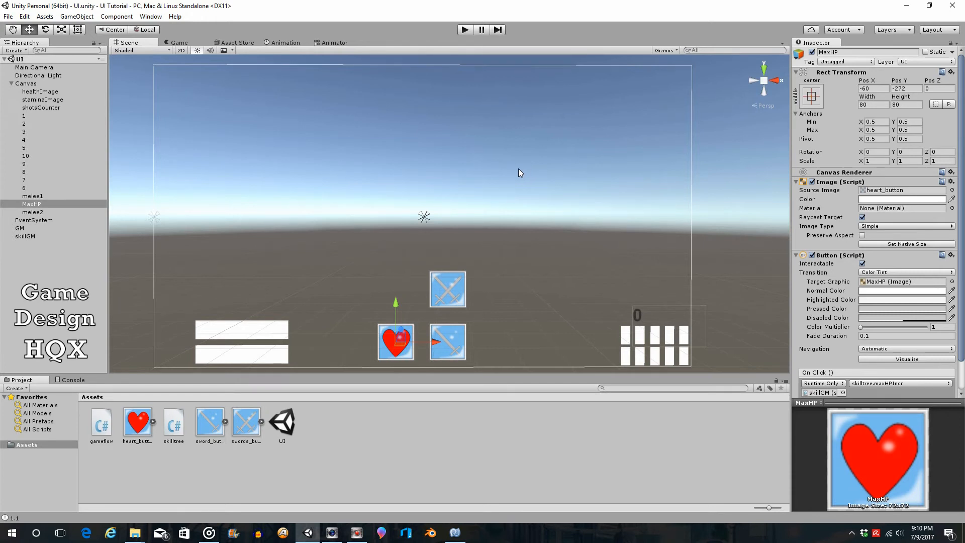
mouse_move(150, 217)
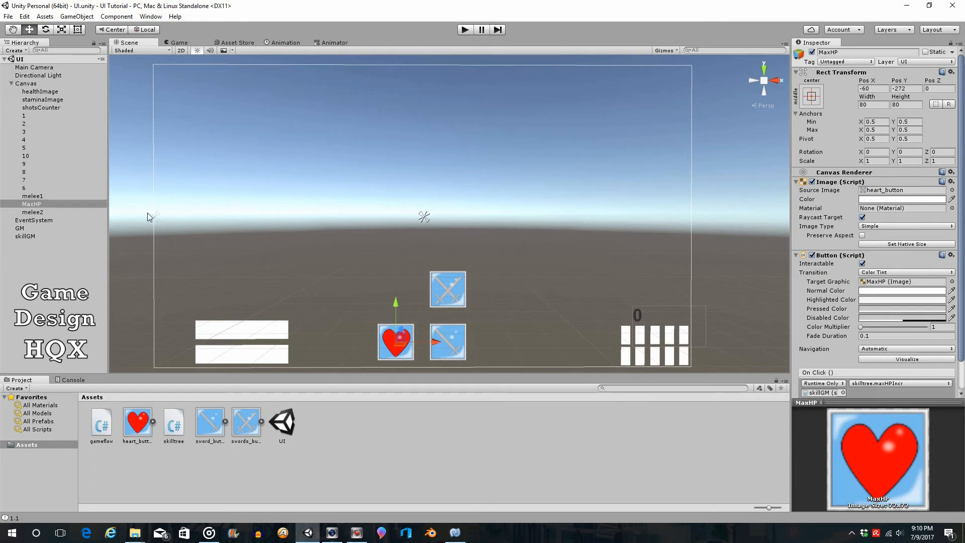
Step: Set the Highlighted Color of melee1, MaxHP and melee2 to yellow FFD465
click(32, 195)
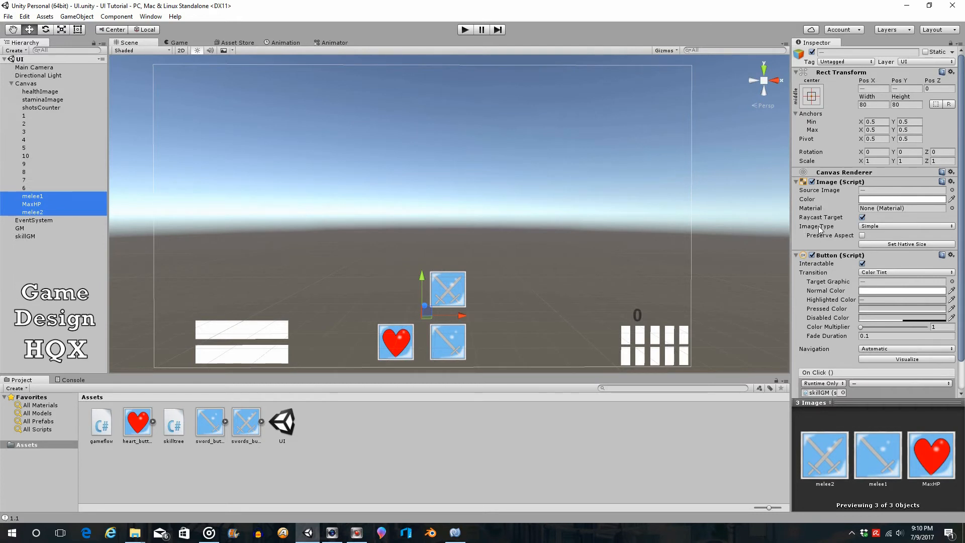
mouse_move(884, 304)
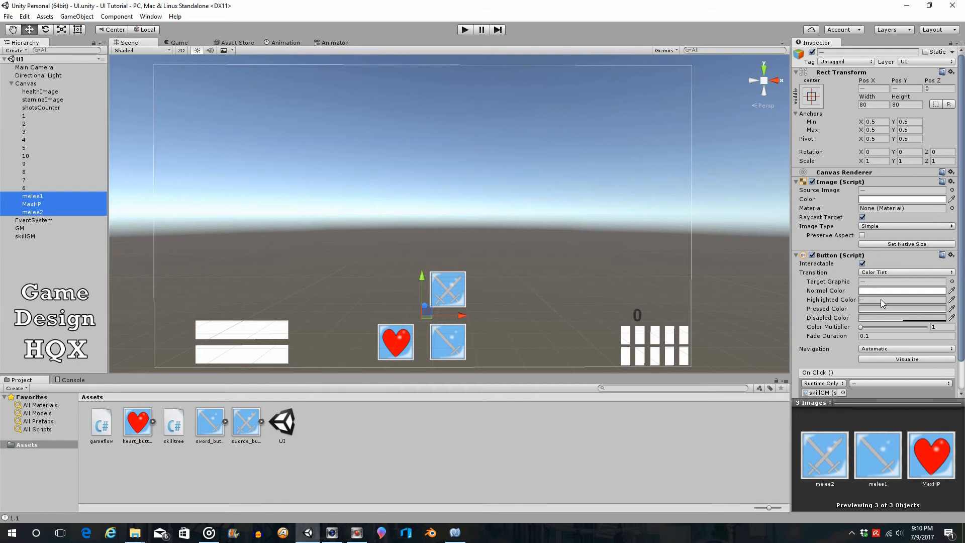
click(902, 299)
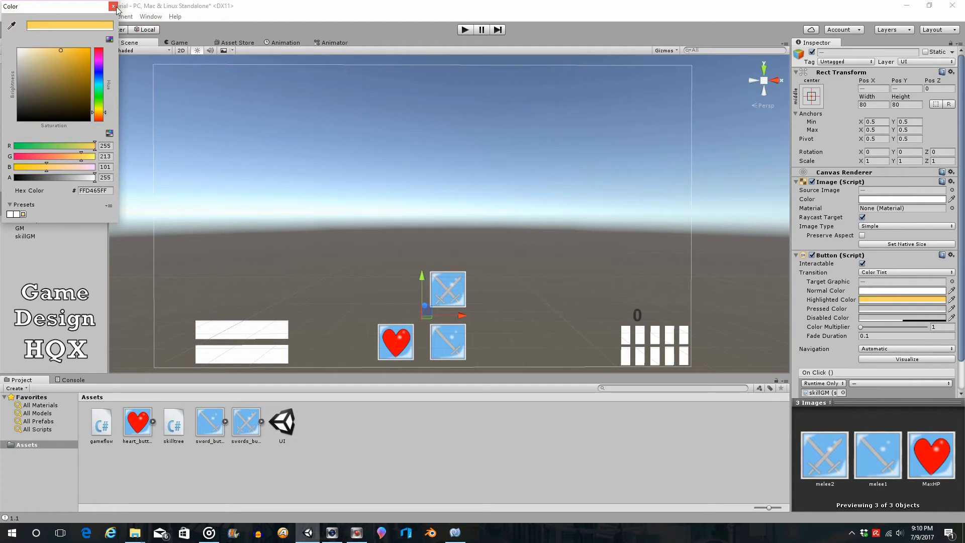
click(113, 5)
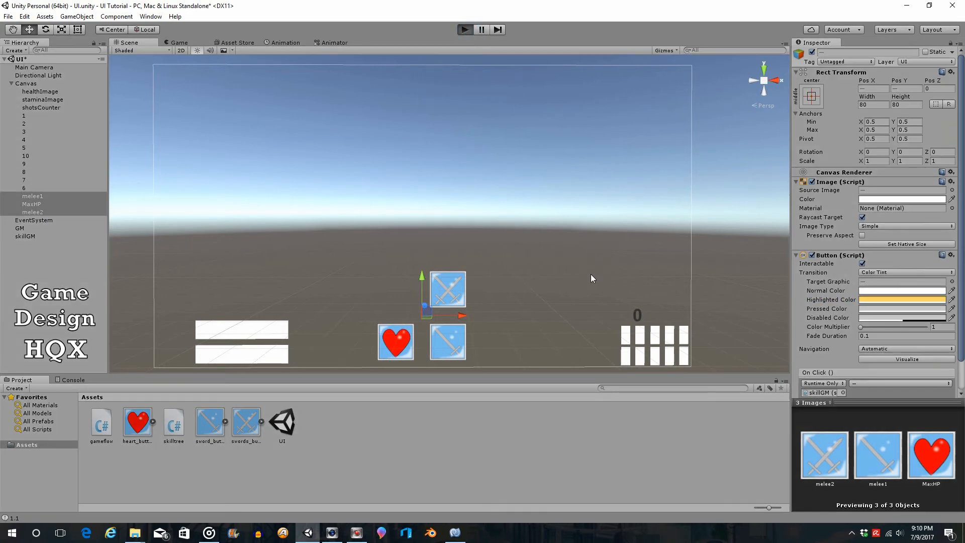
Step: Run the game and buy the lower sword skill, turning its button green
click(464, 29)
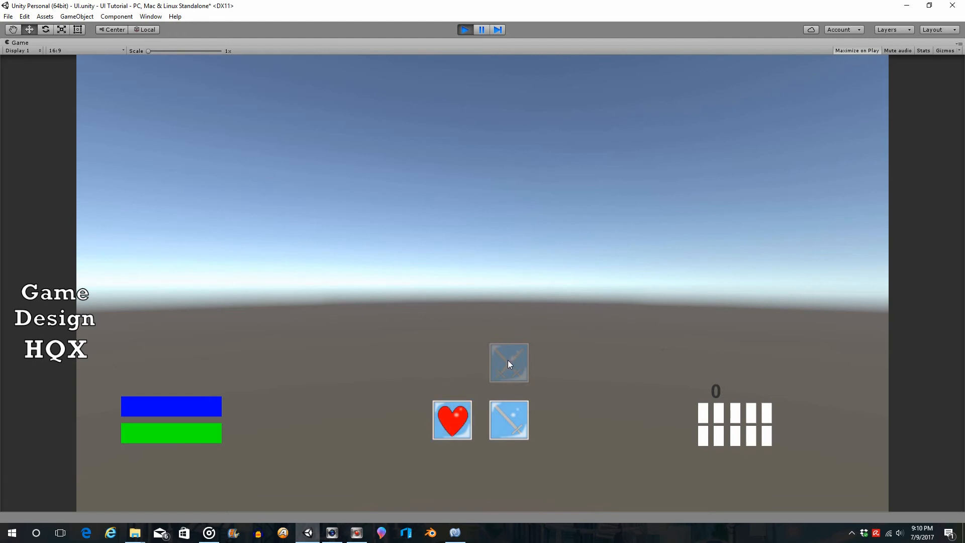
click(452, 420)
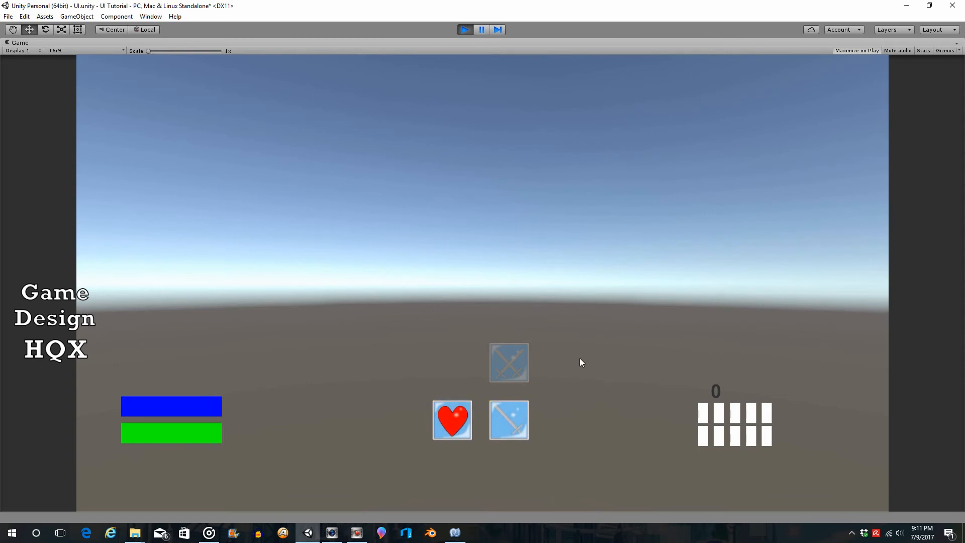
click(509, 420)
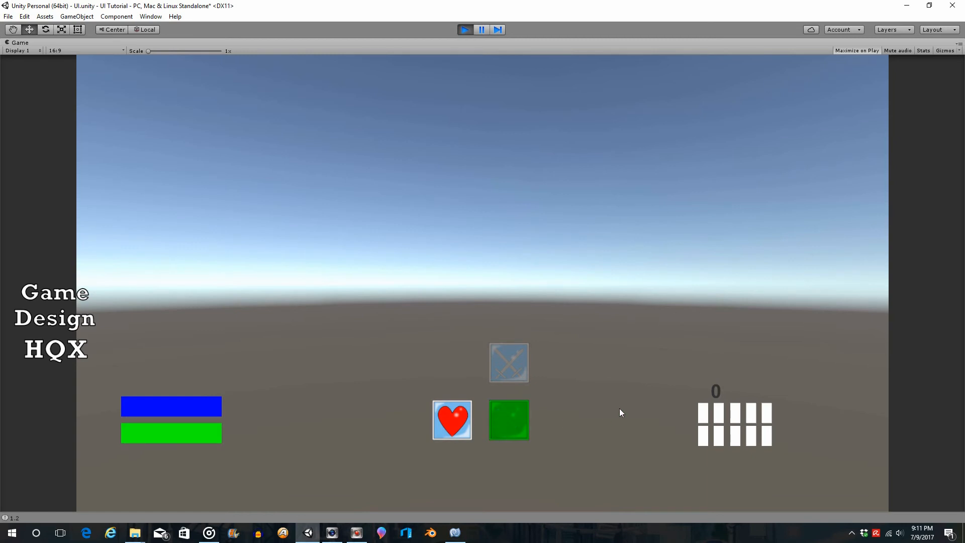
mouse_move(505, 359)
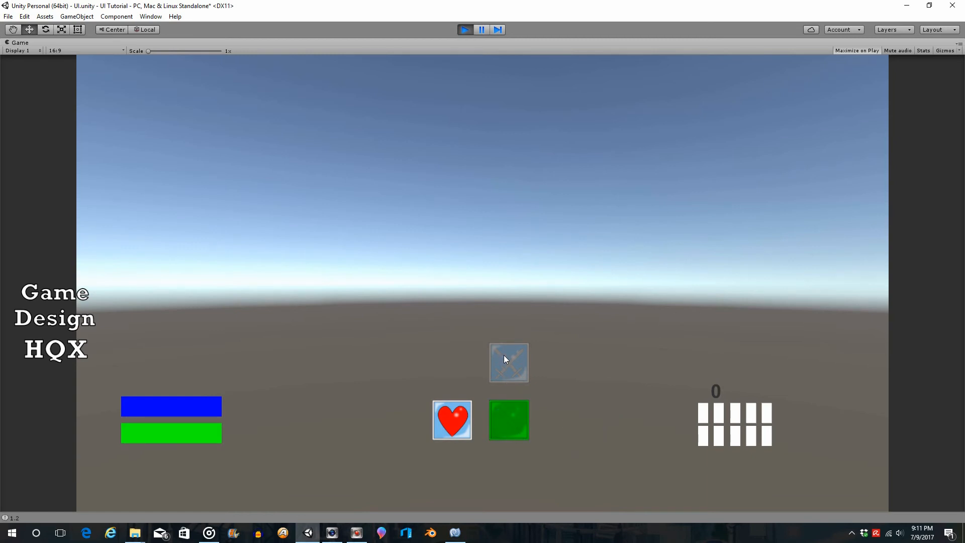
mouse_move(538, 438)
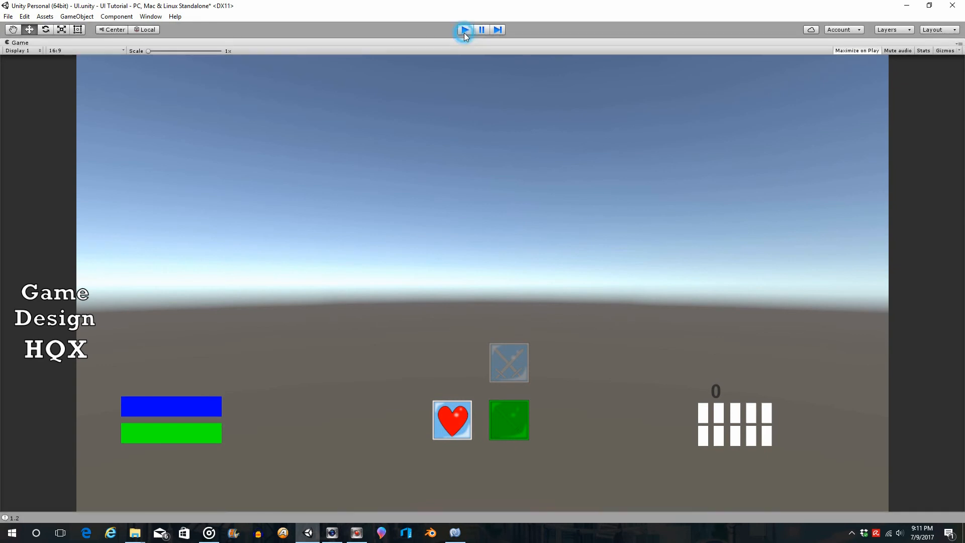
Step: Exit Play mode to return to scene editing
click(464, 29)
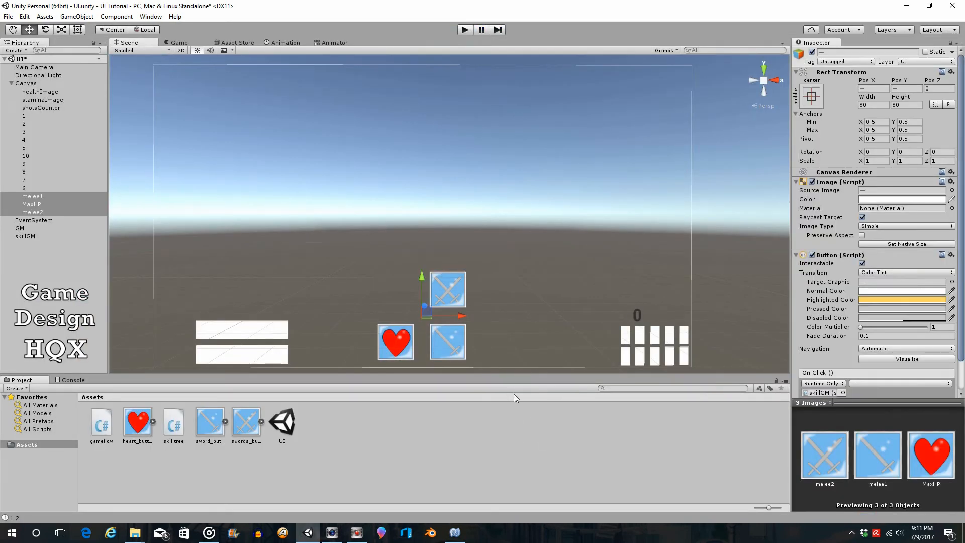
mouse_move(512, 472)
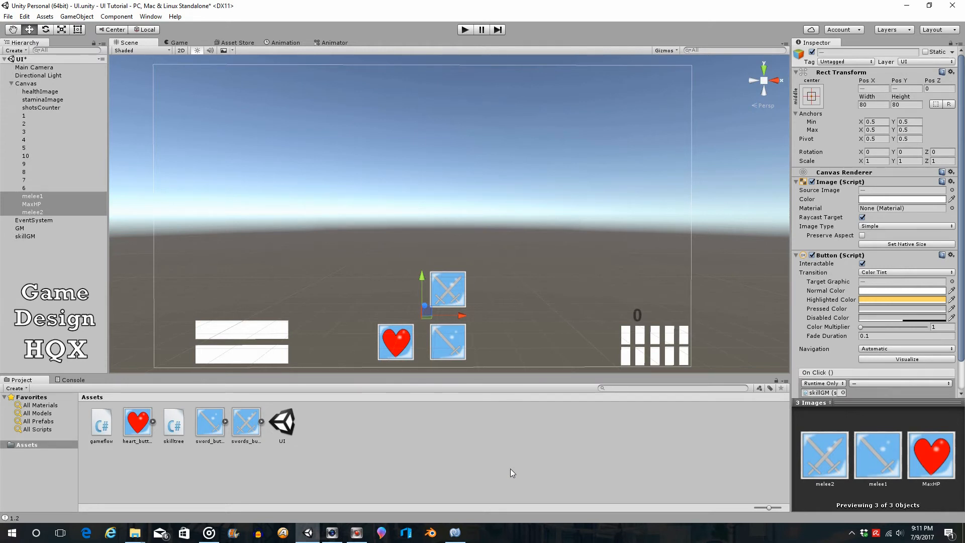
mouse_move(487, 420)
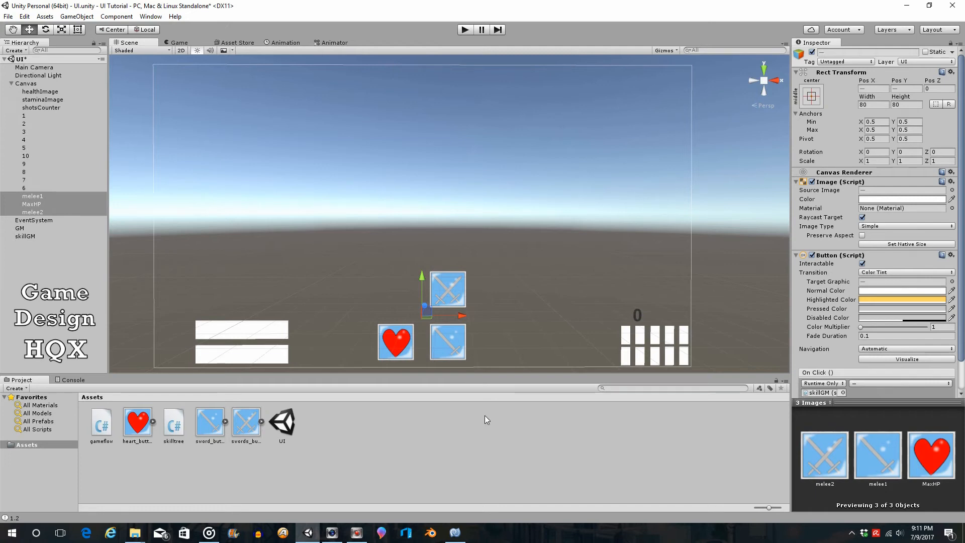
mouse_move(450, 490)
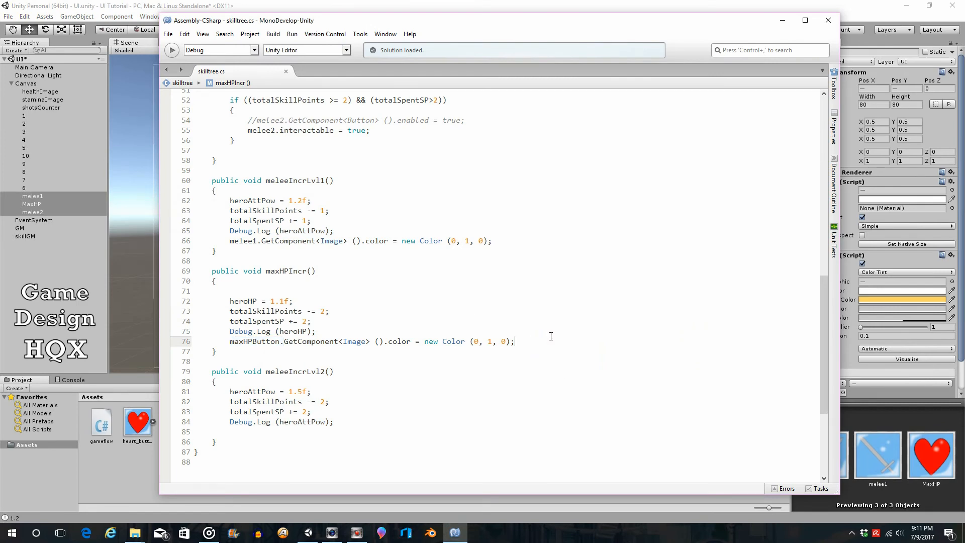
Step: Place the cursor at the end of the melee2 button declaration in skilltree.cs
scroll(up, 3)
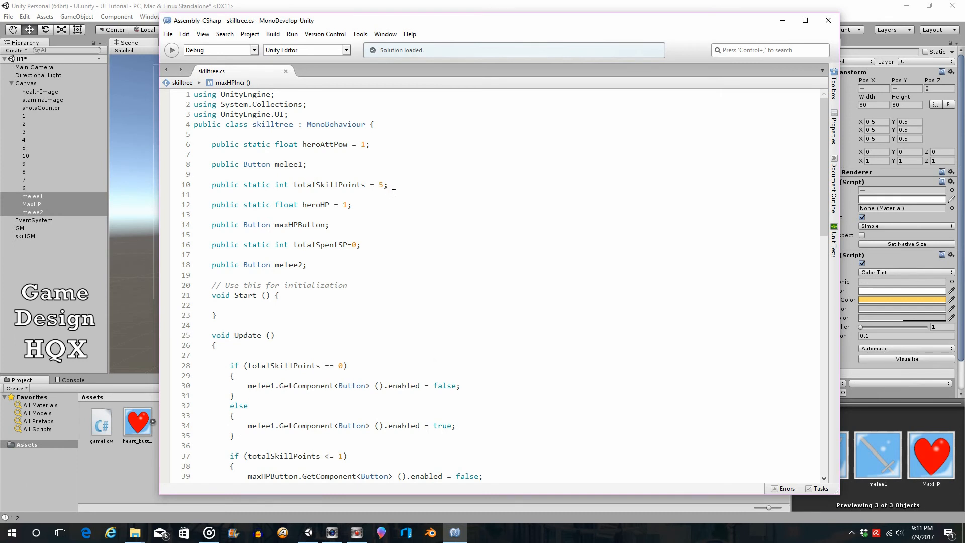
mouse_move(474, 232)
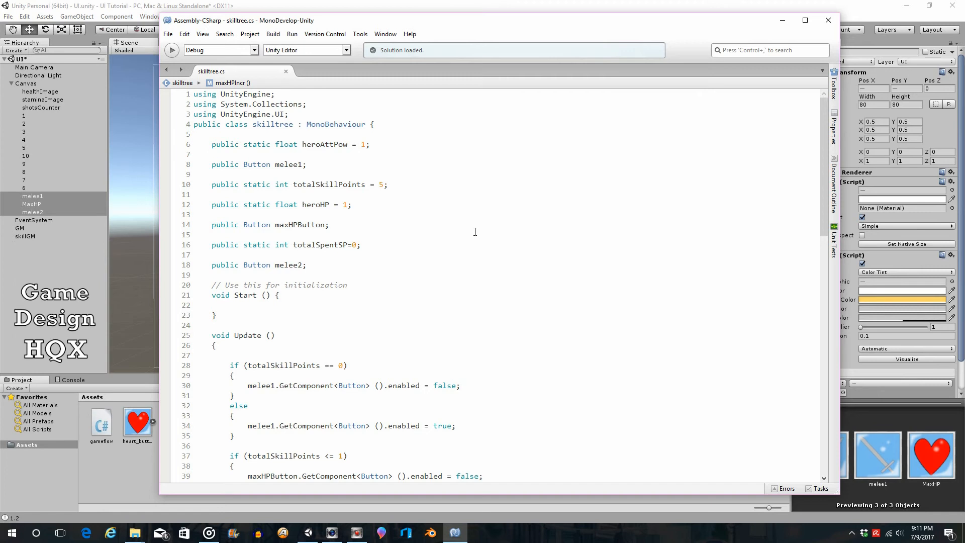
scroll(down, 3)
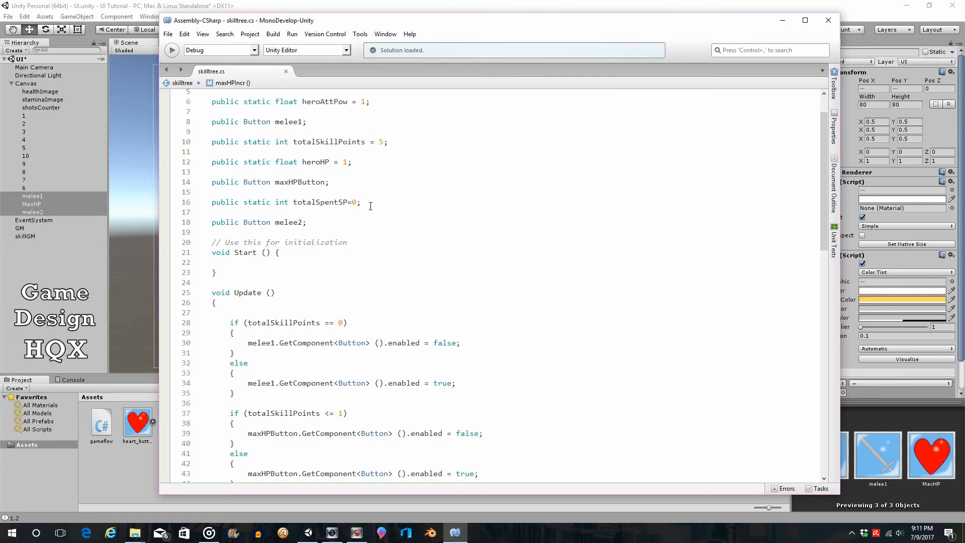
click(306, 222)
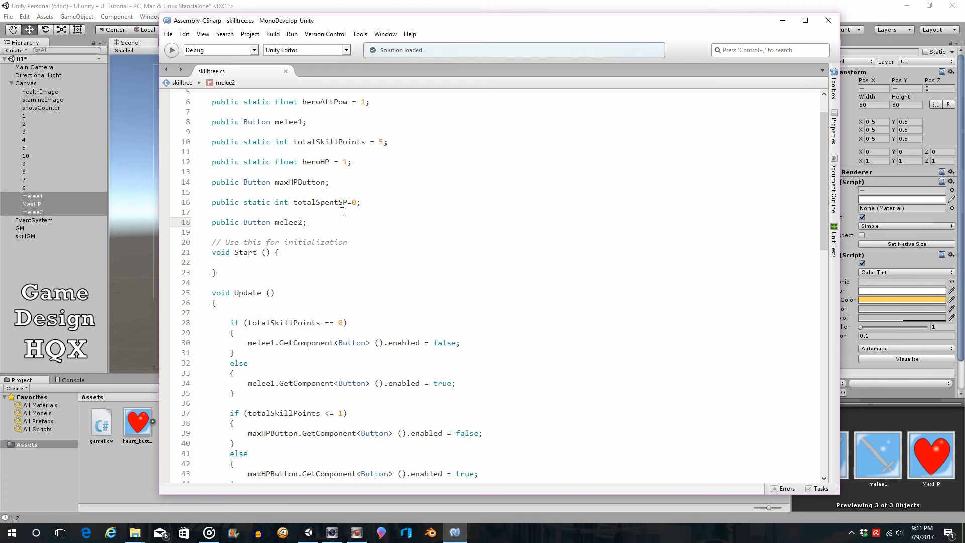
Step: Declare public static int melee1Level = 0 below the melee2 field
text(public)
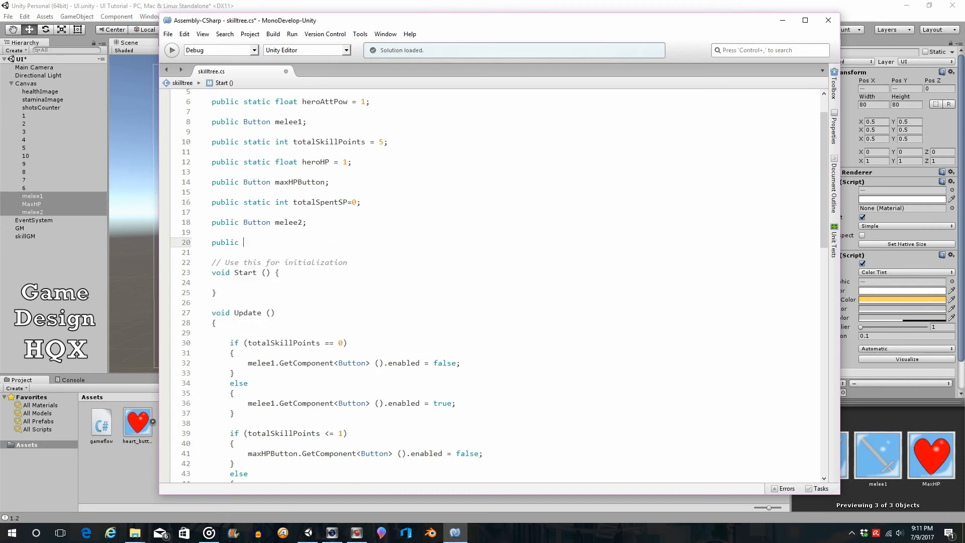
text(static)
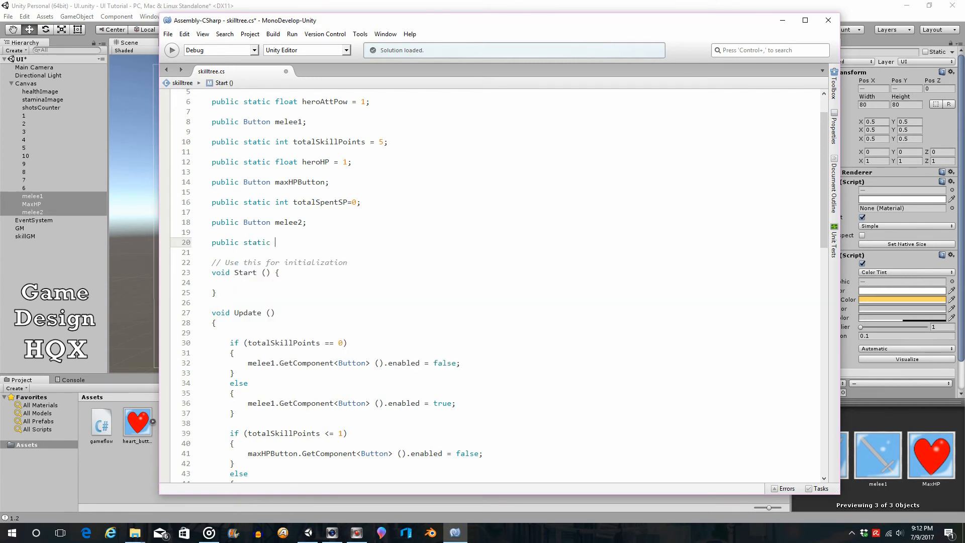
text(int)
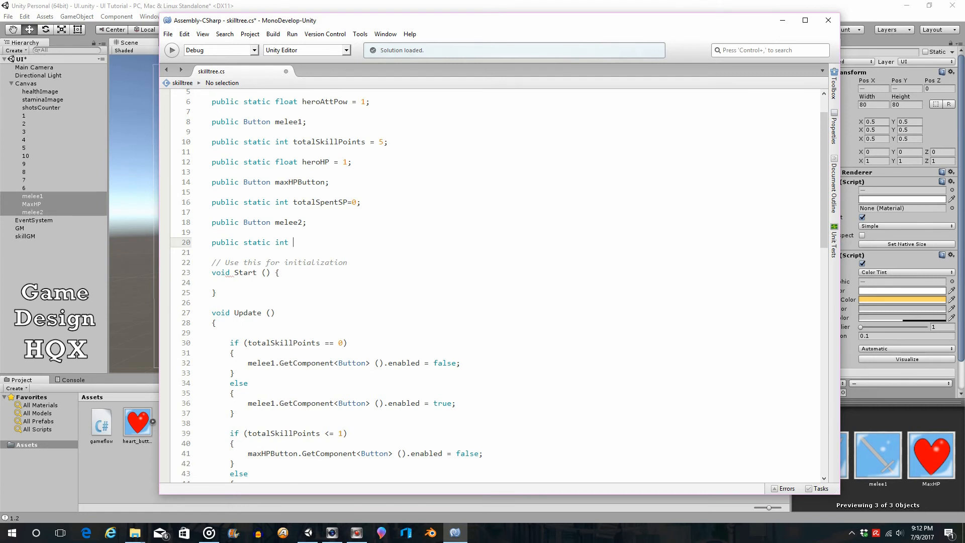
text(me)
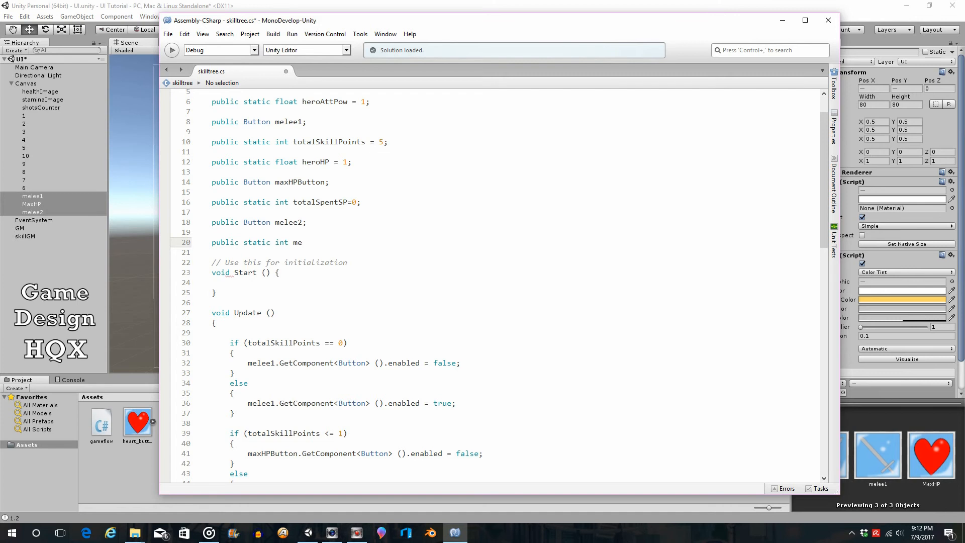
text(lee1)
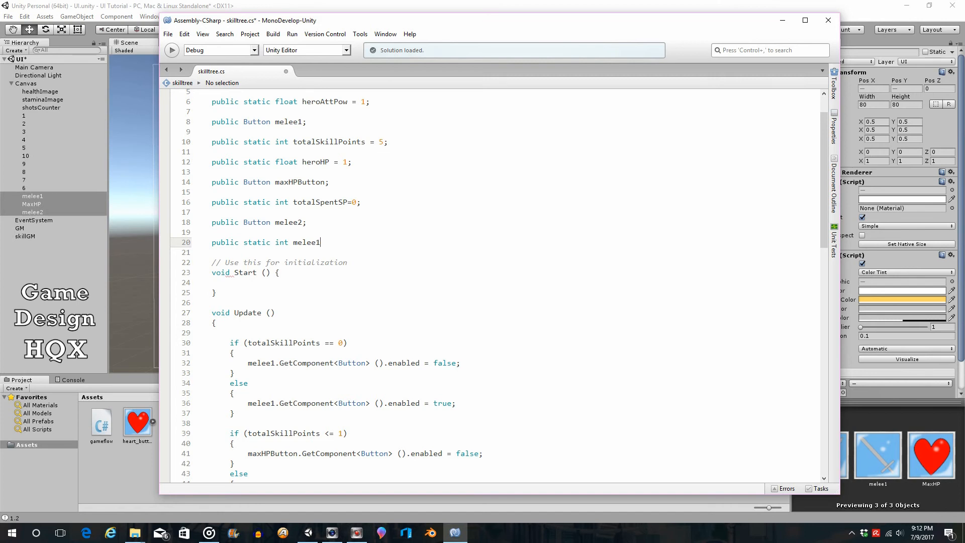
text(Le)
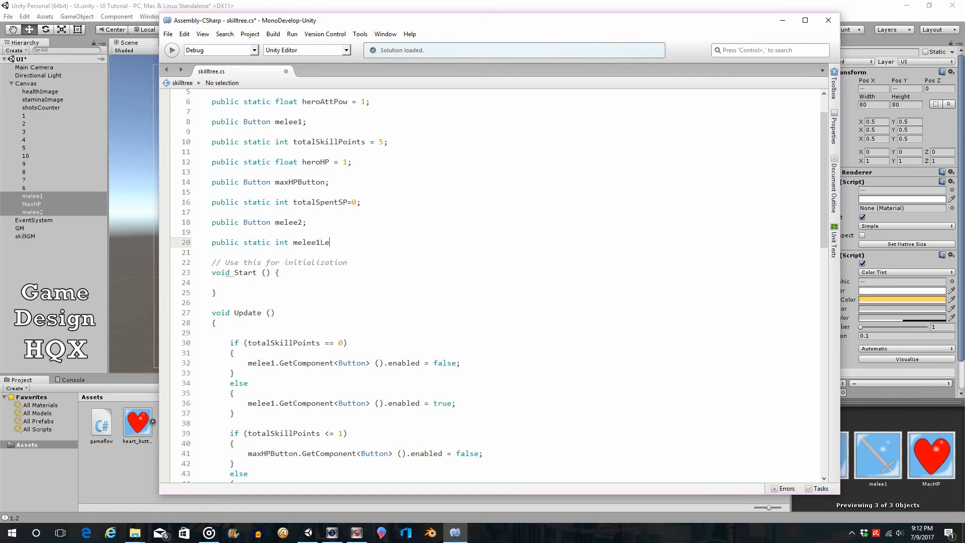
text(vel)
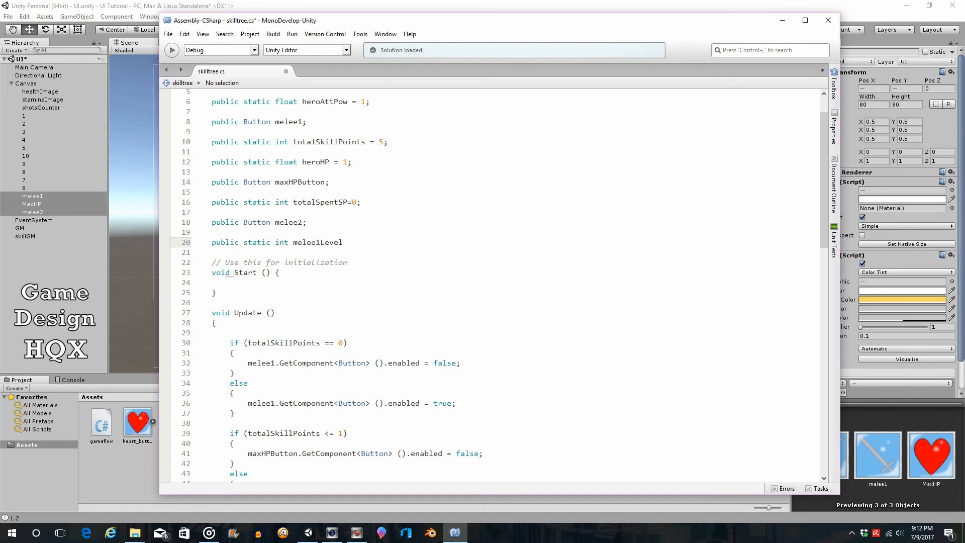
text(= 0;)
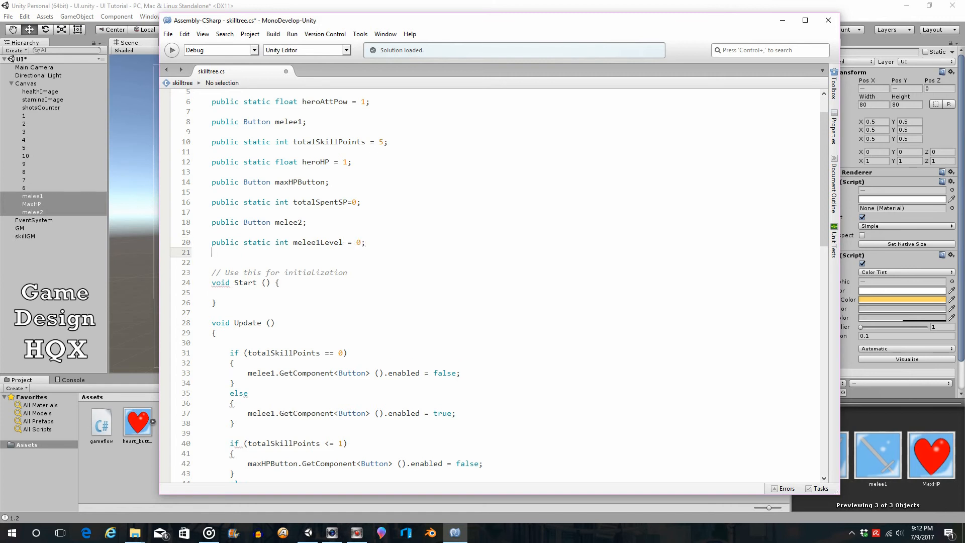
Step: Declare public static int melee2Level = 0
text(pubn)
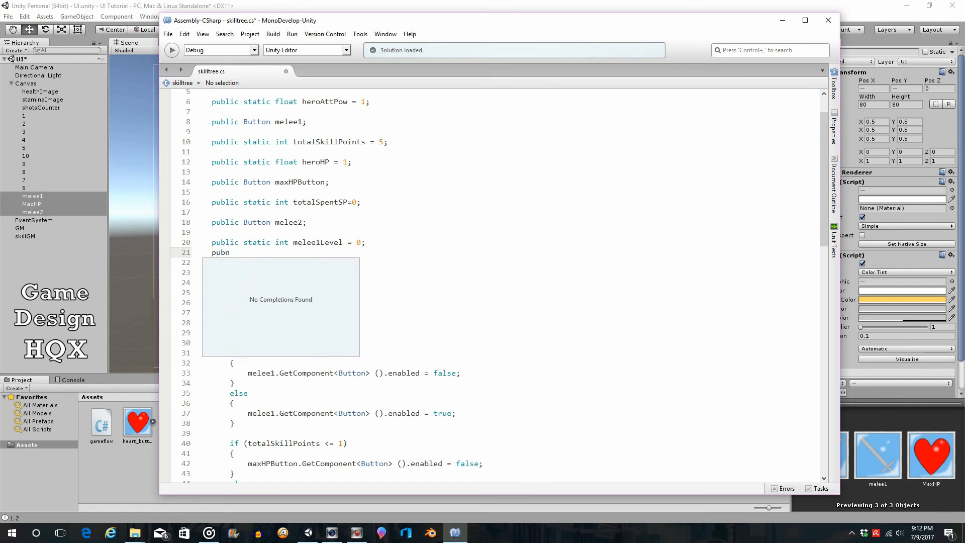
text(s)
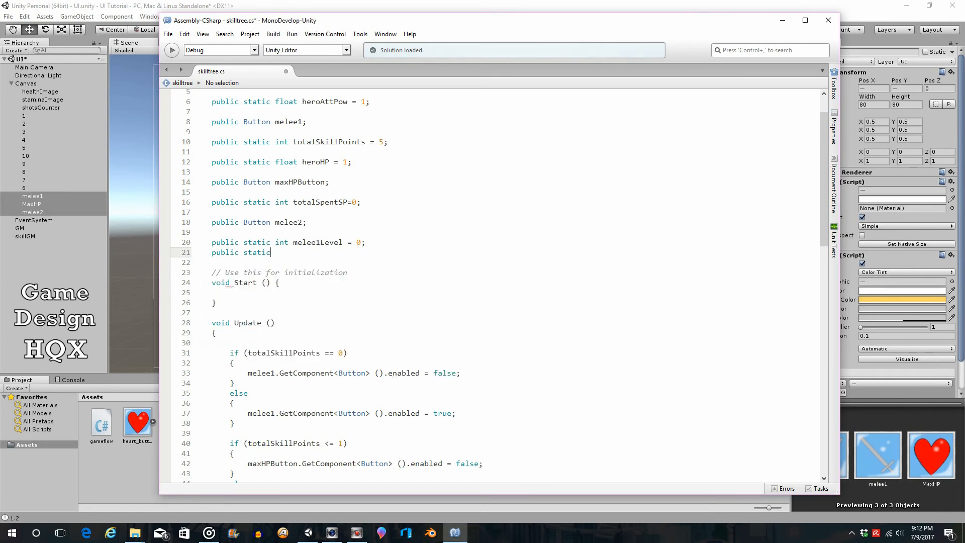
text(int)
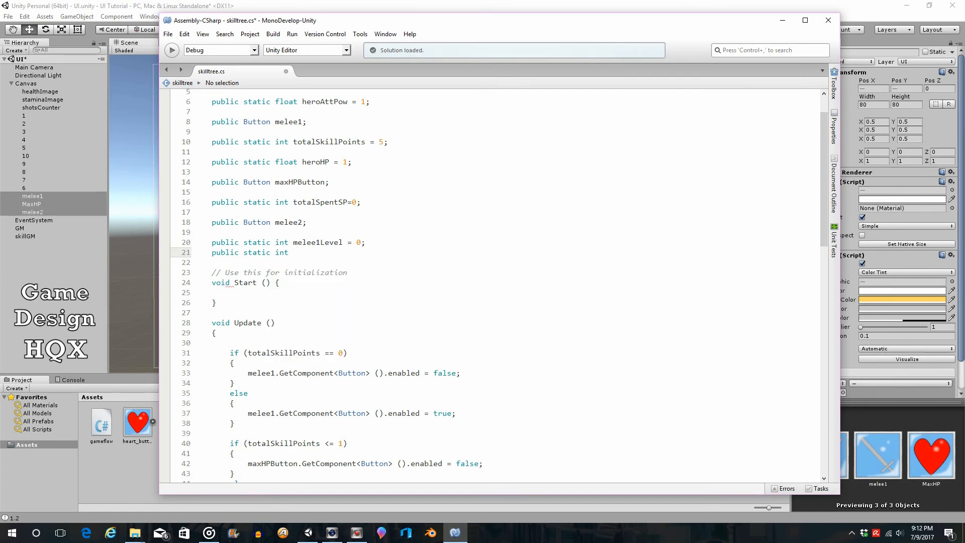
text(mele)
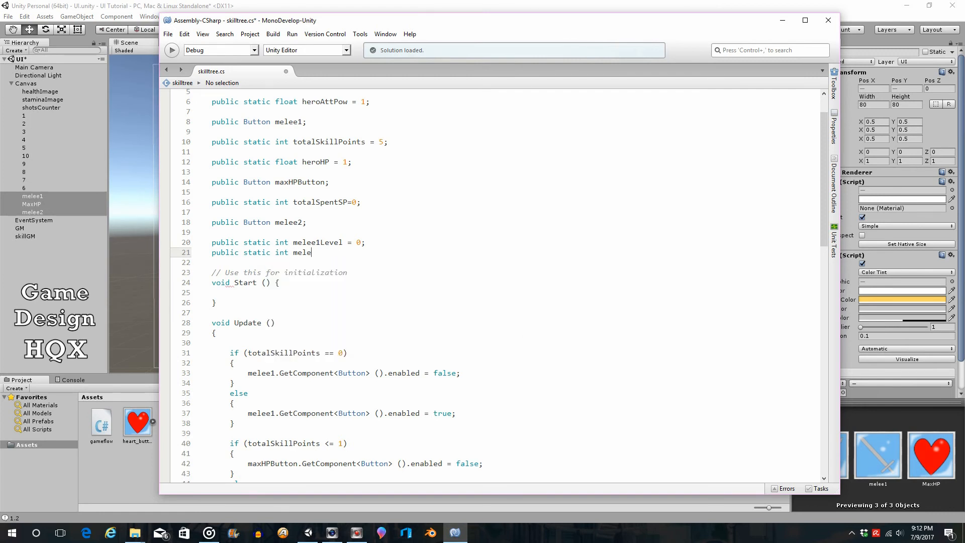
text(e2)
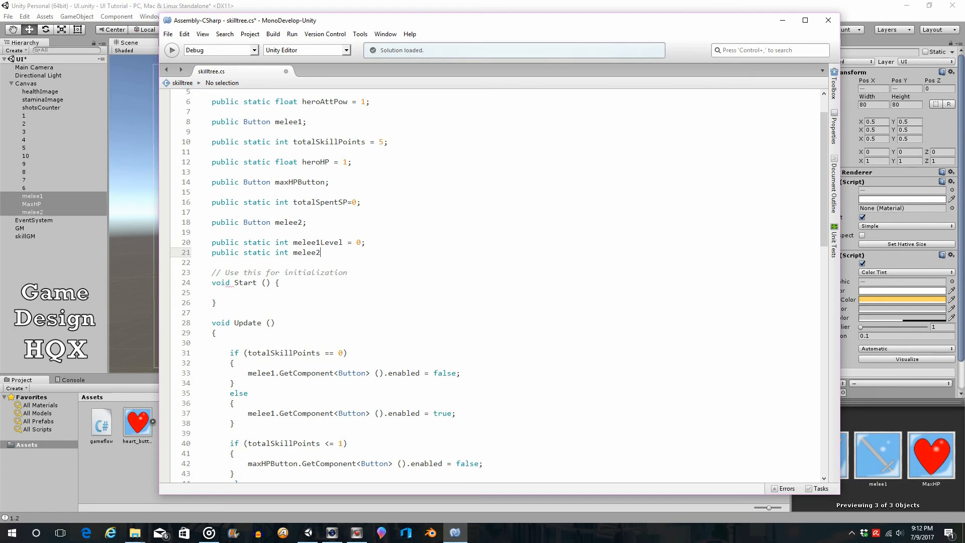
text(Level)
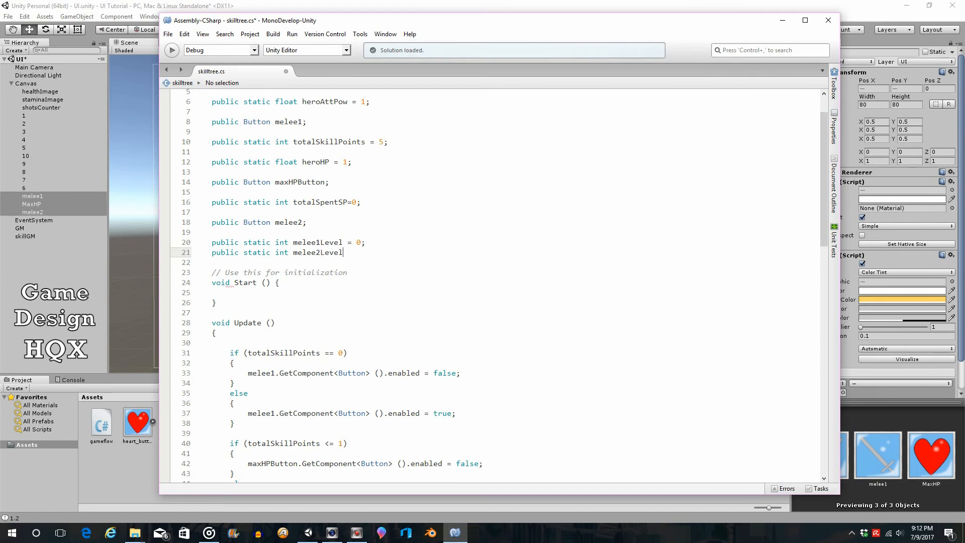
text(=0;)
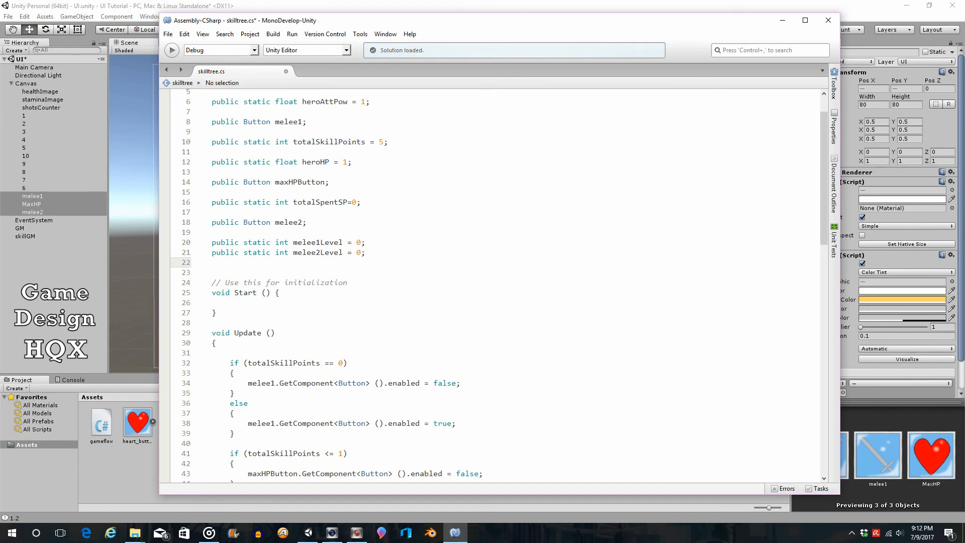
Step: Declare public static int maxHPLevel = 0
text(public static)
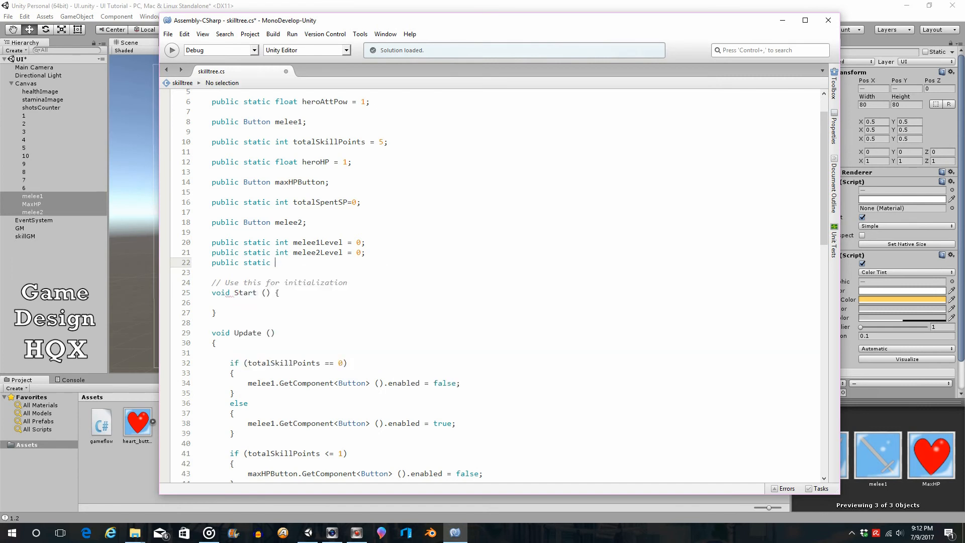
text(int)
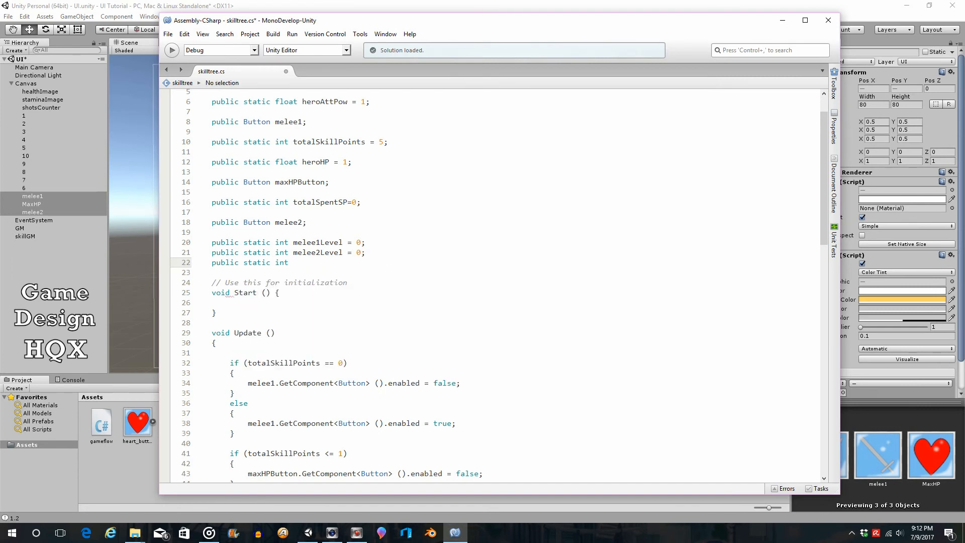
text(maxH)
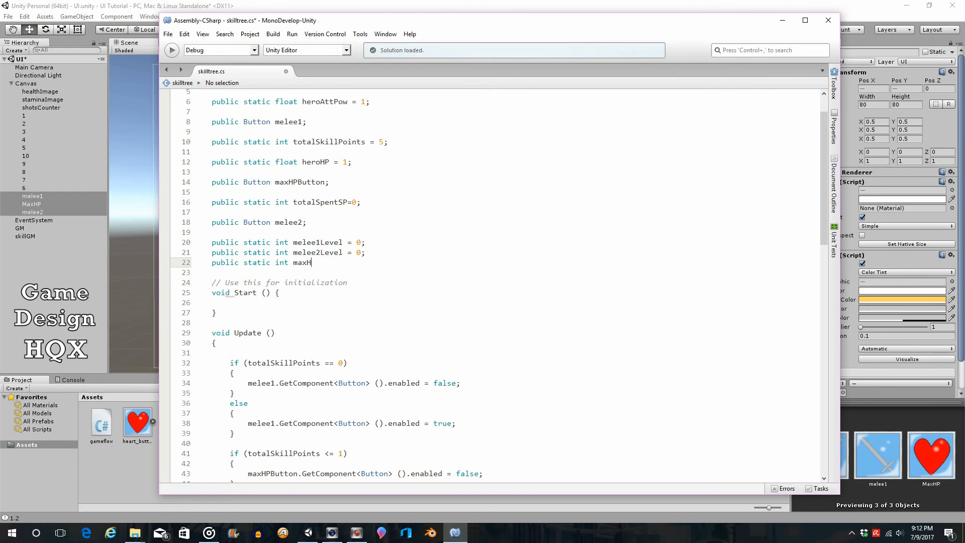
text(PLev)
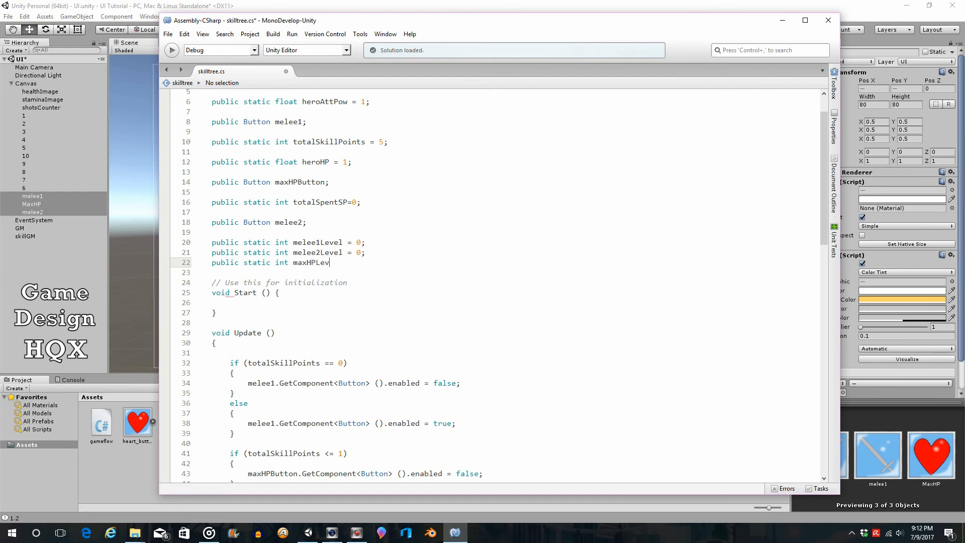
text(el =)
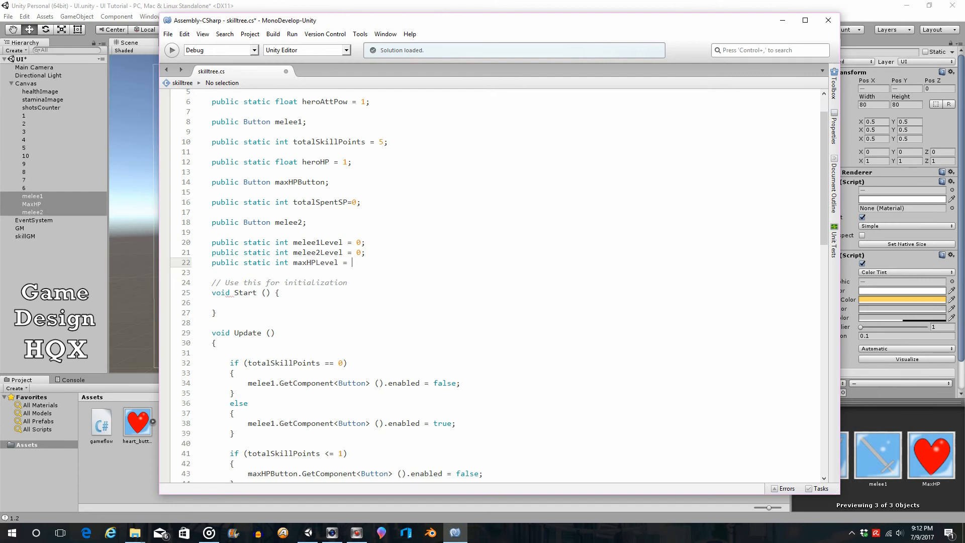
text(0;)
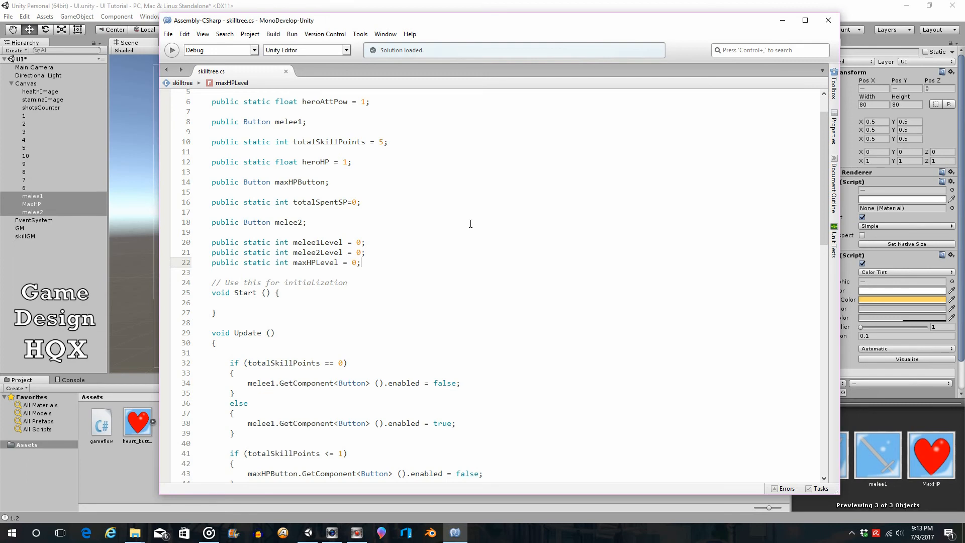
Step: Add melee1Level += 1 on a new line after meleeIncrLvl1's colour change
scroll(down, 3)
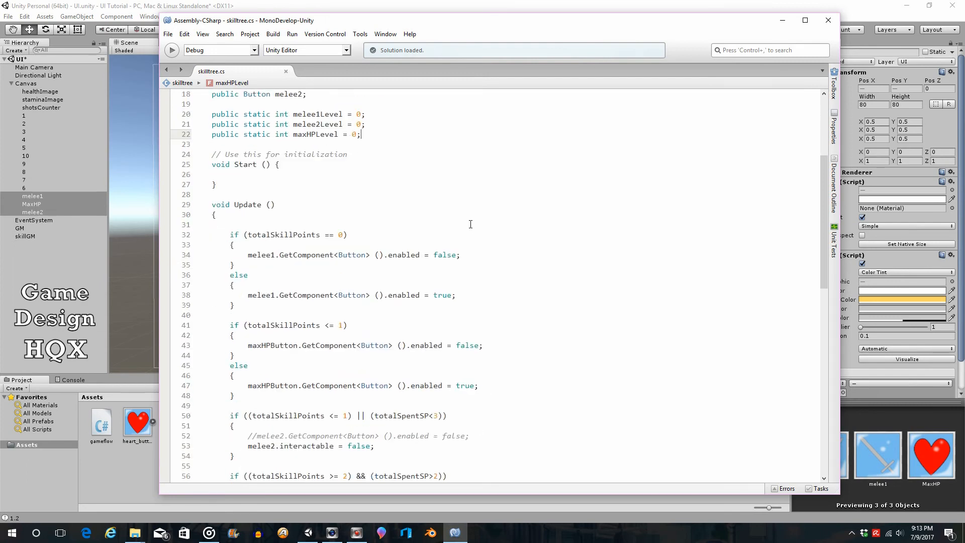
scroll(down, 3)
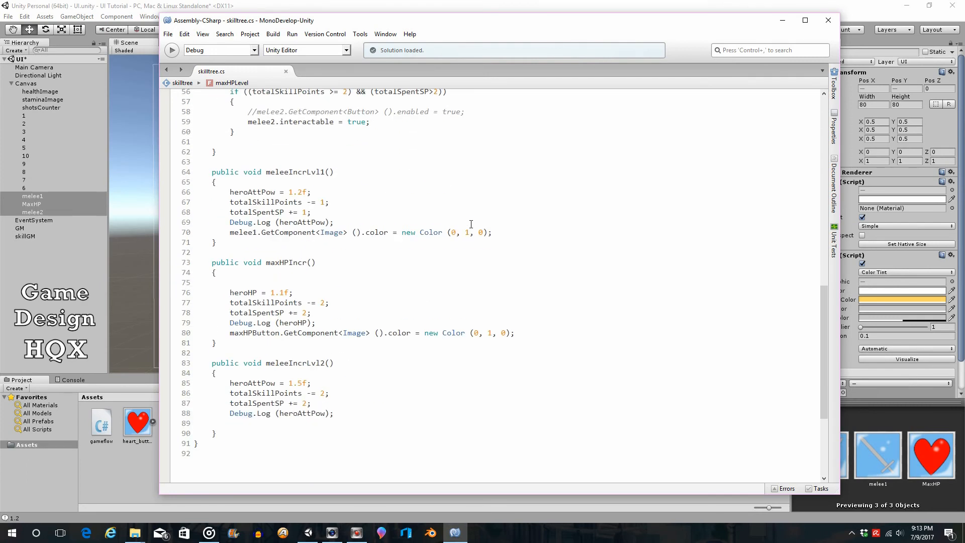
mouse_move(286, 223)
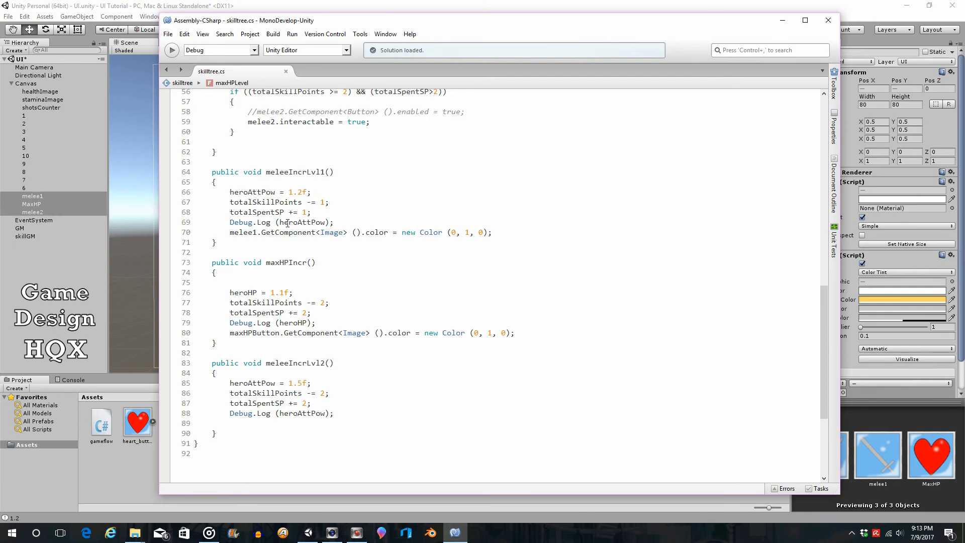
click(493, 233)
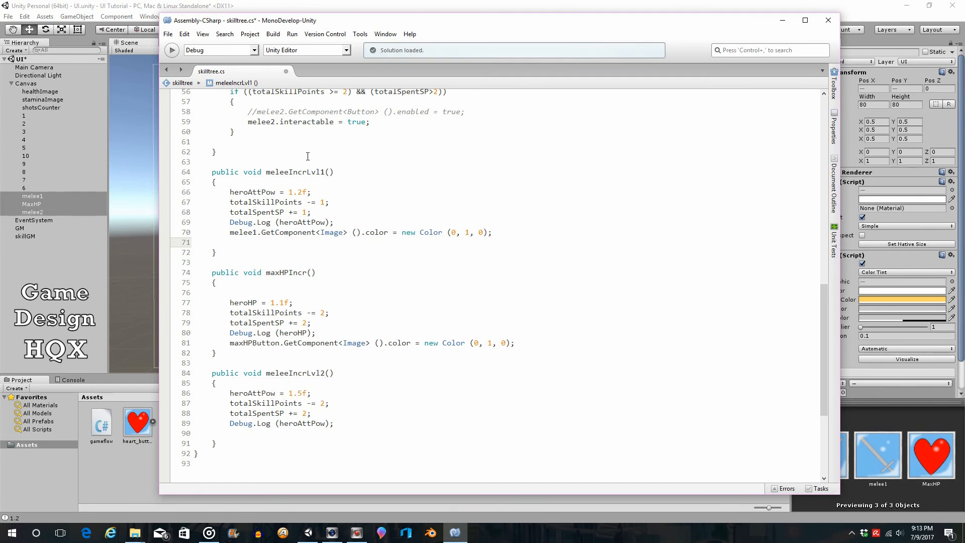
click(231, 242)
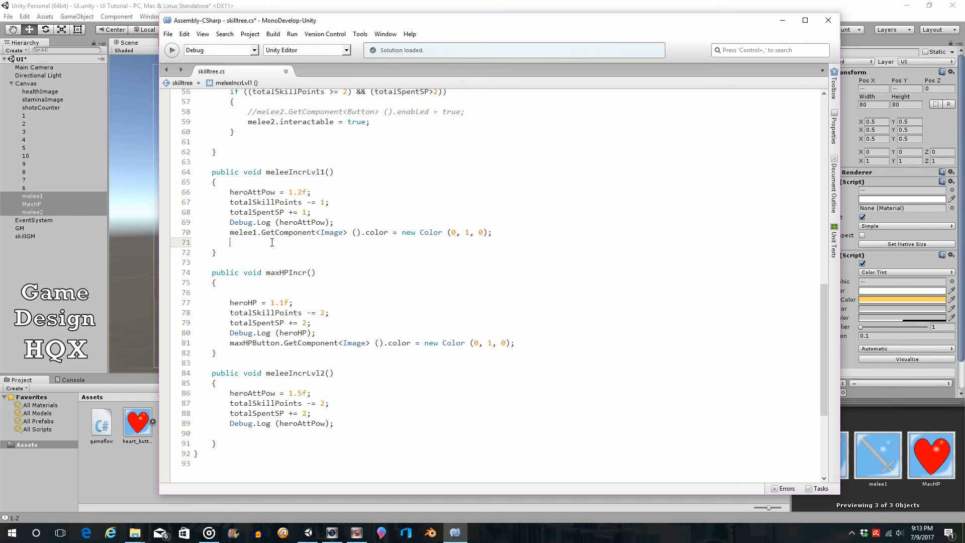
text(me)
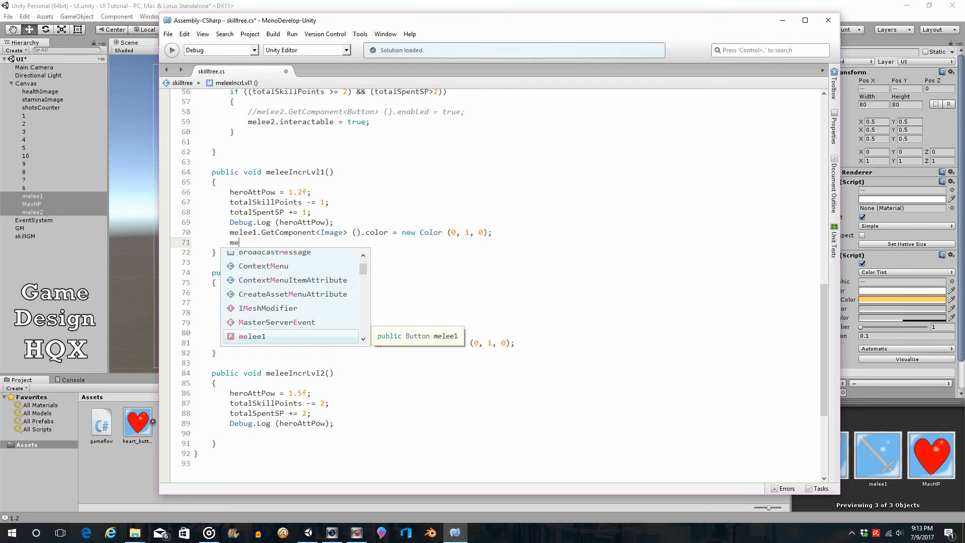
text(lee1Level)
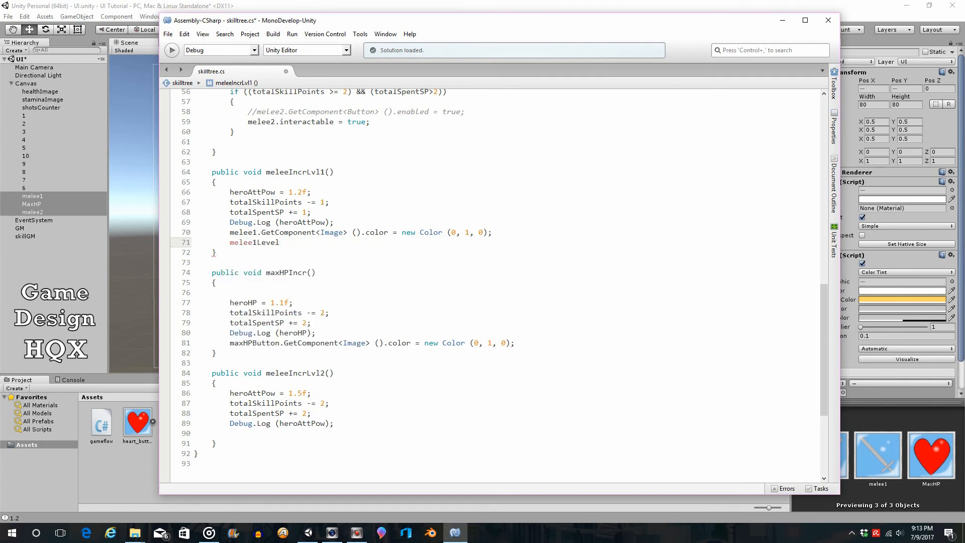
click(279, 242)
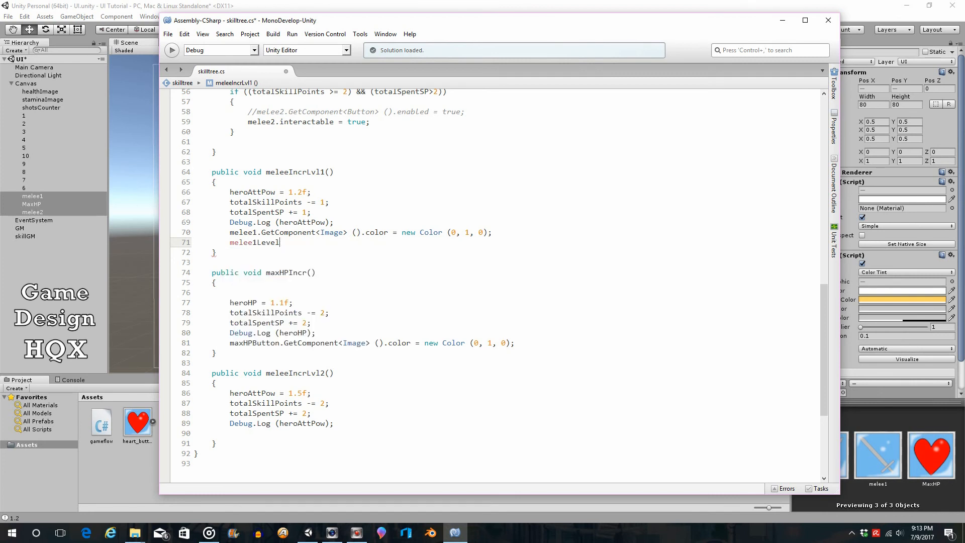
text(+= 1;)
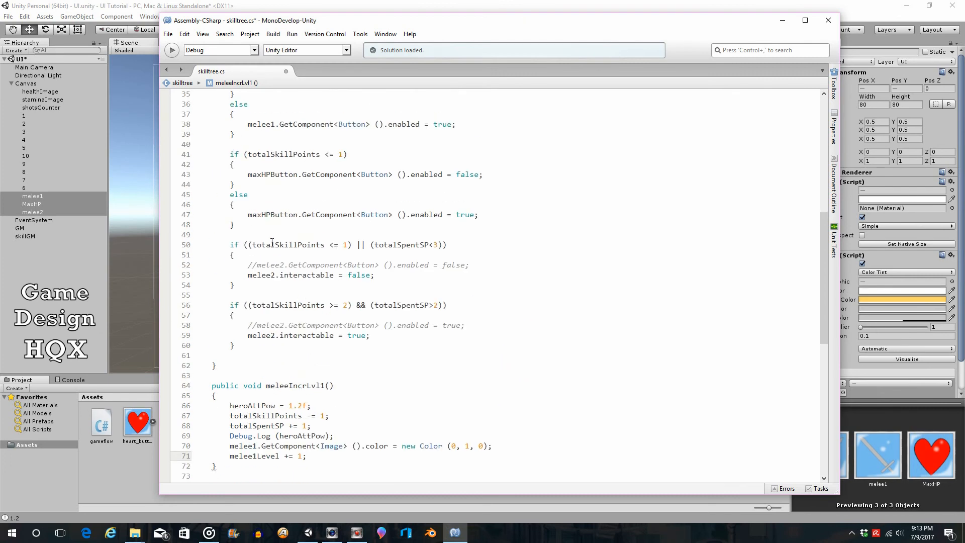
Step: Add maxHPLevel += 1; at the end of maxHPIncr
scroll(up, 3)
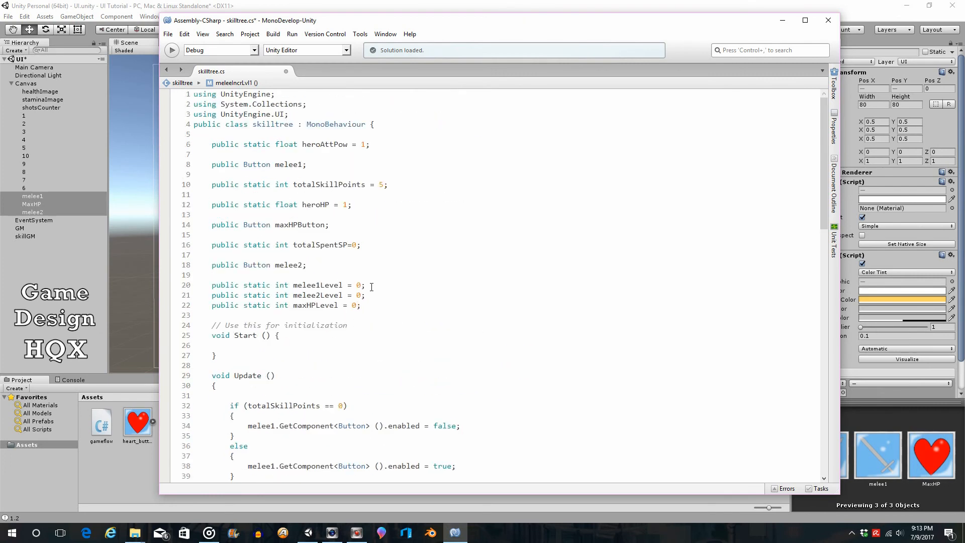
scroll(down, 3)
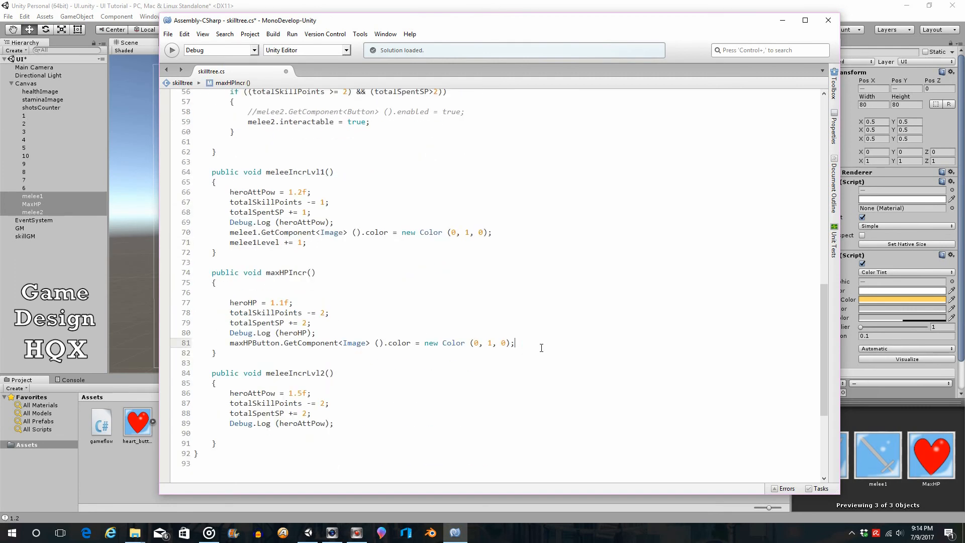
text(m)
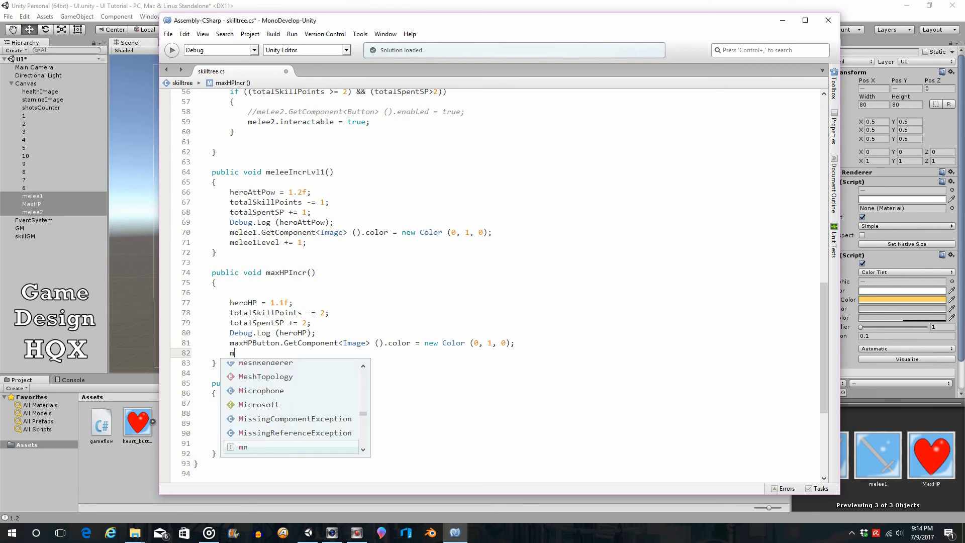
text(axHPLevel)
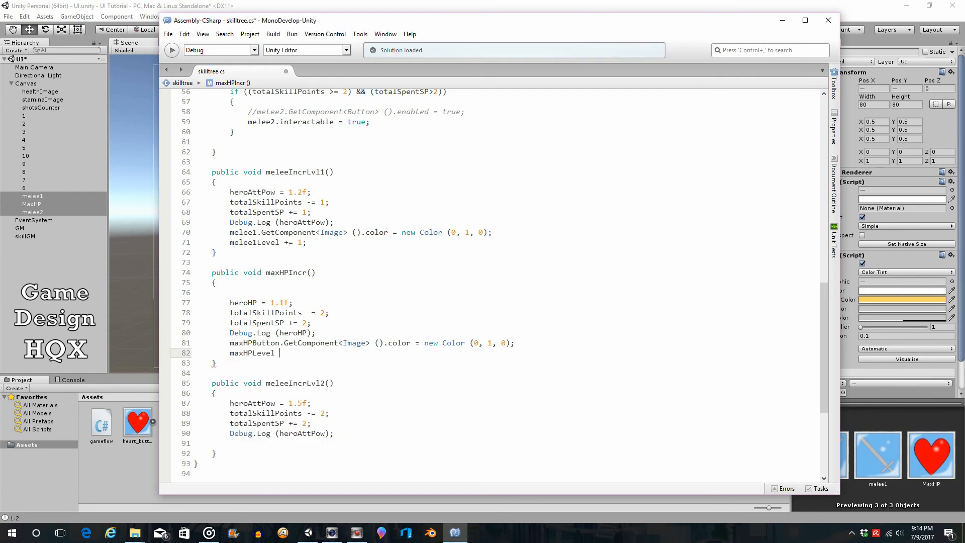
text(+=)
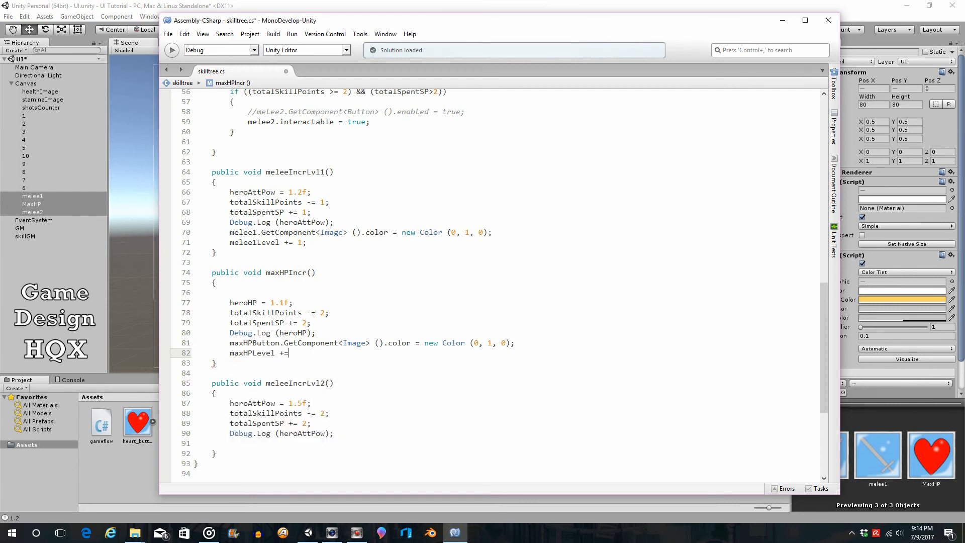
text(1;)
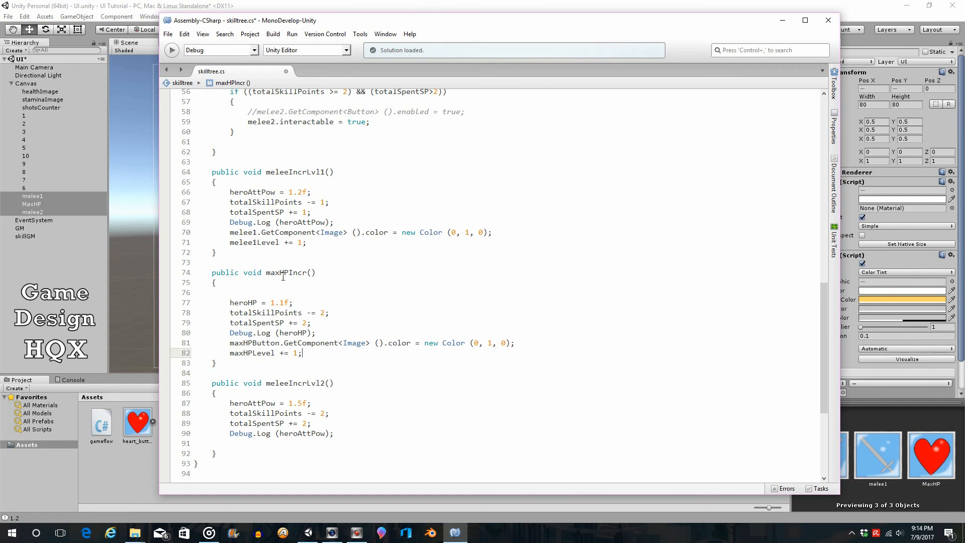
Step: Add melee2Level += 1; to meleeIncrLvl2 and save the script
scroll(down, 3)
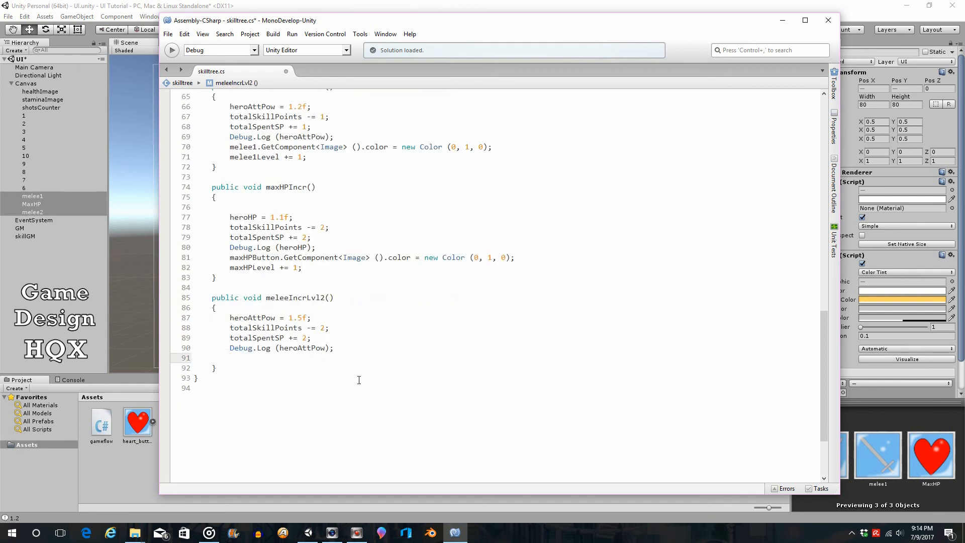
text(melee2Level)
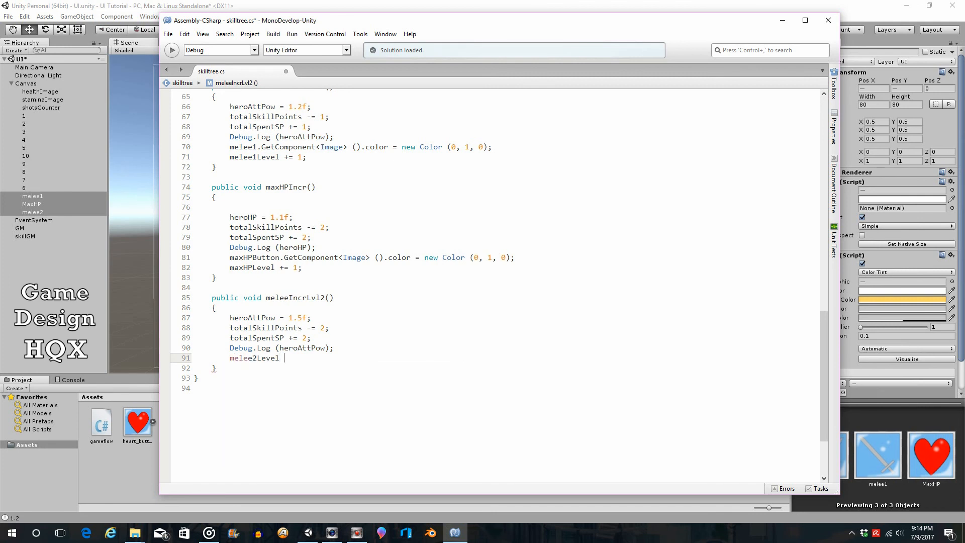
text(+=1)
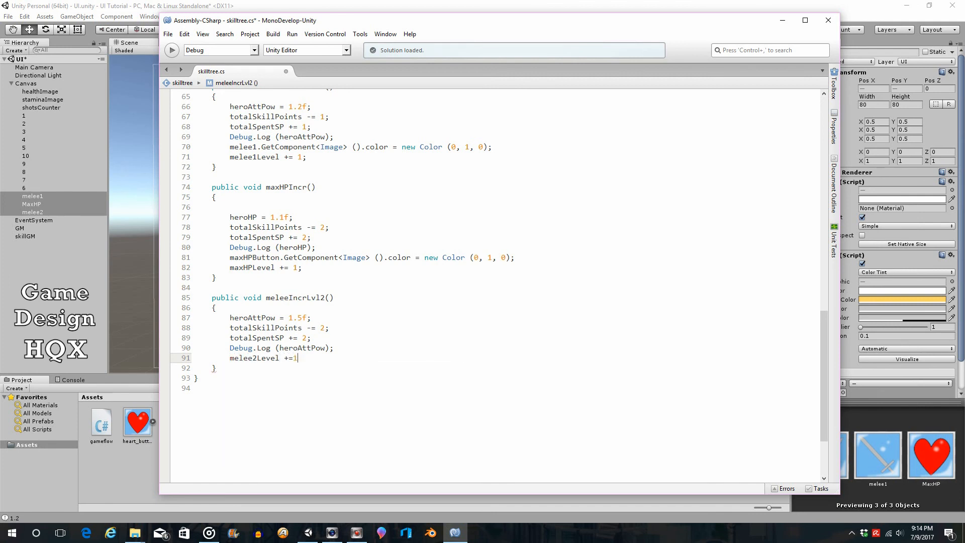
text(;)
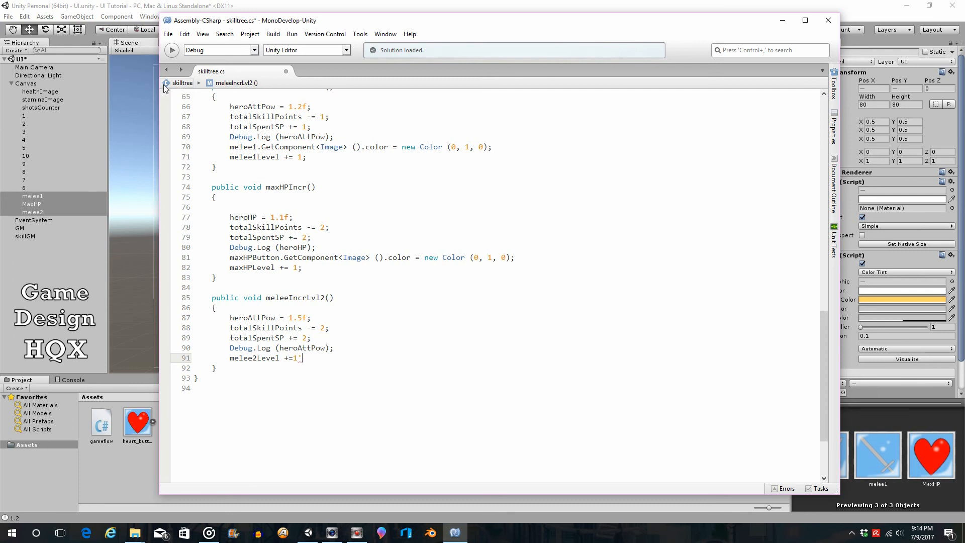
key(ctrl+s)
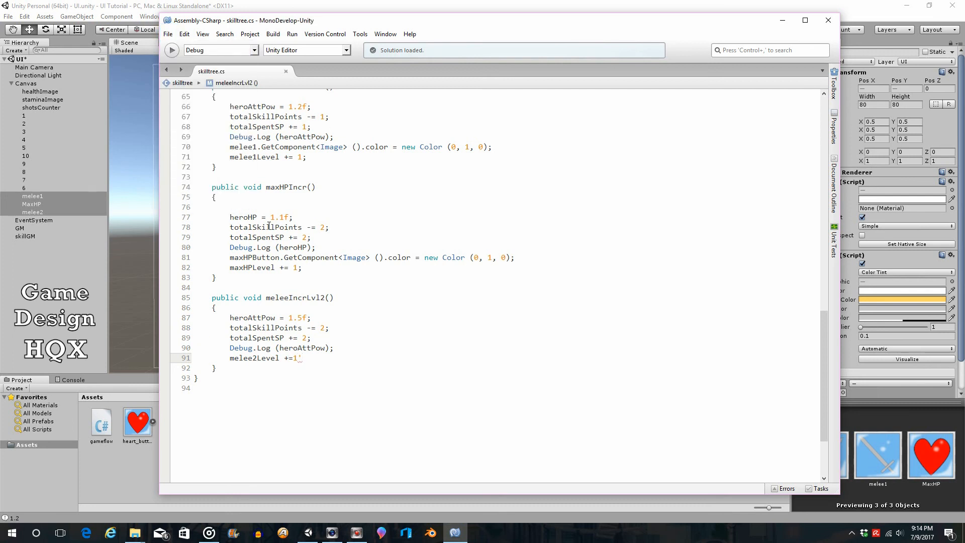
scroll(up, 3)
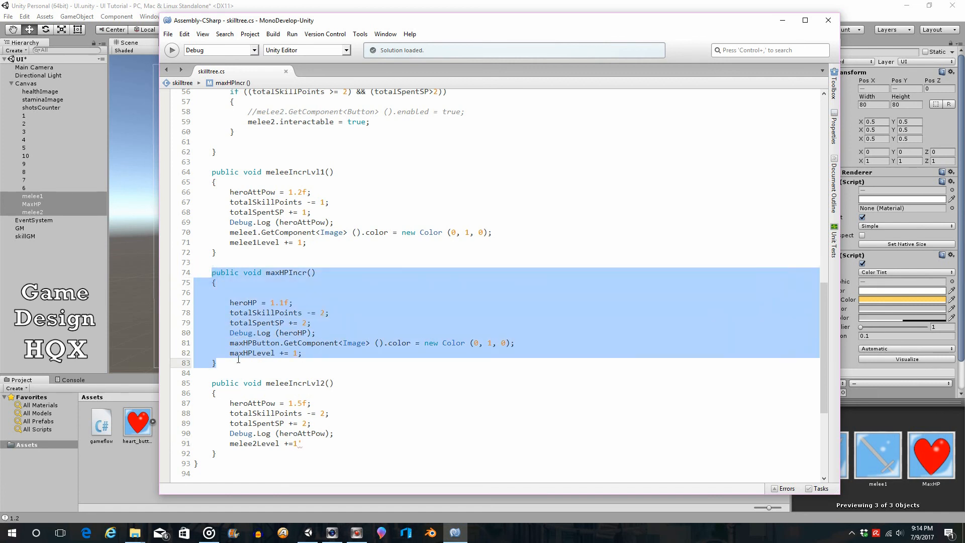
click(211, 172)
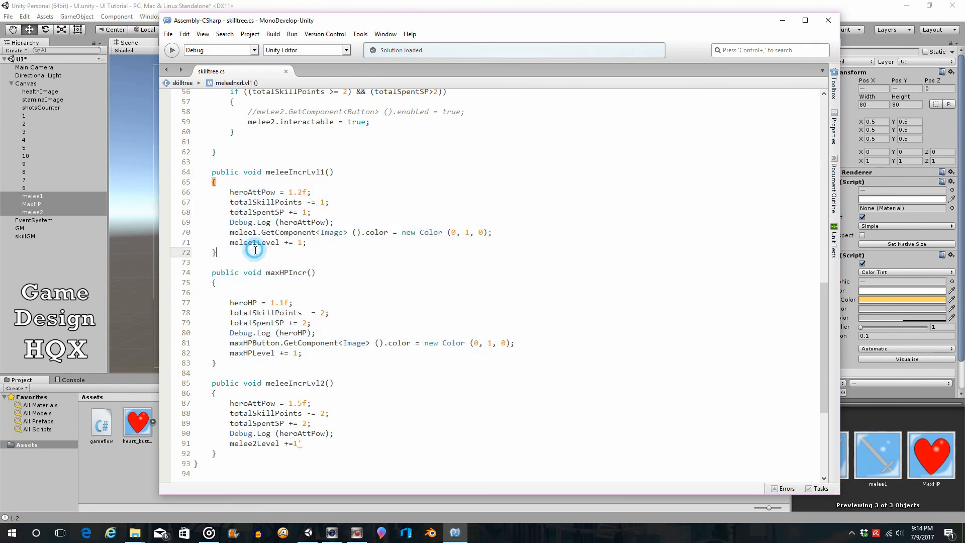
scroll(up, 3)
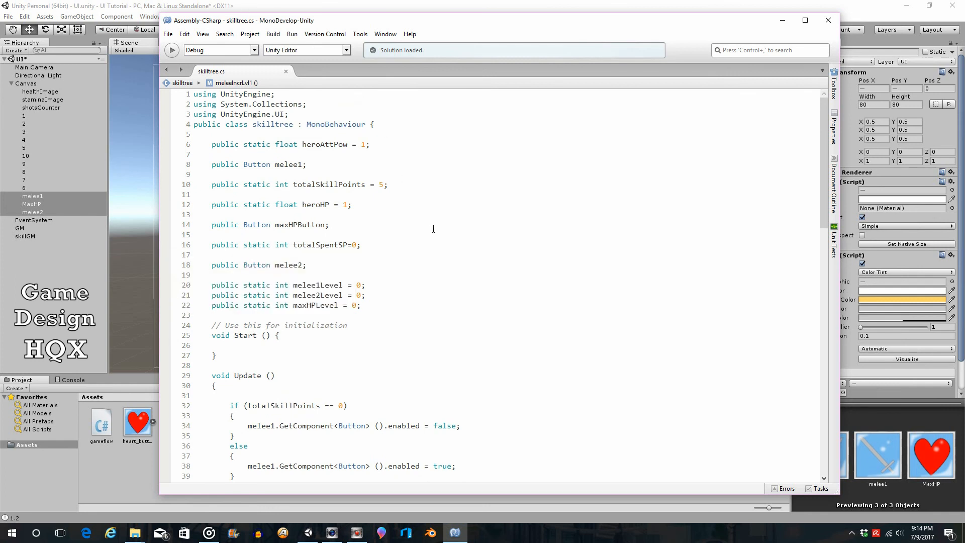
mouse_move(468, 256)
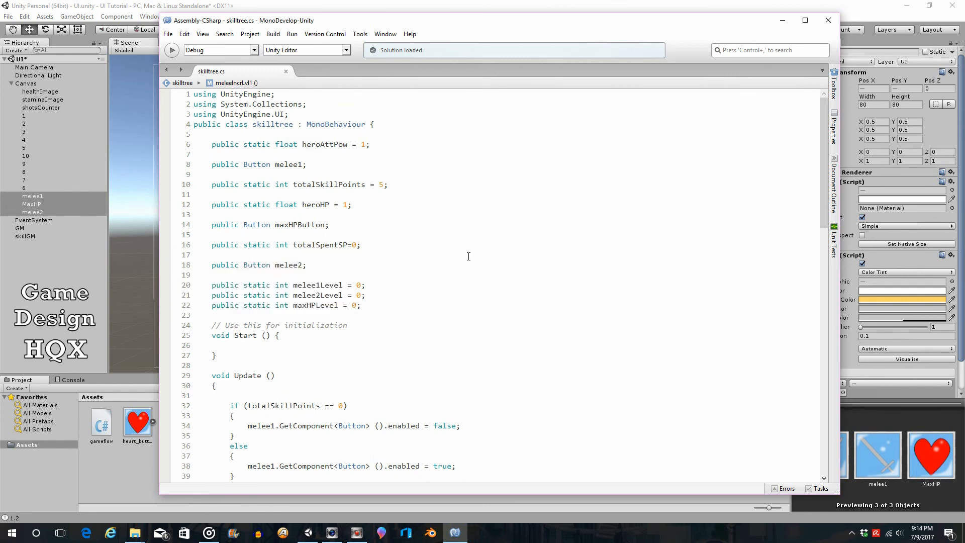
scroll(down, 3)
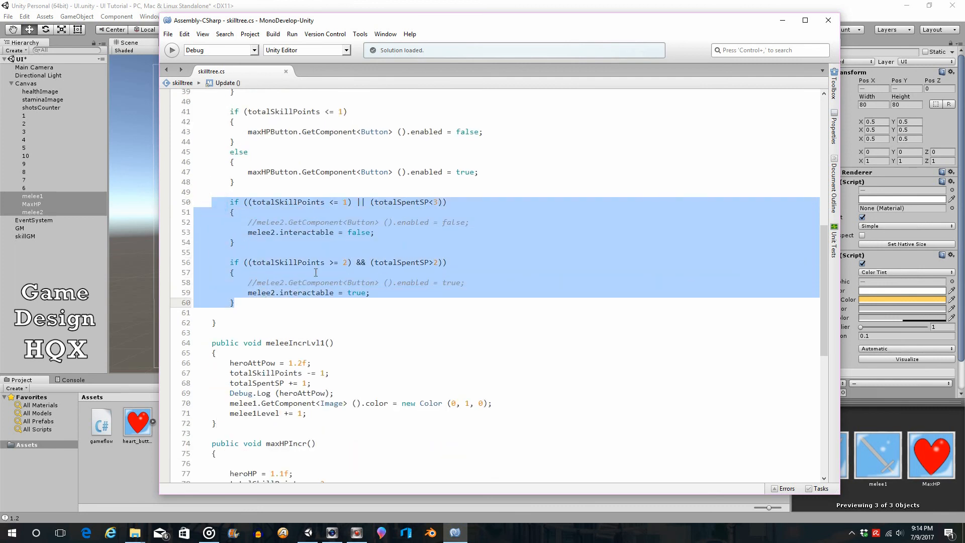
mouse_move(360, 345)
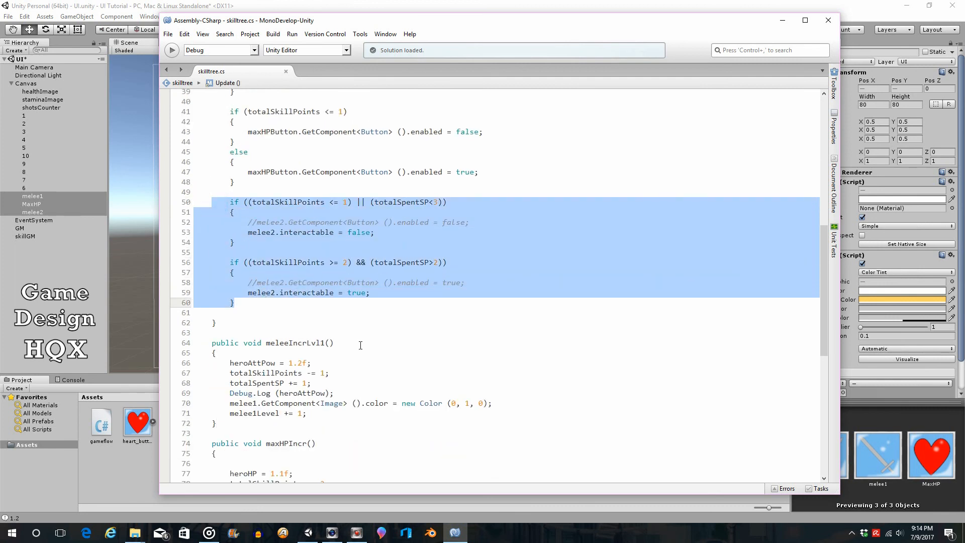
click(321, 261)
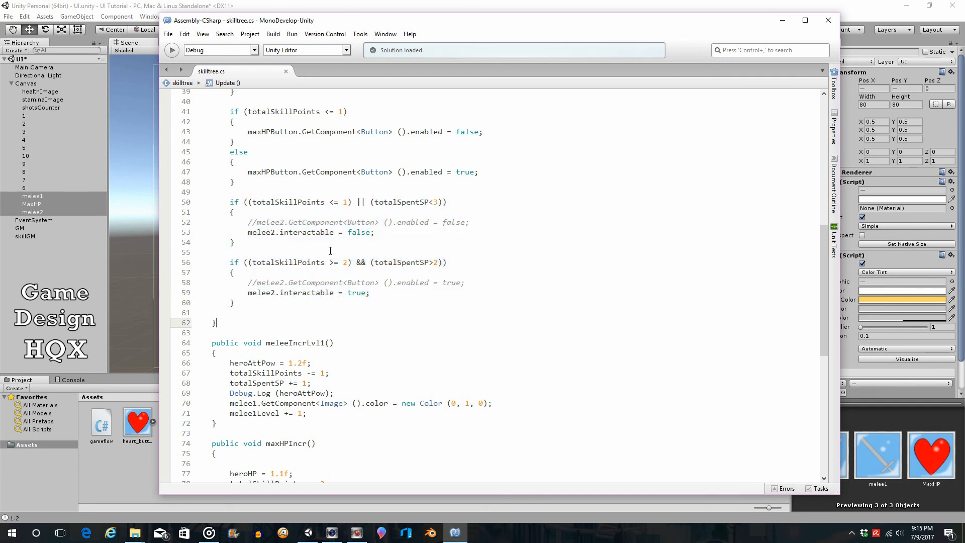
scroll(up, 3)
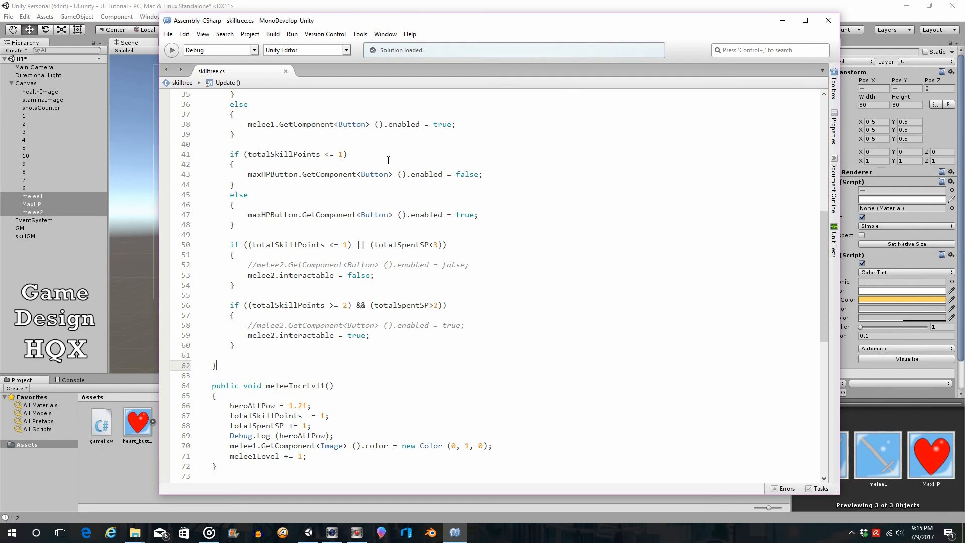
mouse_move(340, 168)
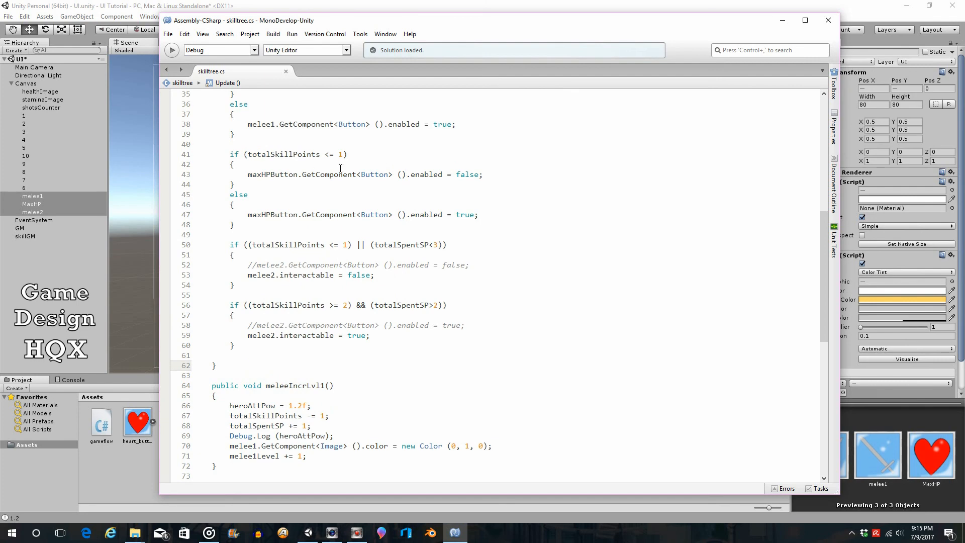
scroll(down, 3)
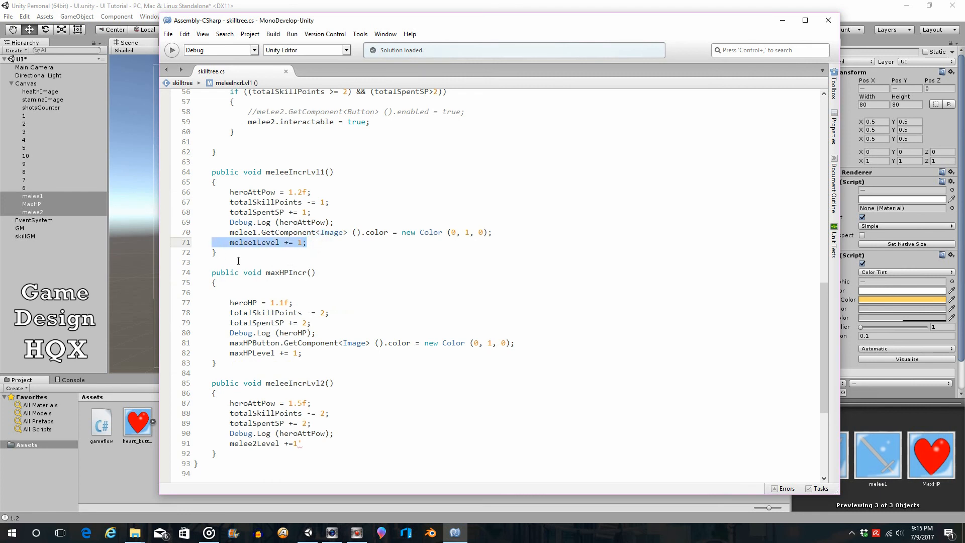
mouse_move(276, 286)
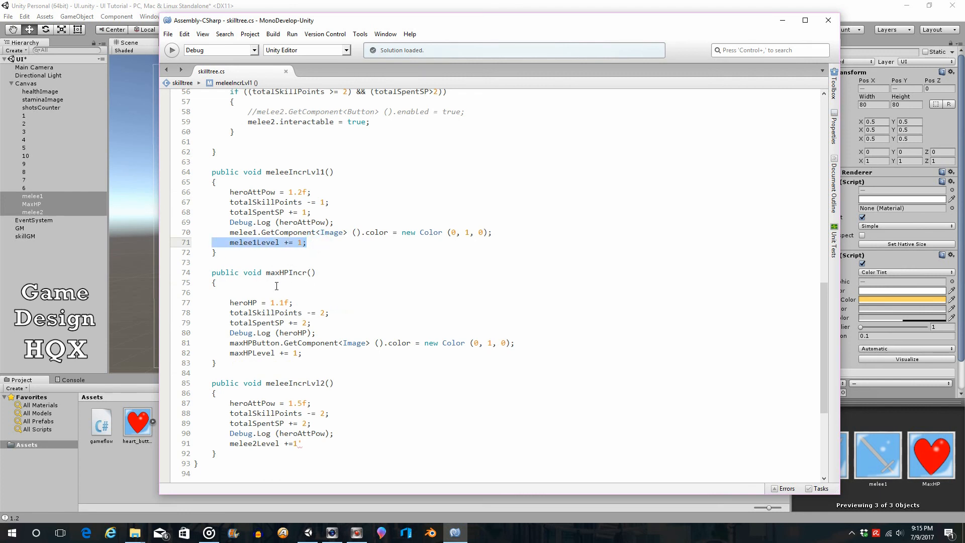
mouse_move(270, 284)
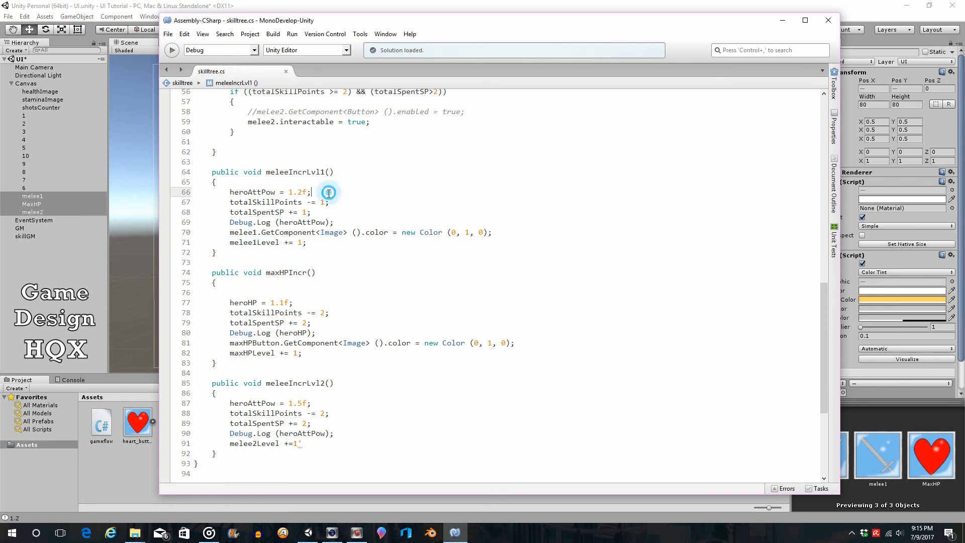
double_click(297, 192)
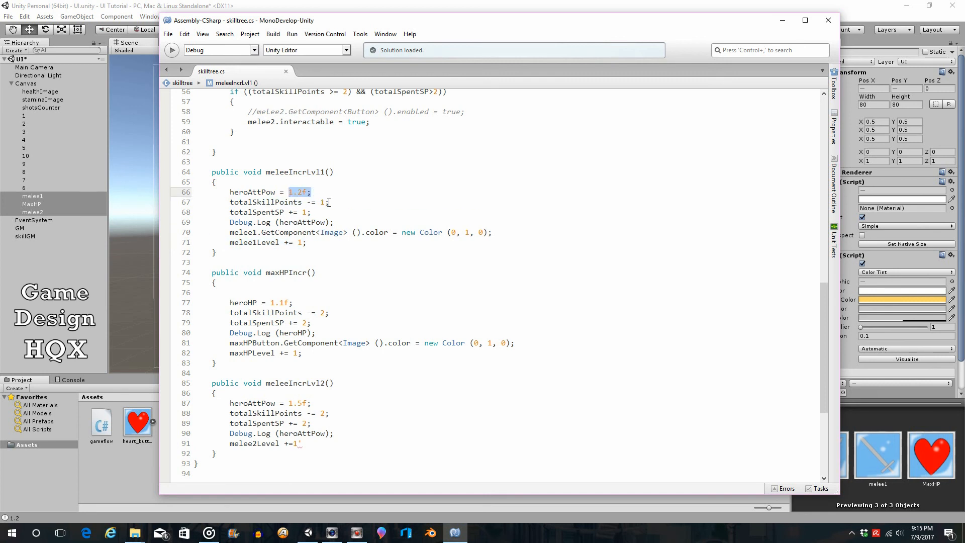
mouse_move(258, 196)
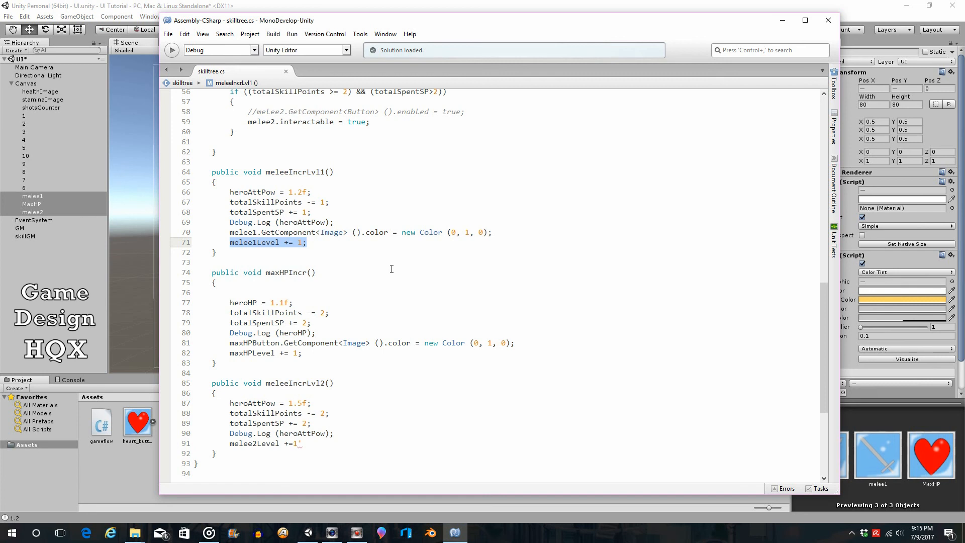
mouse_move(403, 197)
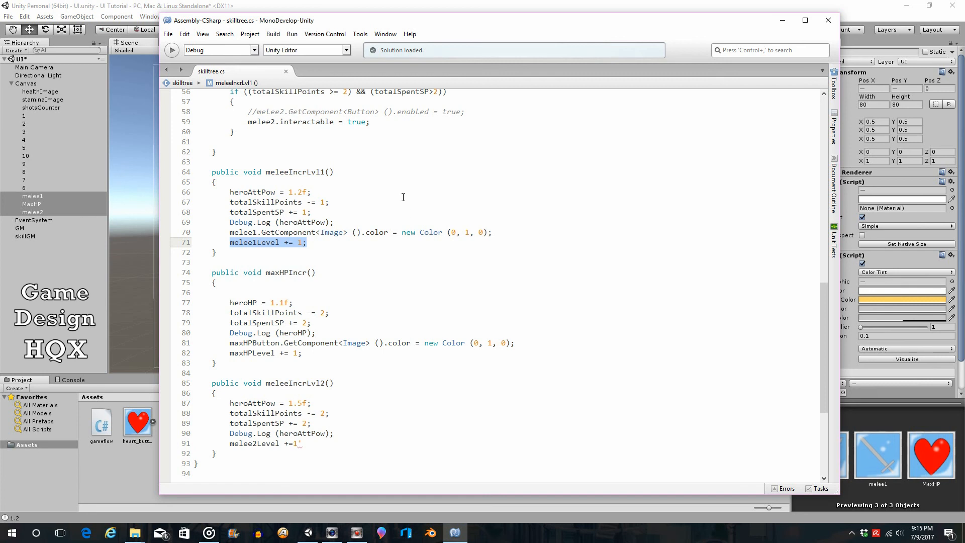
click(168, 33)
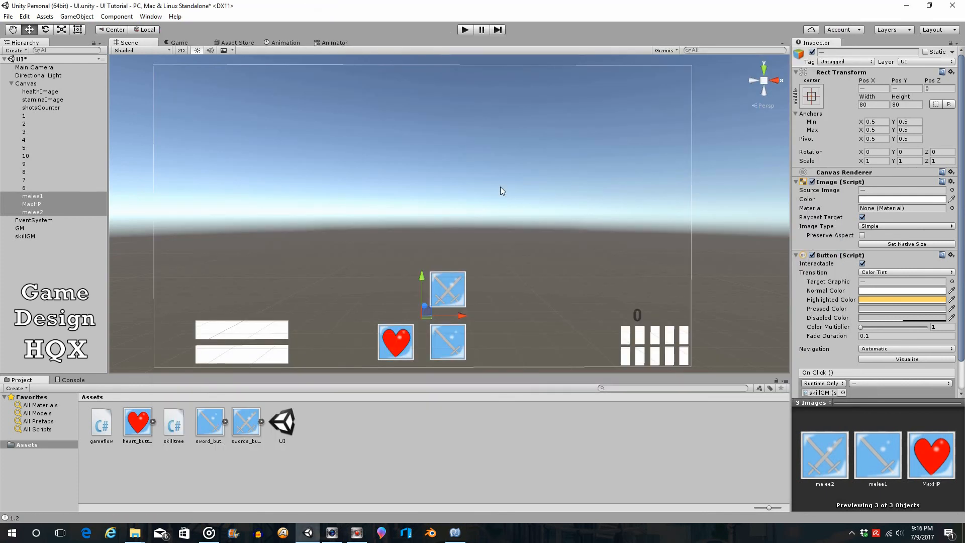
mouse_move(468, 455)
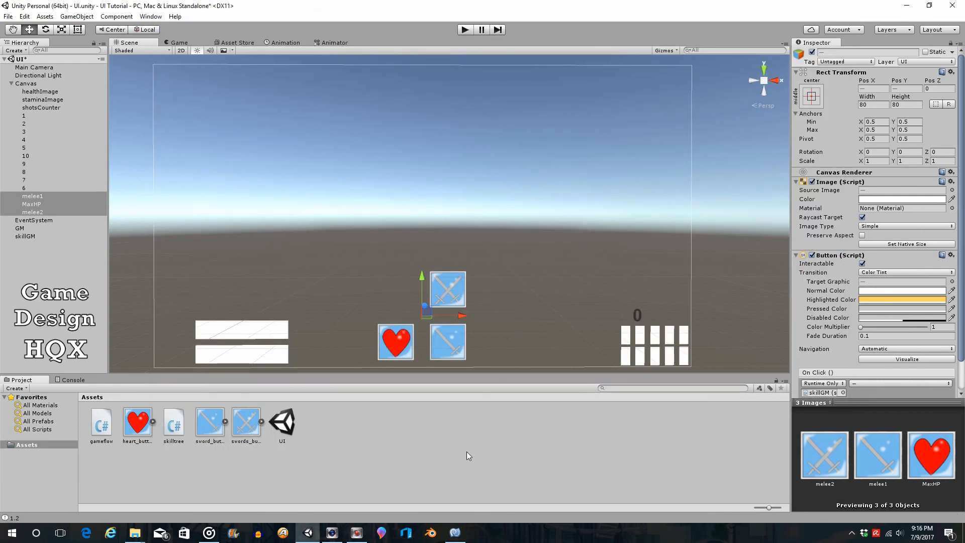
Step: Double-click the skilltree script in Assets to reopen it in MonoDevelop
double_click(175, 422)
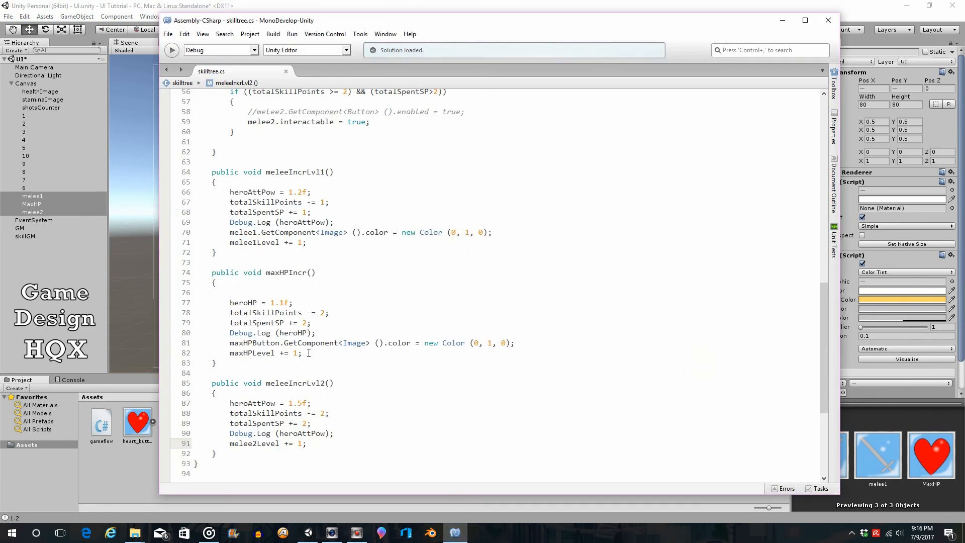